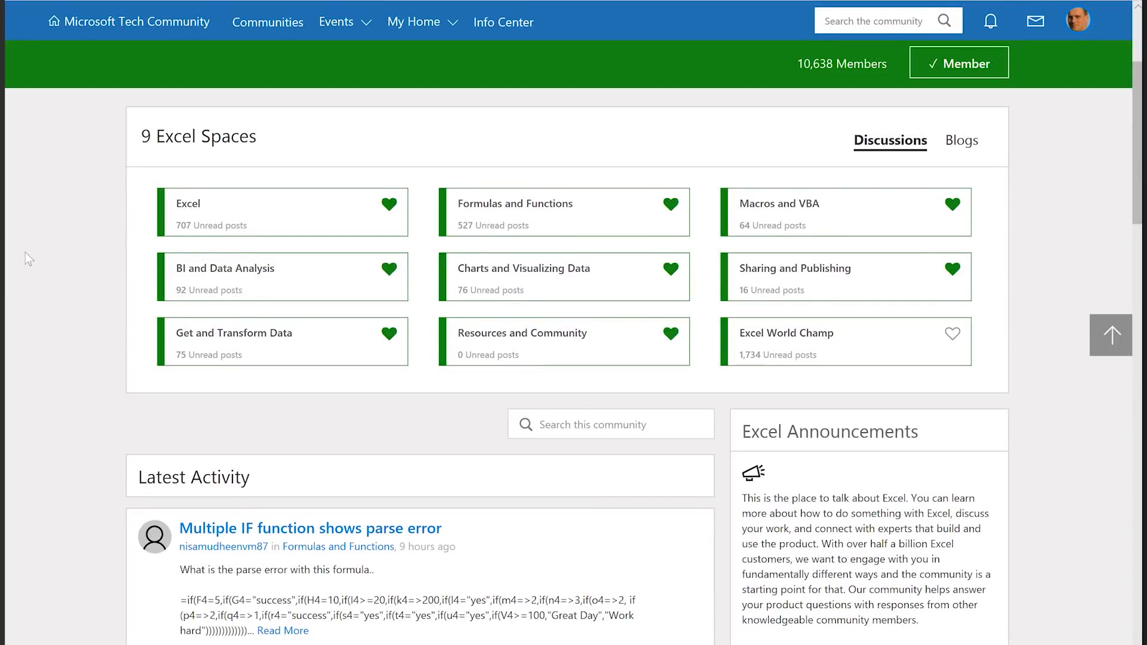
{"action": "mouse_move", "coordinate": [7, 359]}
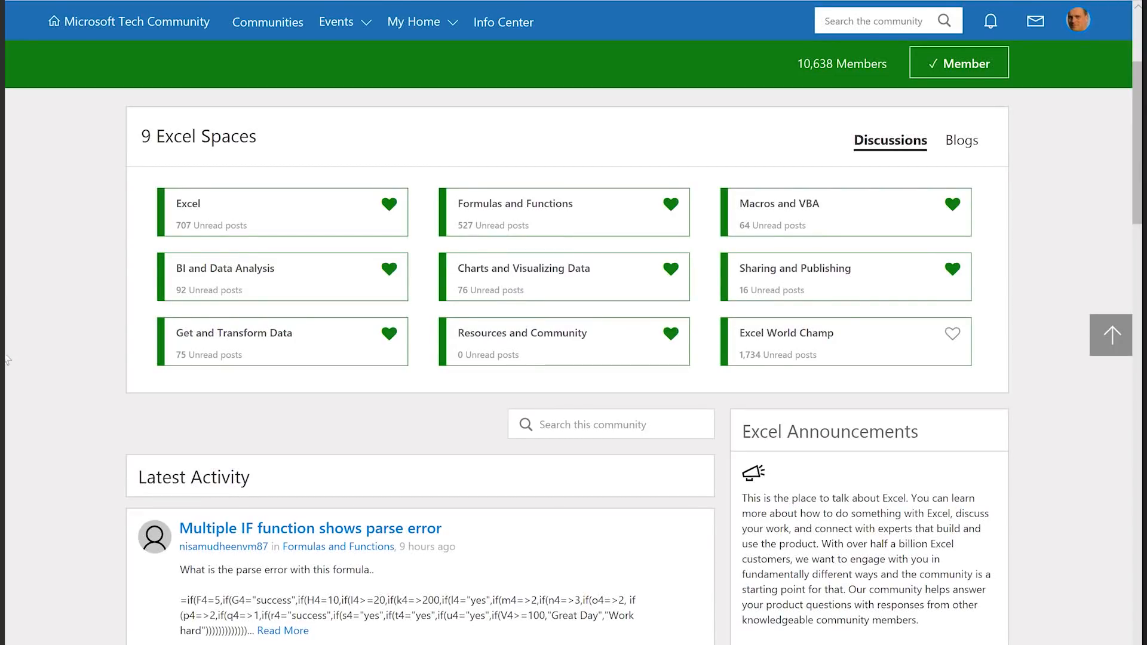
- Scroll through the Excel community page's latest activity threads
{"action": "scroll", "scroll_direction": "down", "scroll_amount": 3}
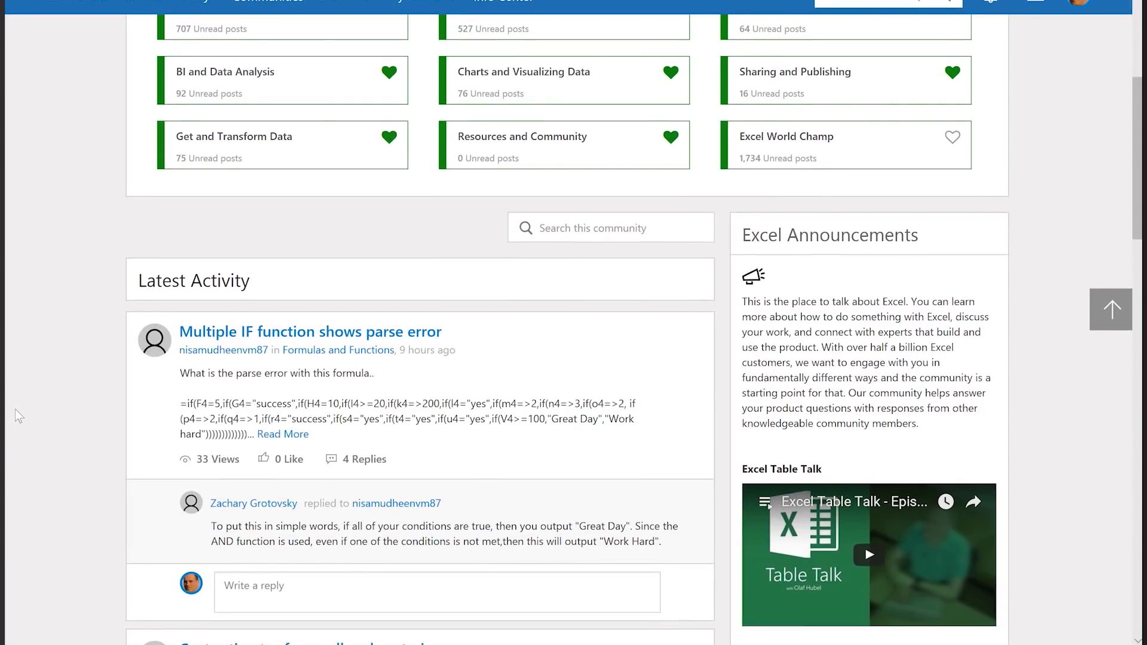
{"action": "scroll", "scroll_direction": "down", "scroll_amount": 3}
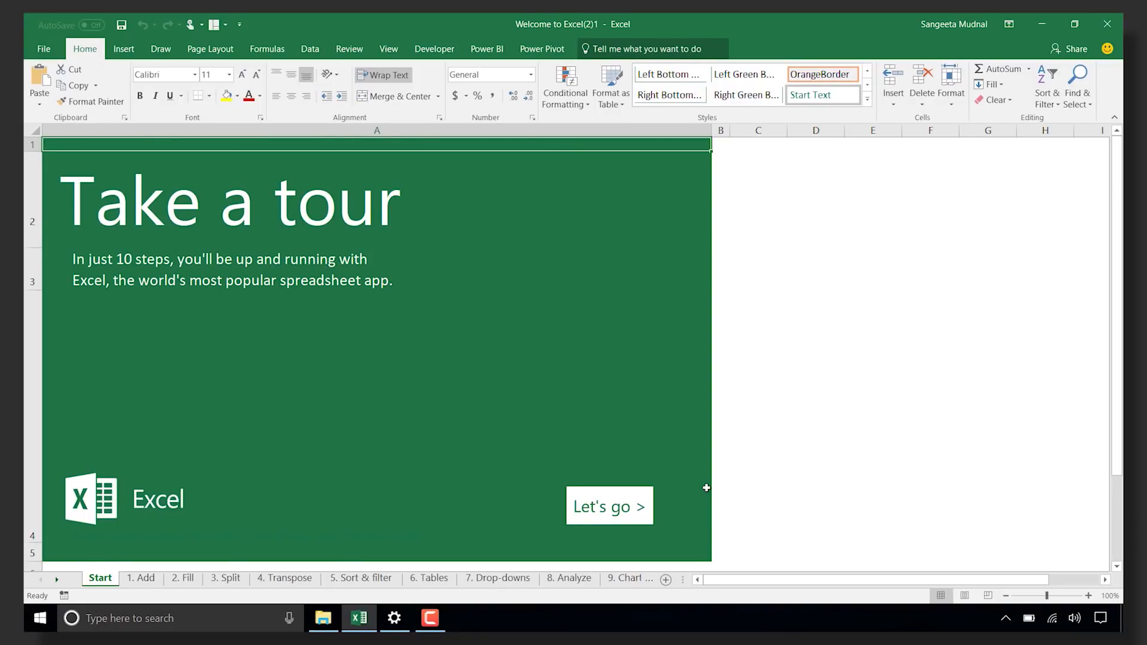
{"action": "mouse_move", "coordinate": [275, 378]}
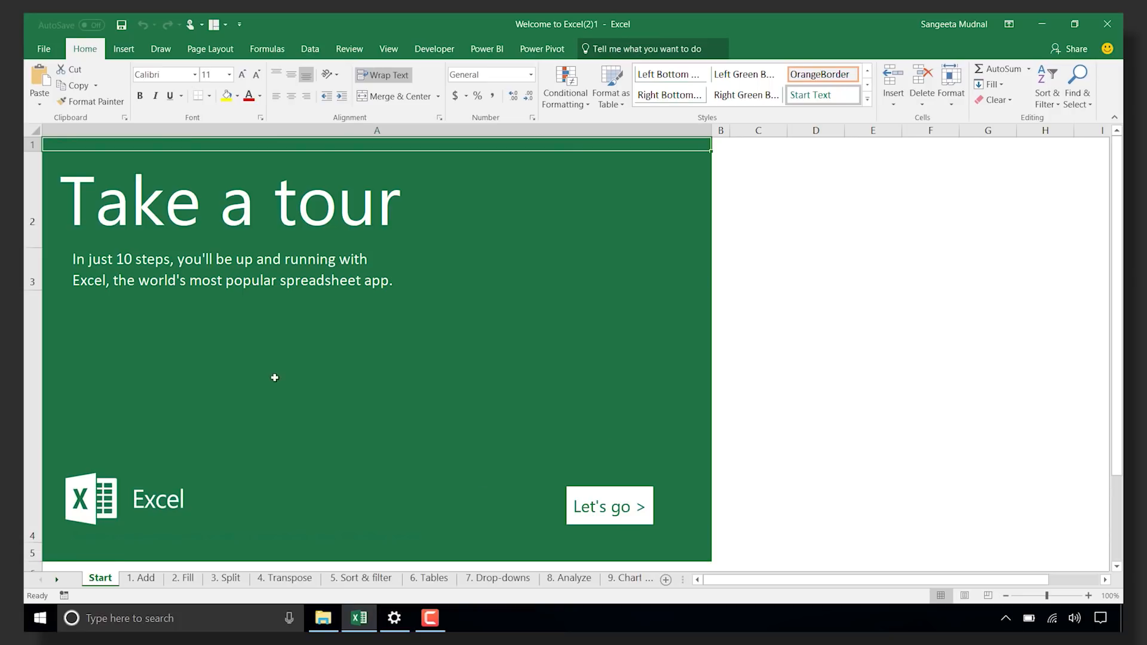
{"action": "mouse_move", "coordinate": [55, 48]}
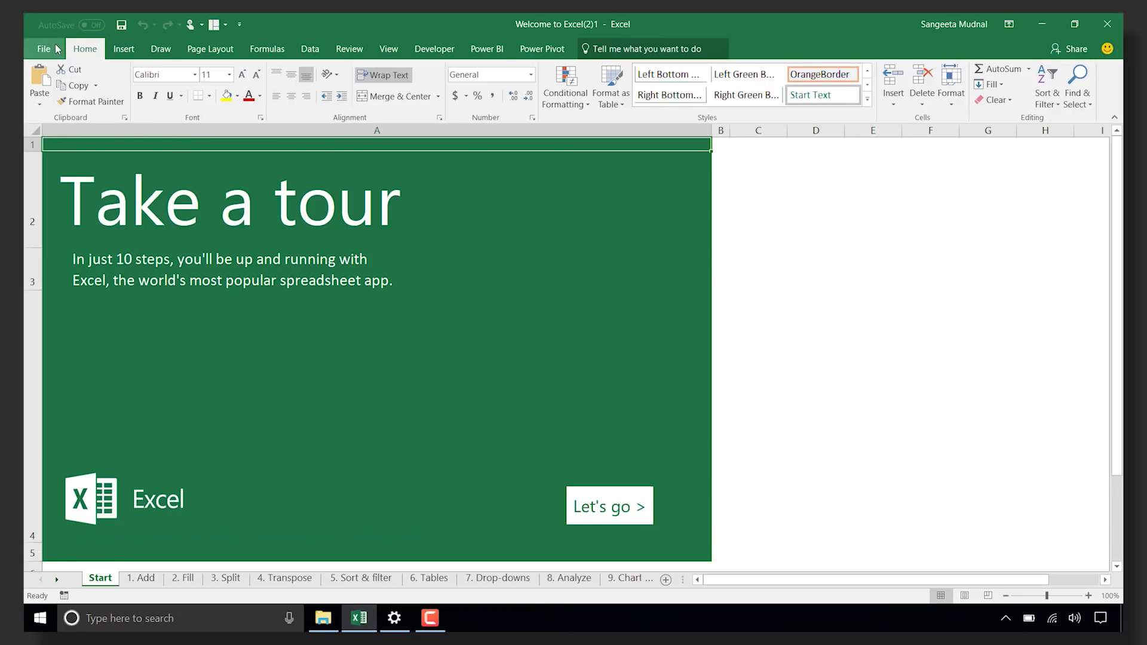
{"action": "left_click", "coordinate": [43, 48]}
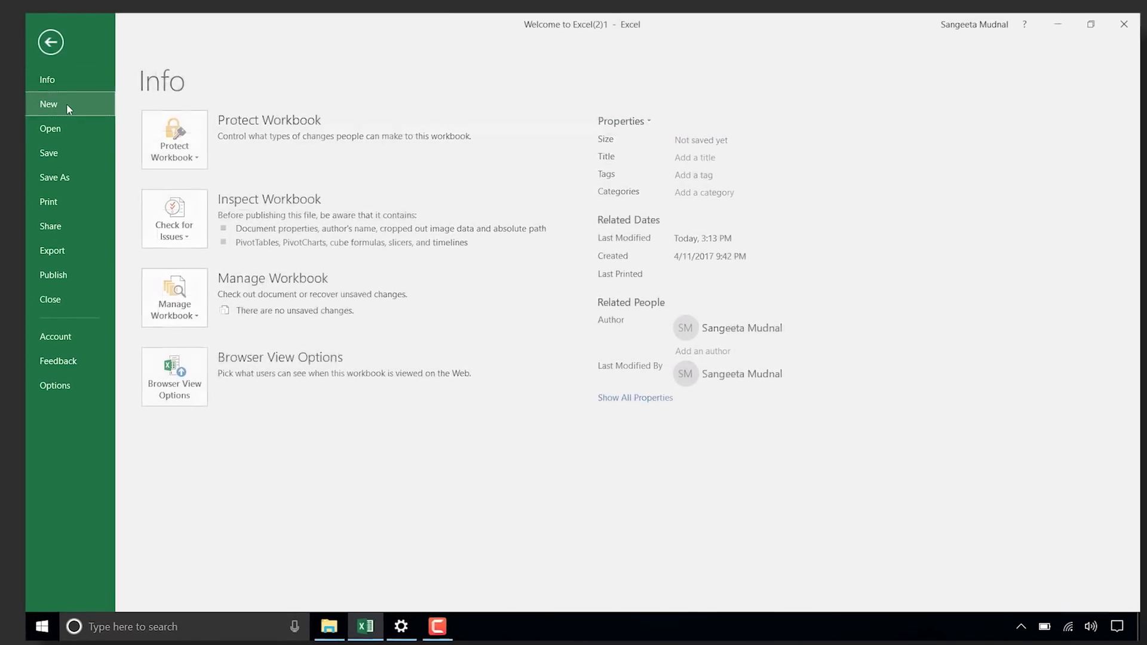
{"action": "left_click", "coordinate": [48, 104]}
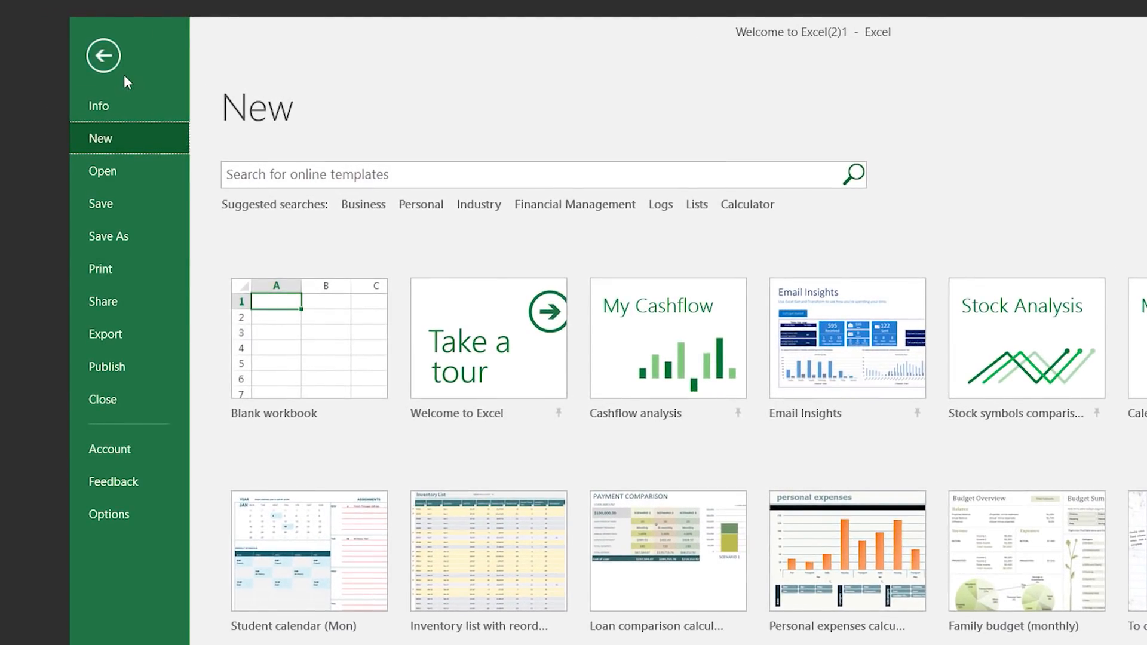
{"action": "left_click", "coordinate": [488, 338]}
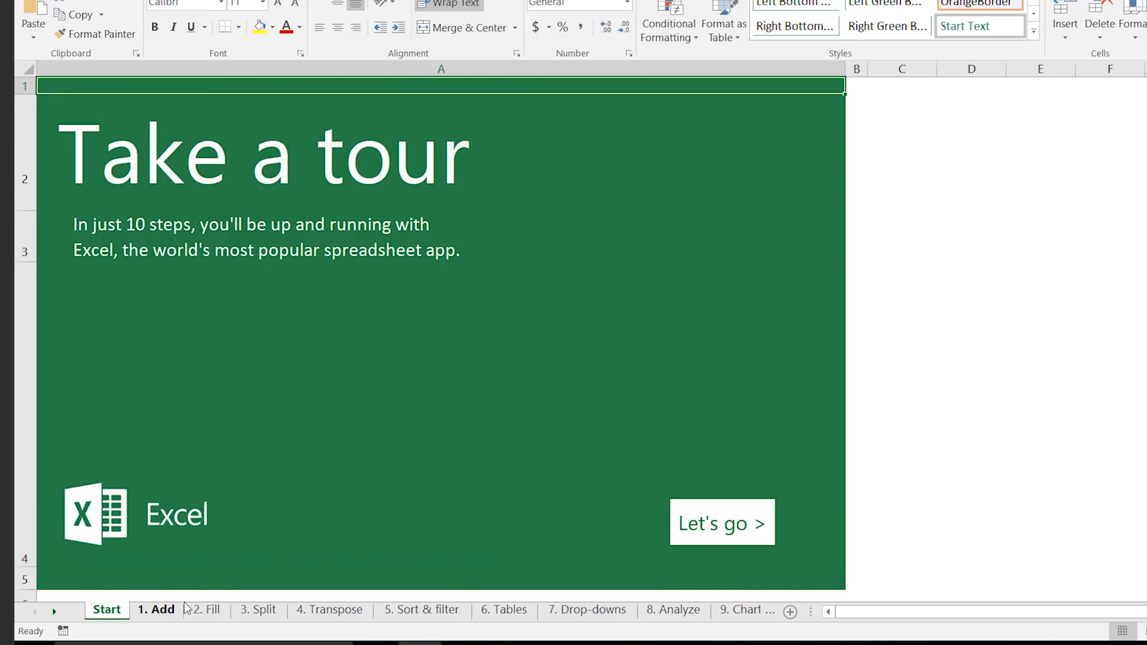
- Move through the sheet tabs to land on the 4. Transpose lesson sheet
{"action": "left_click", "coordinate": [210, 609]}
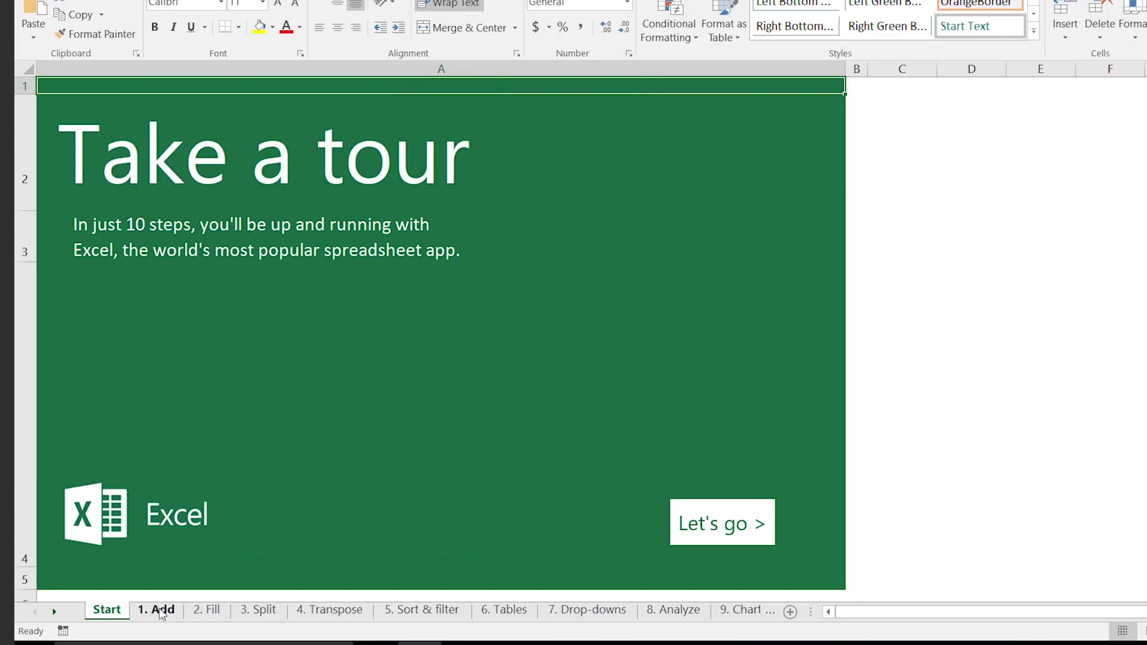
{"action": "left_click", "coordinate": [263, 609]}
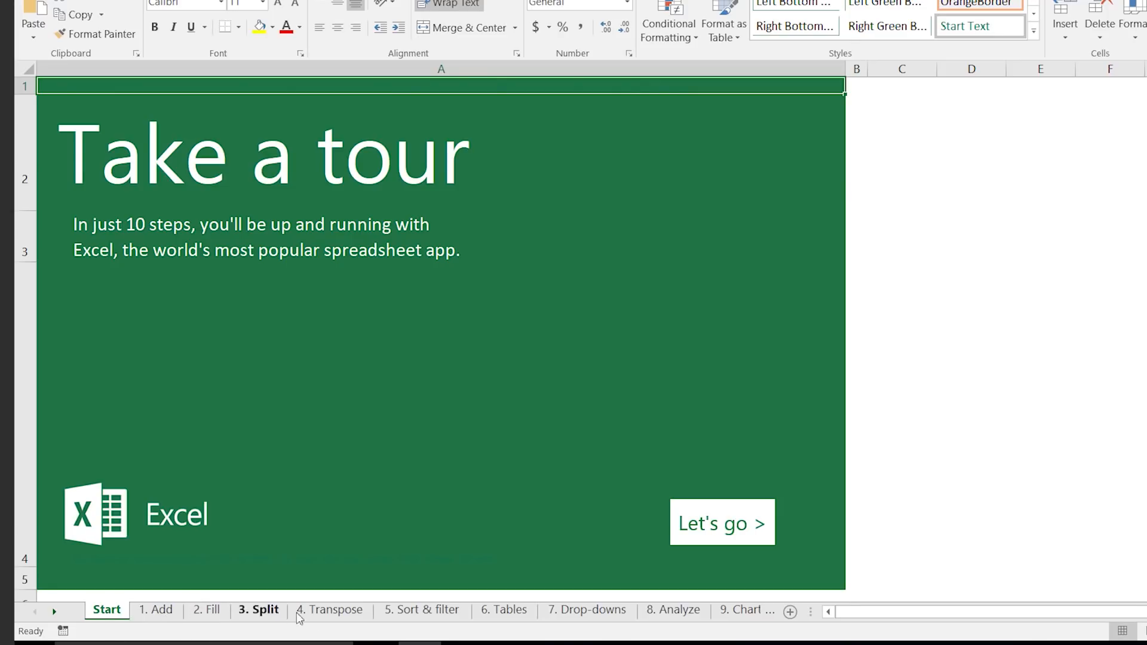
{"action": "left_click", "coordinate": [336, 610]}
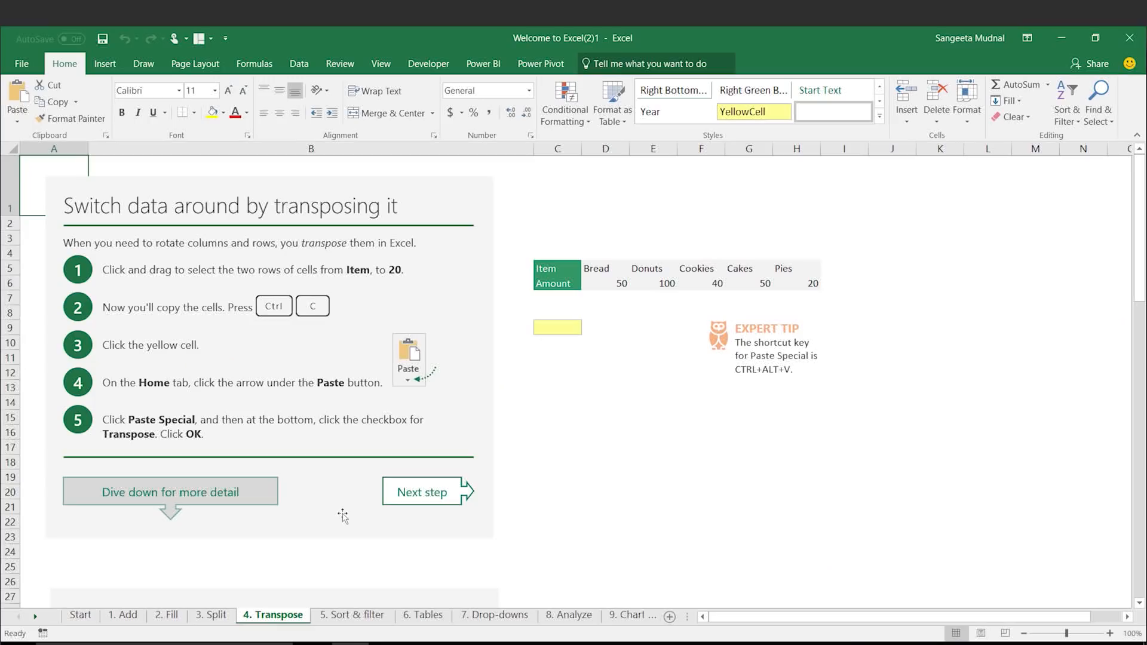
{"action": "mouse_move", "coordinate": [494, 442]}
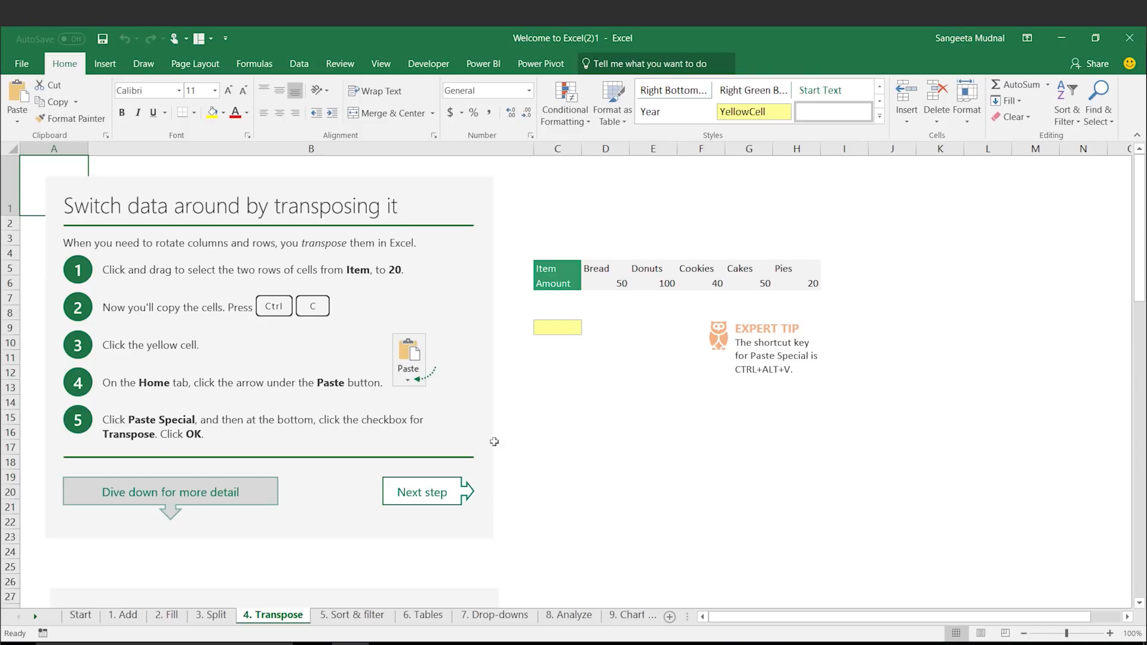
- Copy the Item and Amount rows and Paste Special them transposed into the yellow cell
{"action": "left_click", "coordinate": [557, 269]}
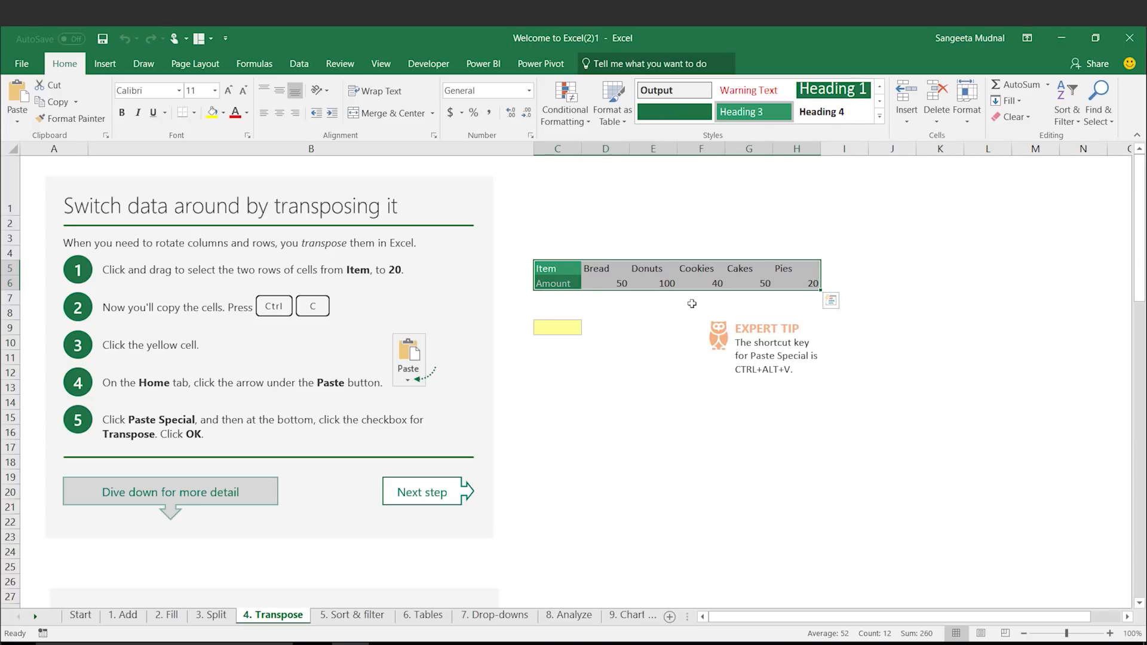
{"action": "key", "text": "ctrl+c"}
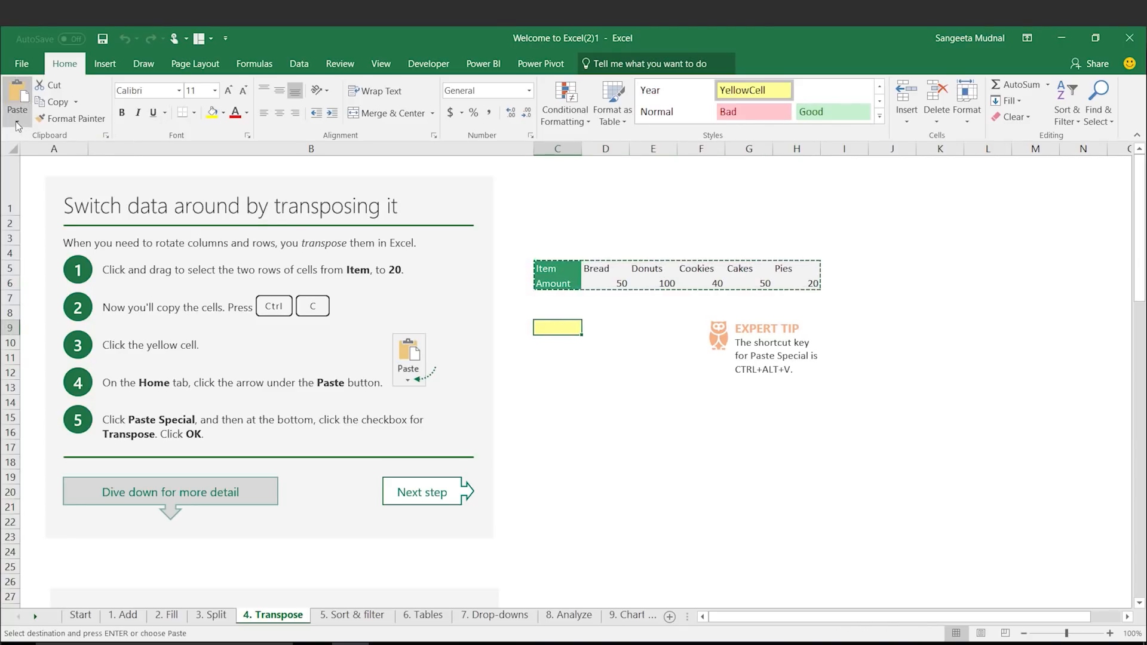
{"action": "left_click", "coordinate": [16, 117]}
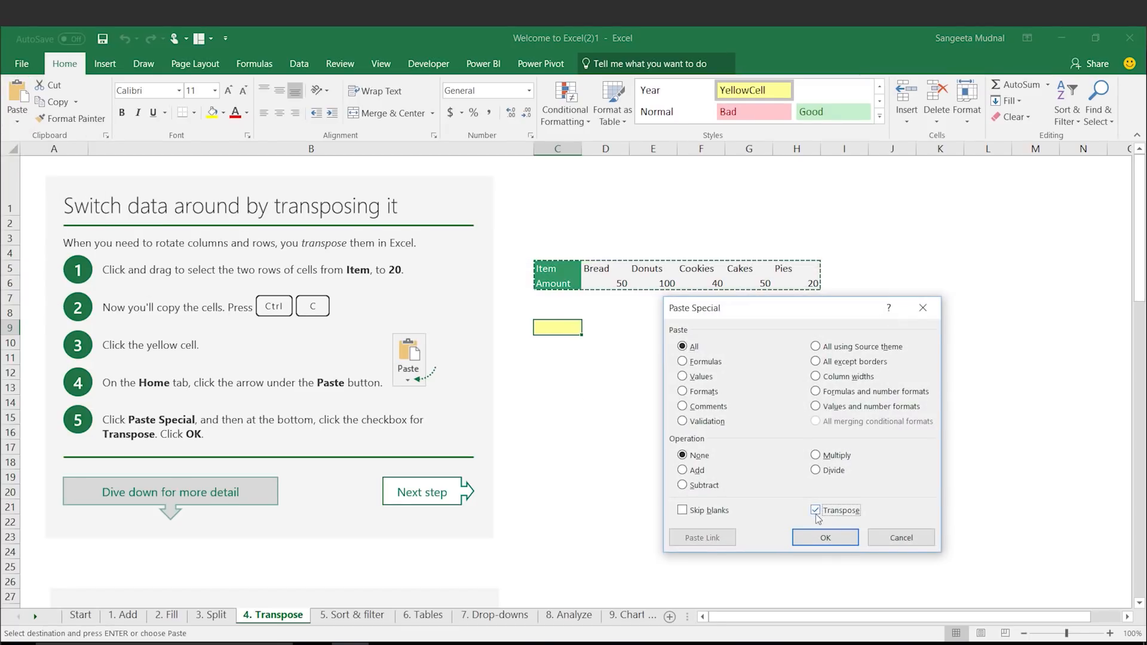
{"action": "left_click", "coordinate": [824, 538]}
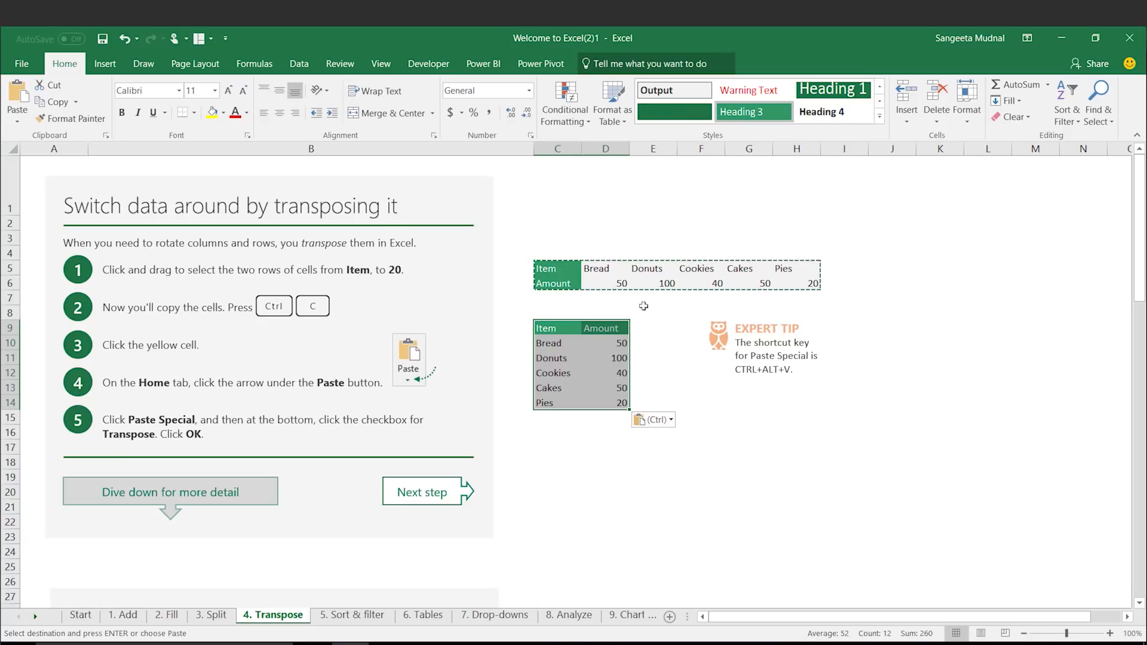
{"action": "mouse_move", "coordinate": [618, 327]}
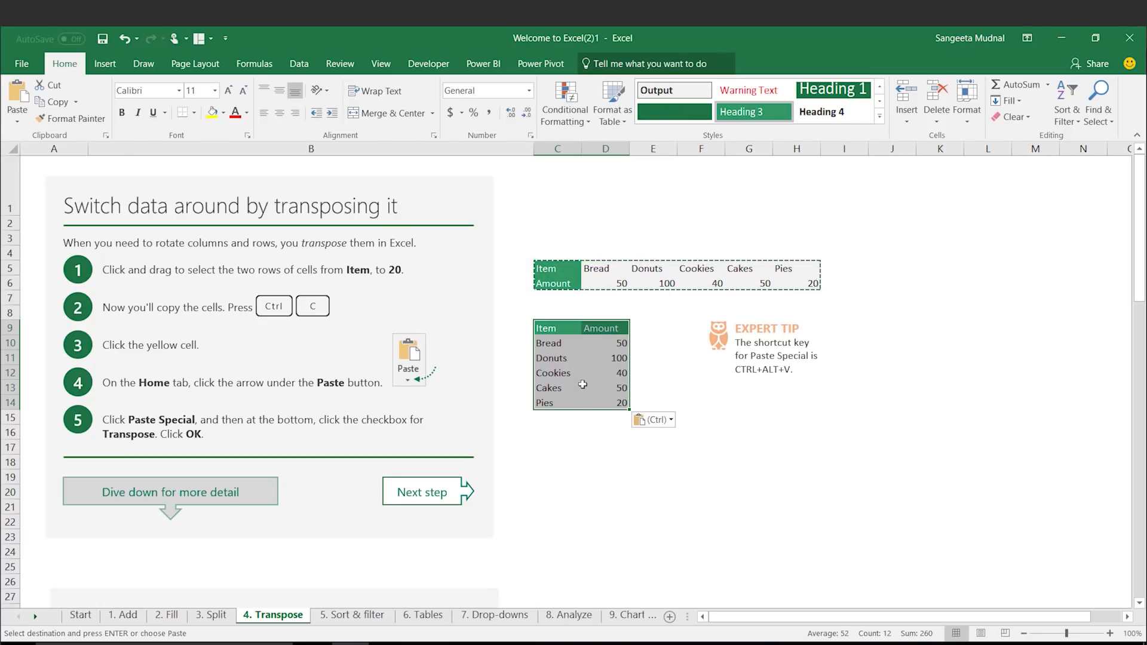
{"action": "scroll", "scroll_direction": "down", "scroll_amount": 3}
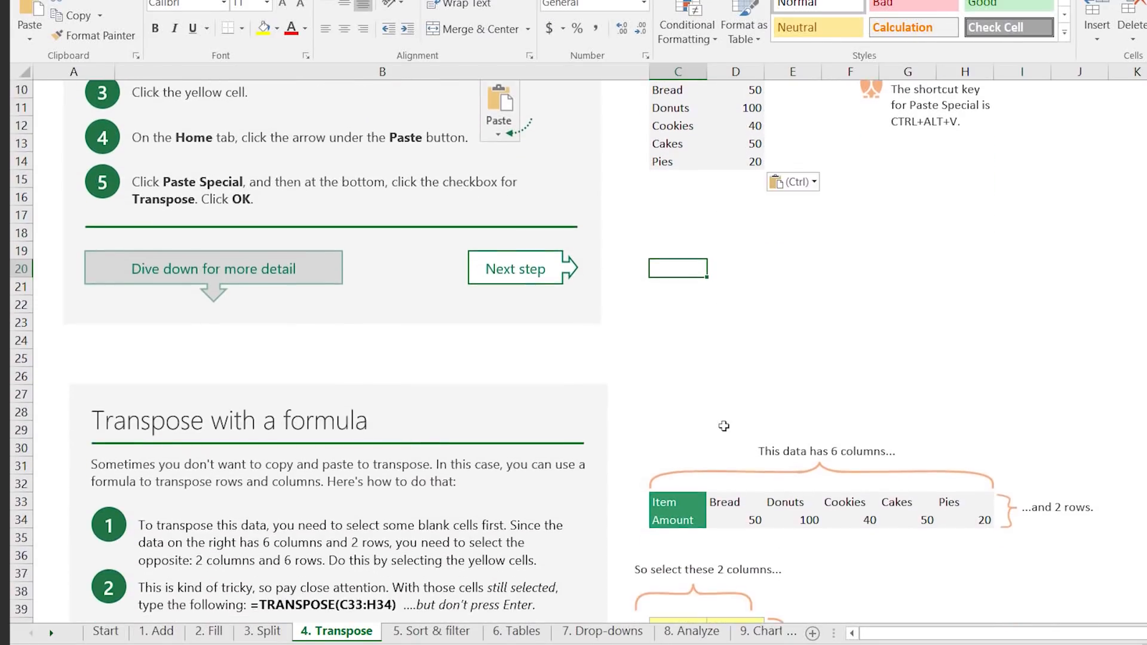
{"action": "scroll", "scroll_direction": "down", "scroll_amount": 3}
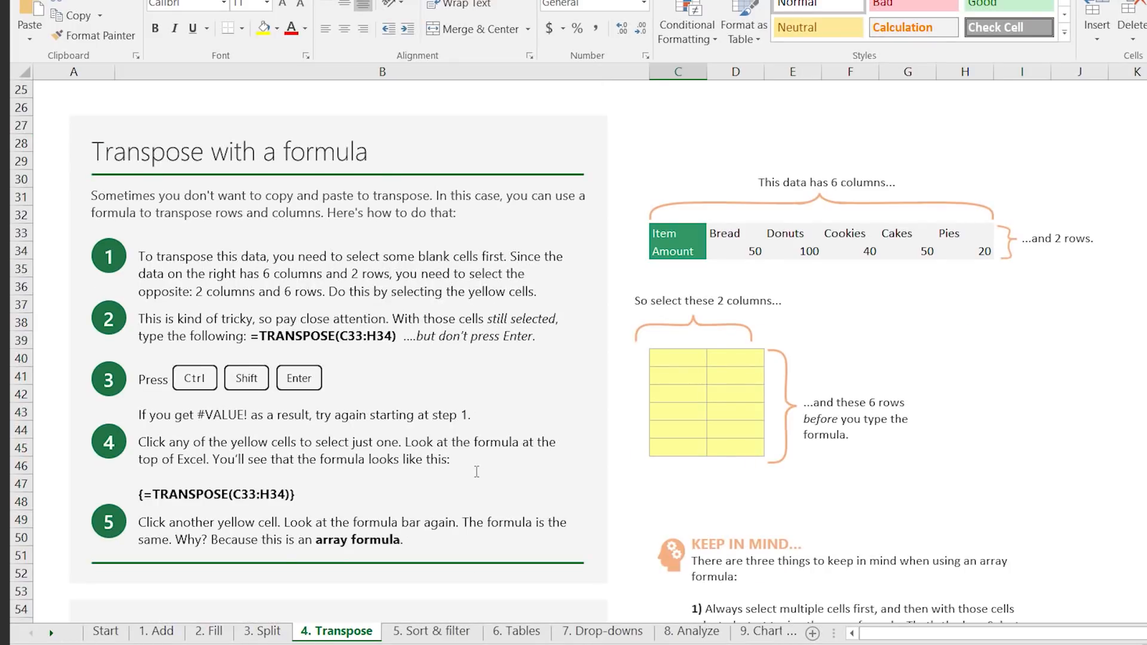
{"action": "scroll", "scroll_direction": "down", "scroll_amount": 3}
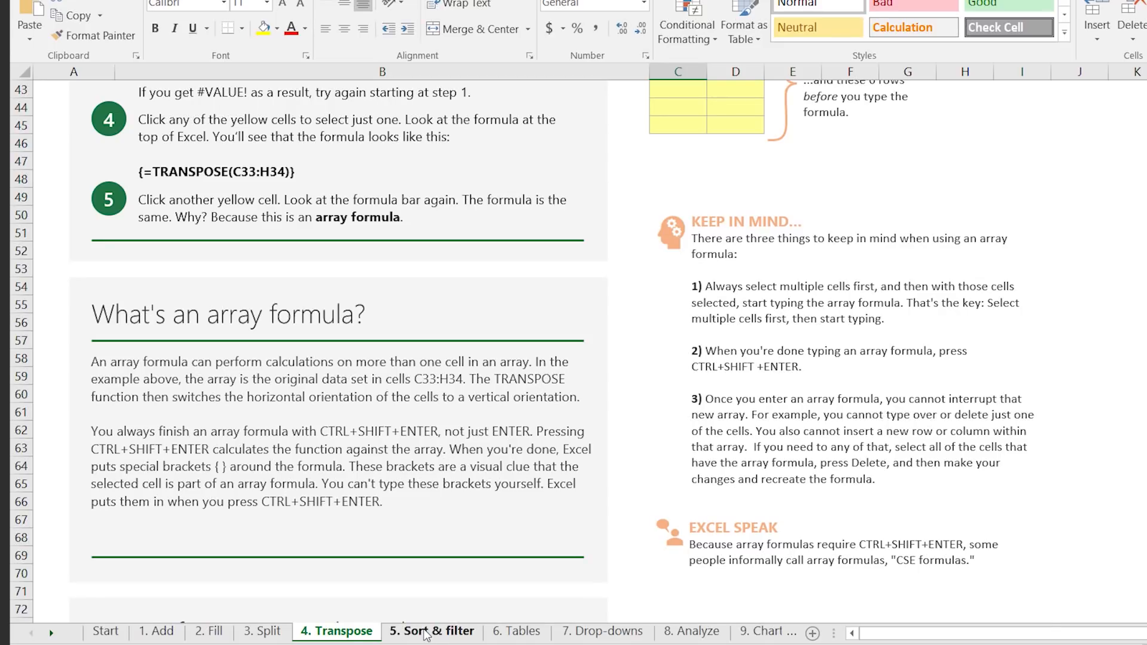
- On the 5. Sort & filter sheet, sort the table A to Z by Department
{"action": "left_click", "coordinate": [432, 631]}
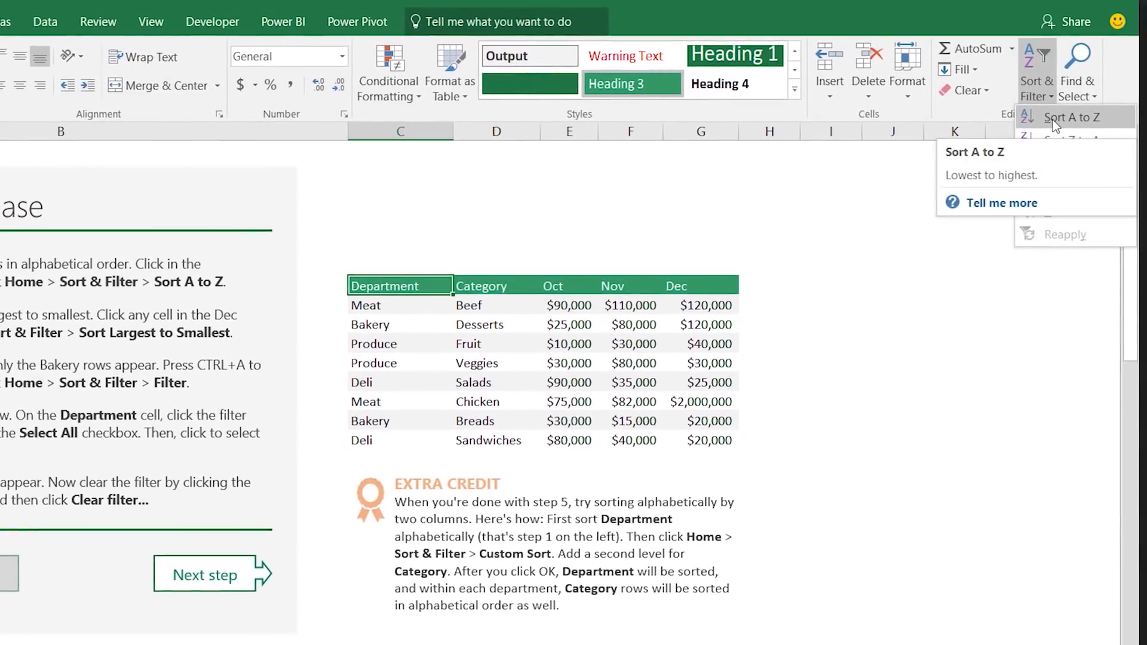
{"action": "left_click", "coordinate": [1070, 117]}
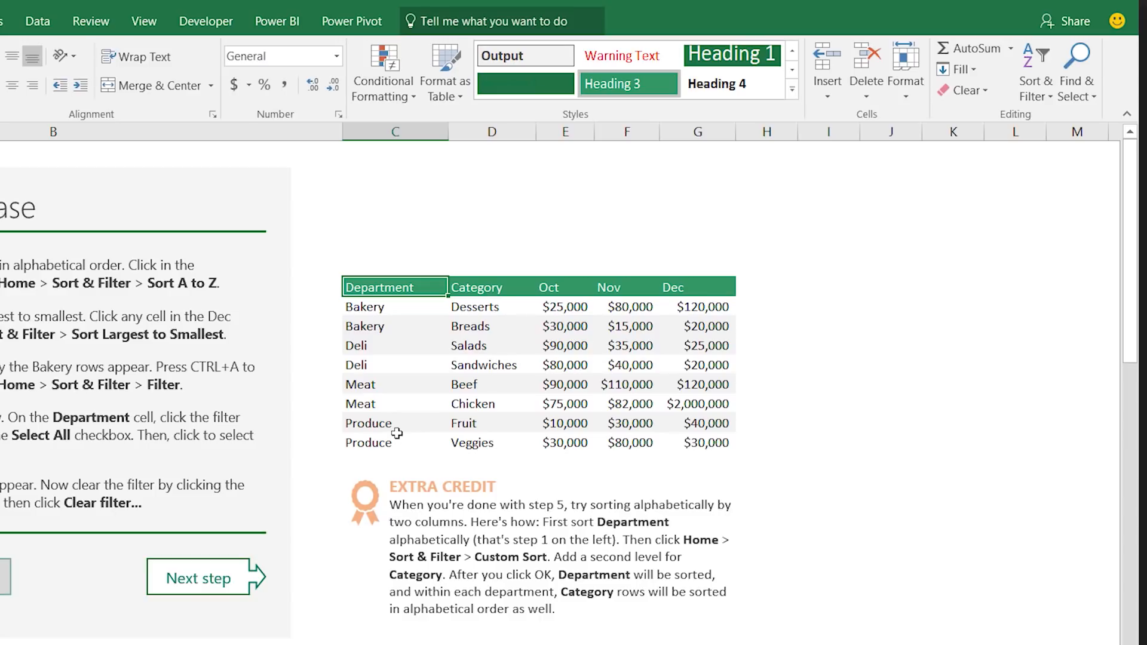
{"action": "left_click", "coordinate": [491, 287]}
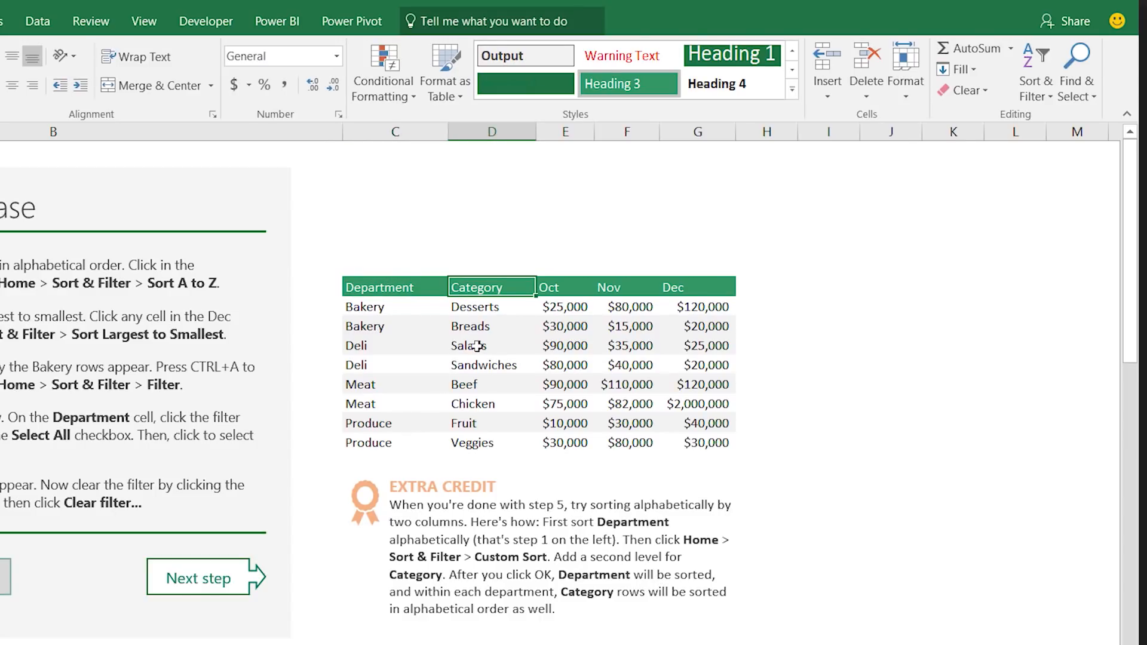
{"action": "mouse_move", "coordinate": [475, 343]}
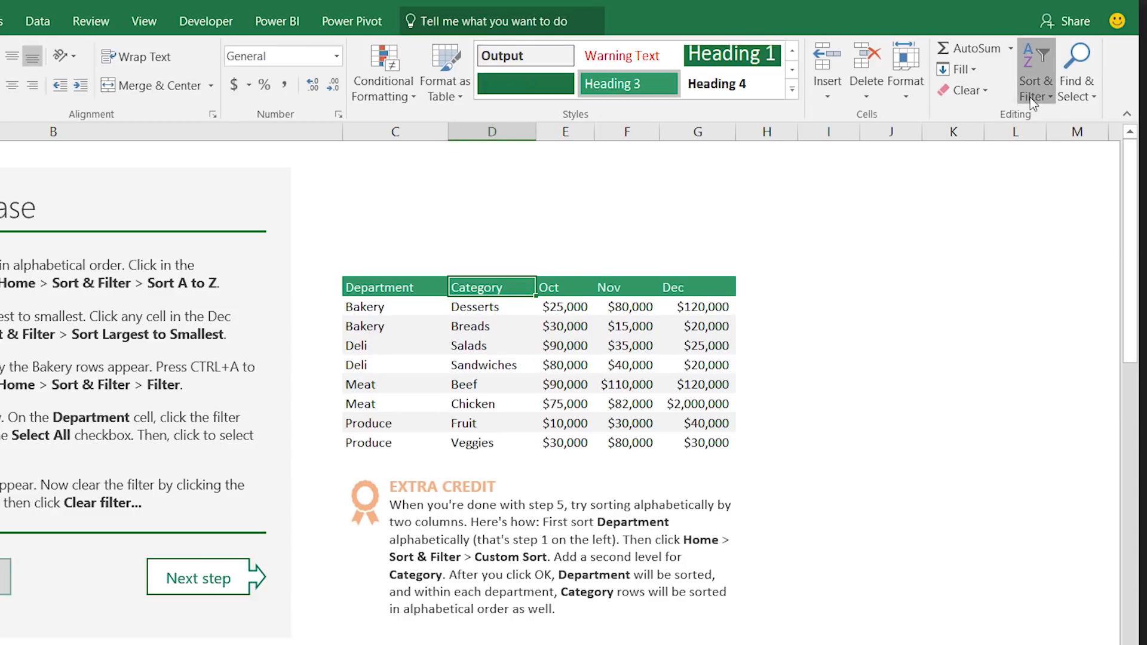
- Custom-sort the table by Department, then by Category as a second level
{"action": "left_click", "coordinate": [1035, 73]}
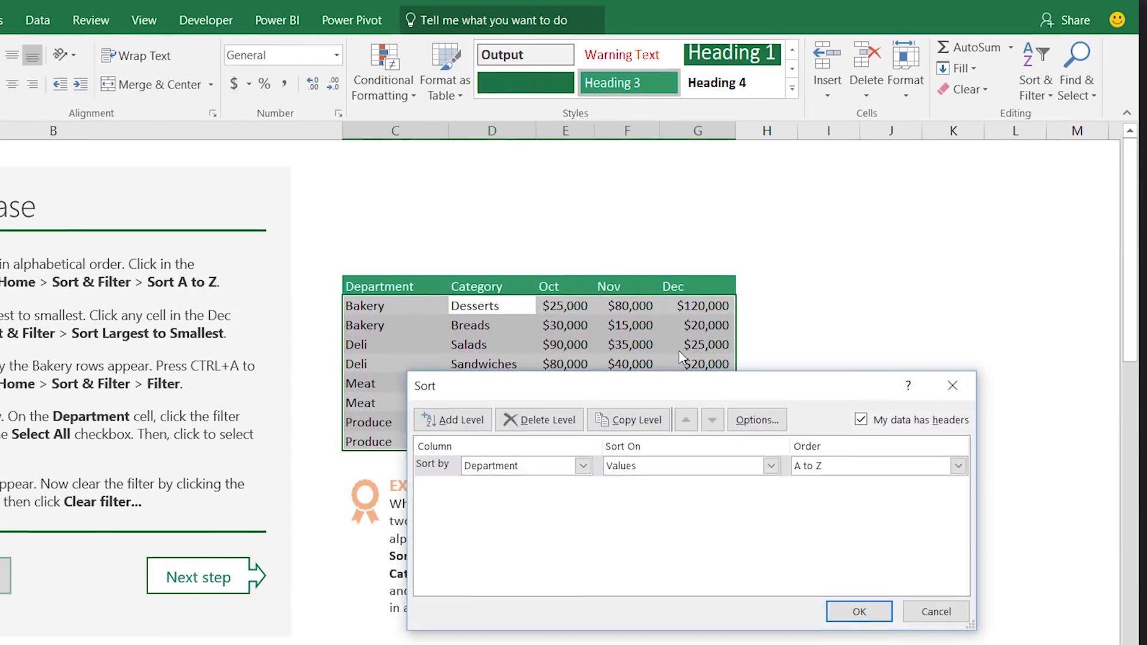
{"action": "left_click", "coordinate": [452, 419]}
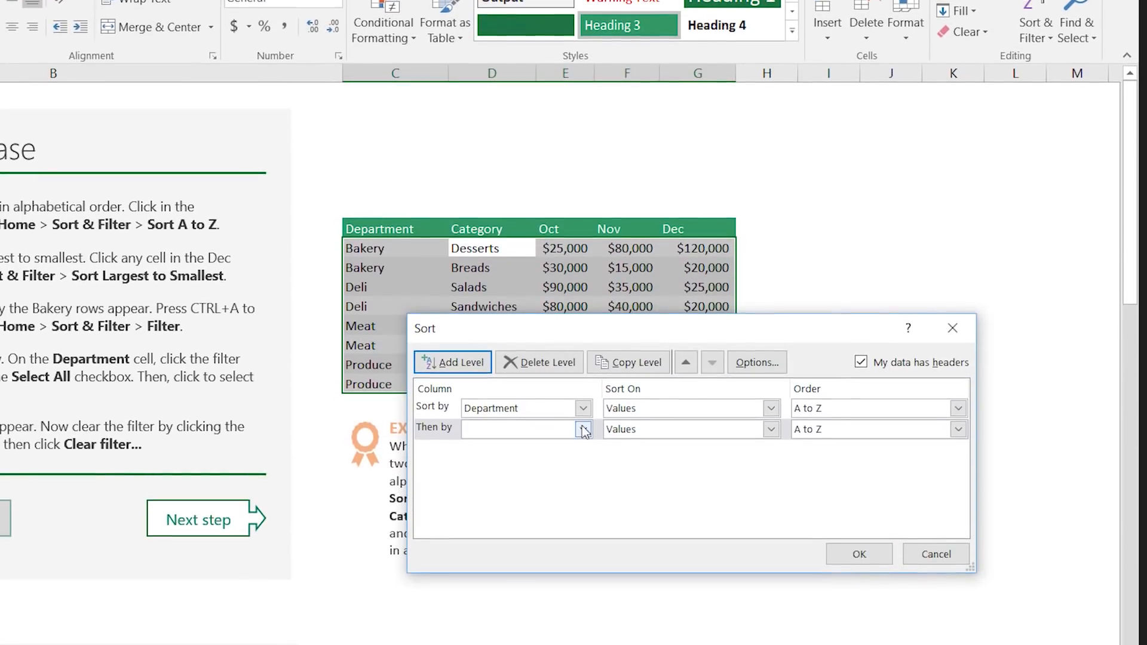
{"action": "left_click", "coordinate": [583, 429]}
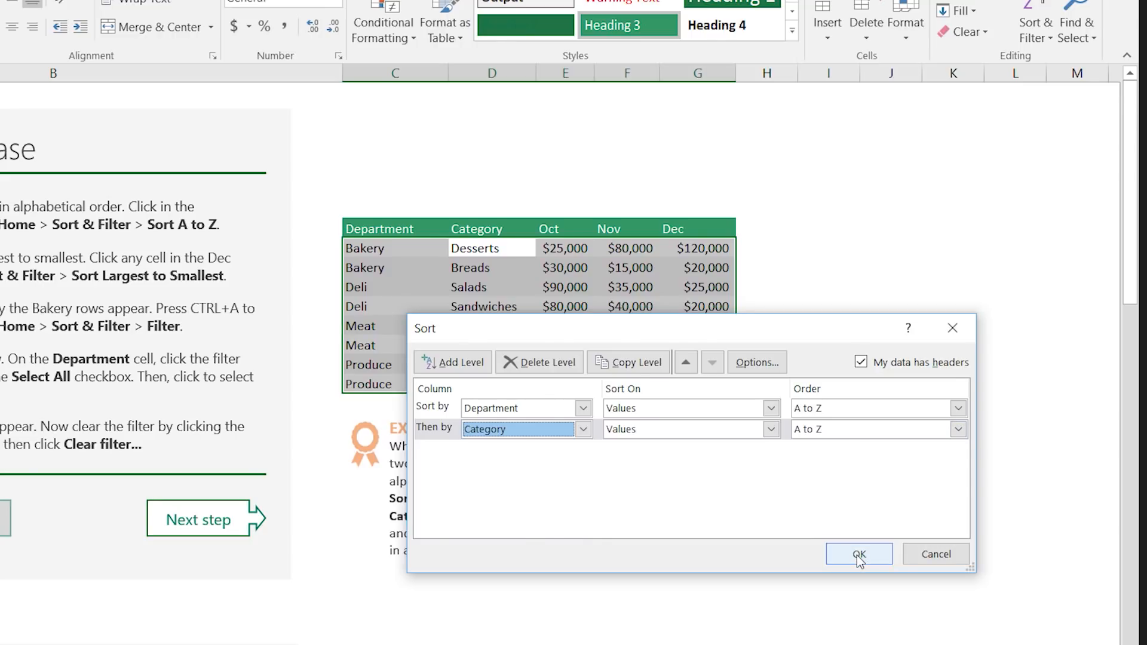
{"action": "left_click", "coordinate": [859, 553]}
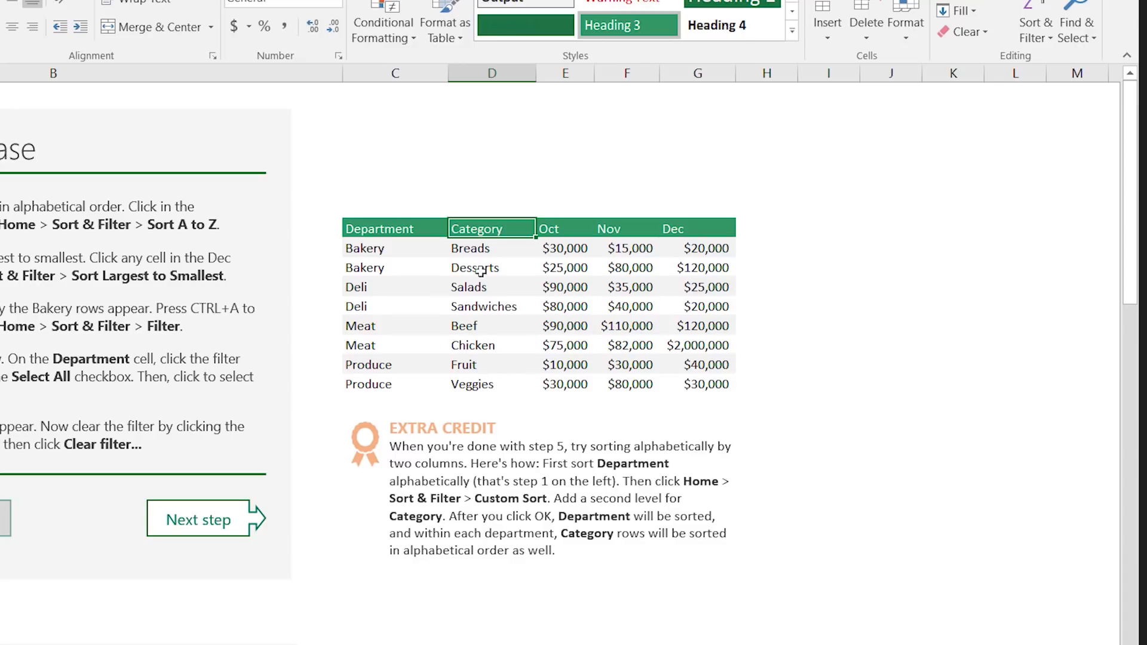
{"action": "mouse_move", "coordinate": [370, 215]}
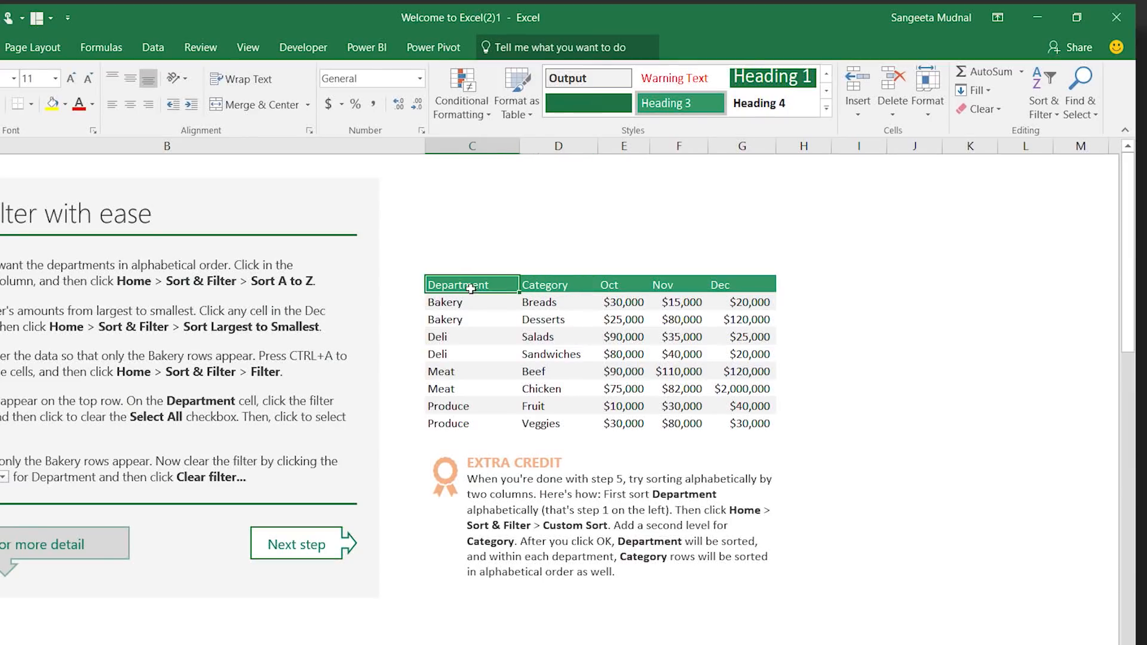
{"action": "mouse_move", "coordinate": [1061, 132]}
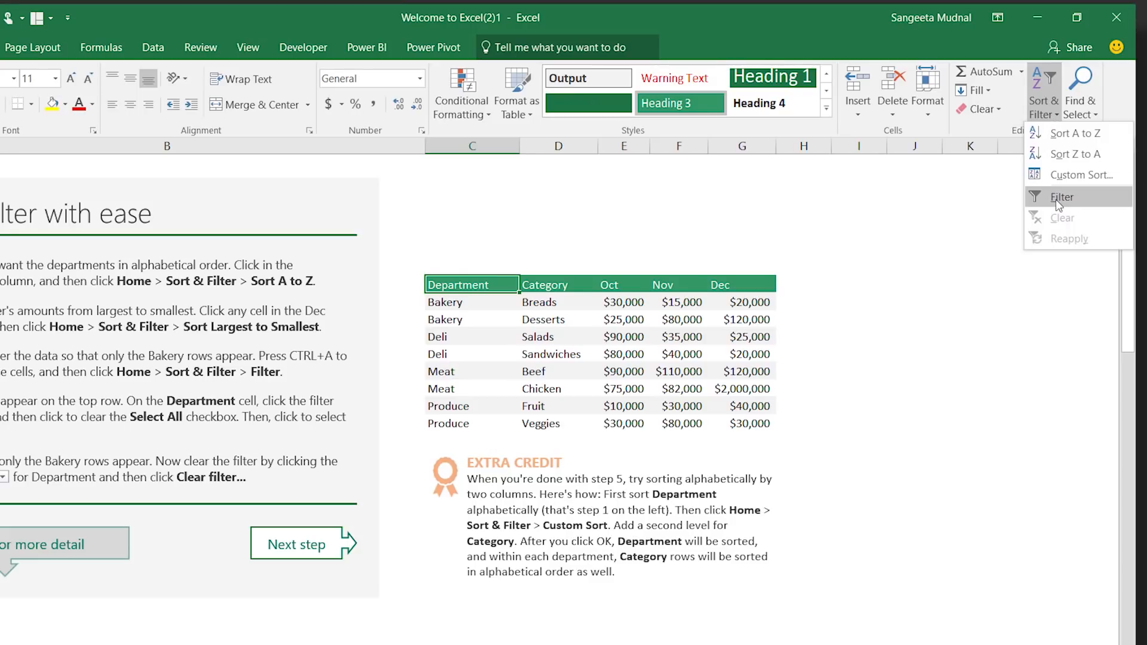
- Add filter buttons and review the Department filter's checkbox choices
{"action": "left_click", "coordinate": [1061, 197]}
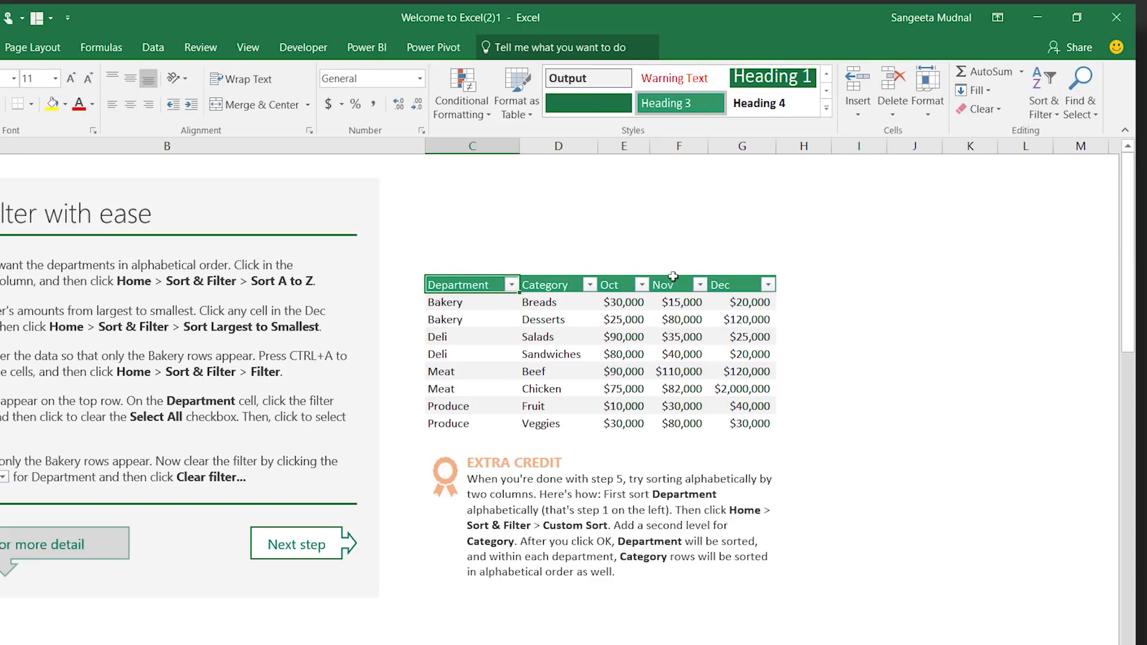
{"action": "mouse_move", "coordinate": [514, 290]}
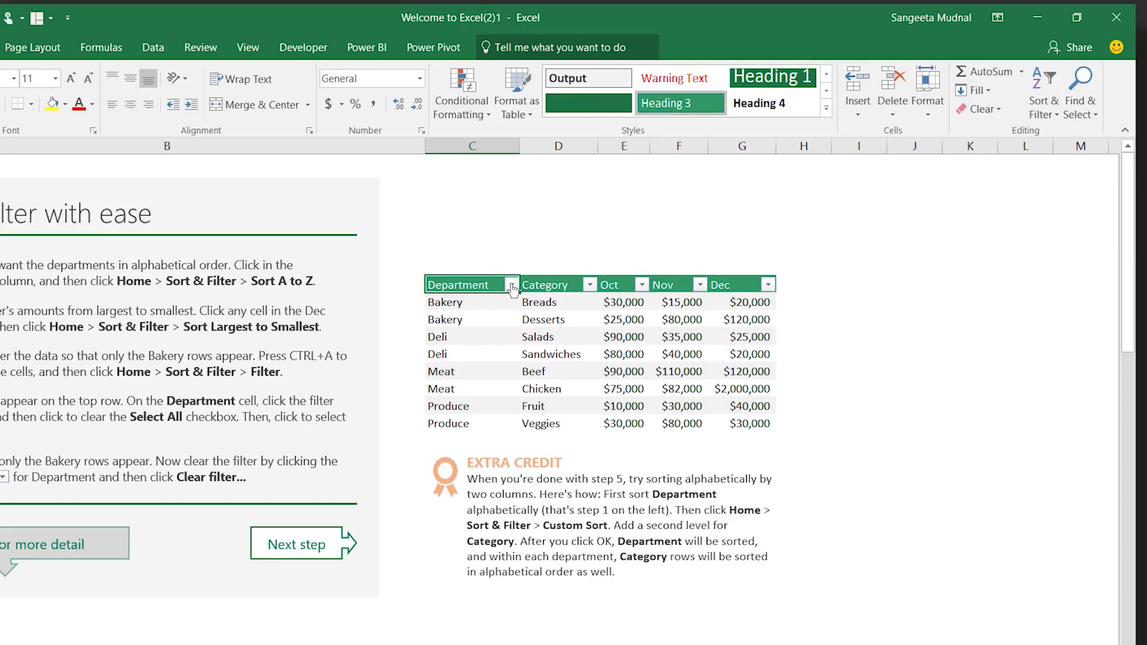
{"action": "left_click", "coordinate": [511, 285]}
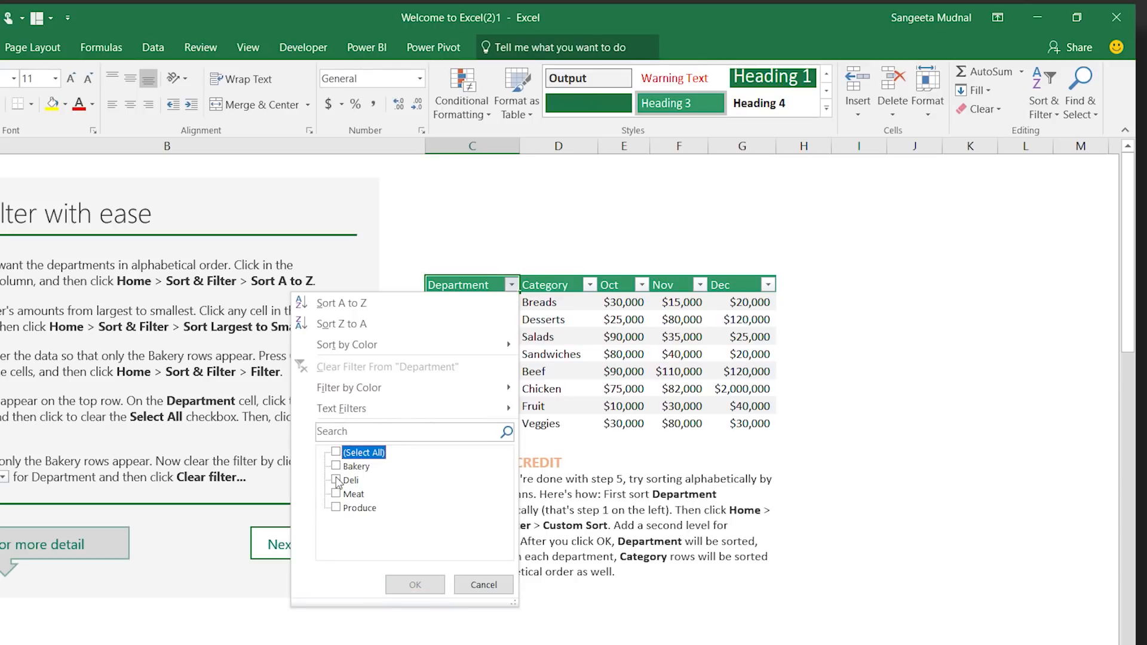
{"action": "left_click", "coordinate": [415, 585]}
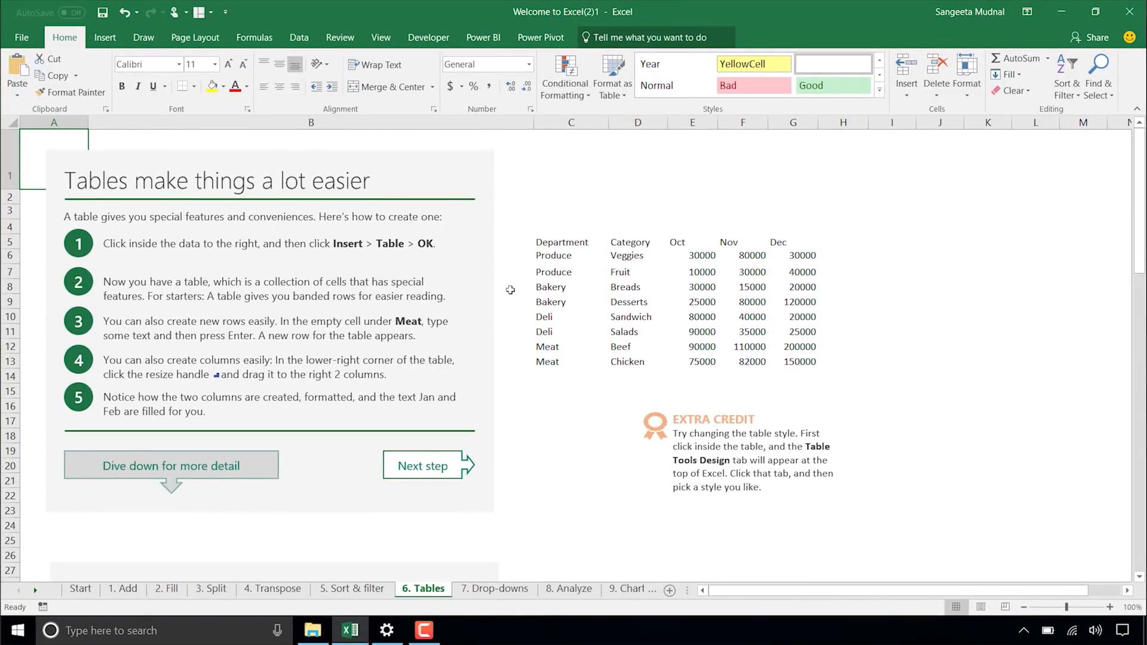
{"action": "mouse_move", "coordinate": [511, 280]}
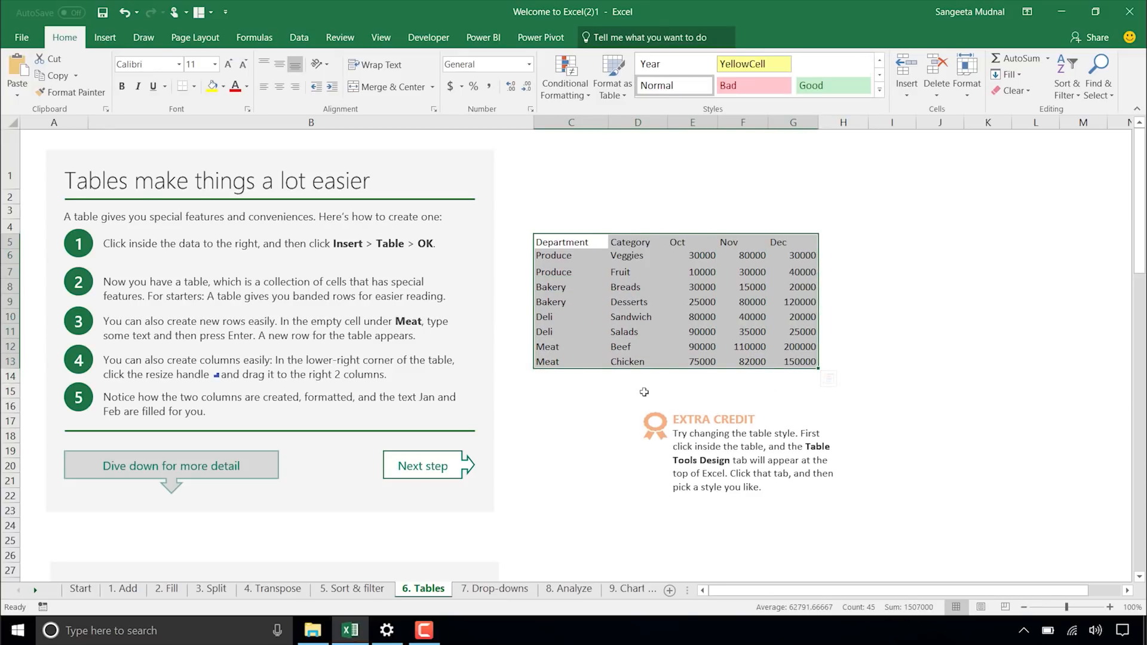
- Convert the department sales data into a table with 'My table has headers' kept on
{"action": "left_click", "coordinate": [104, 37]}
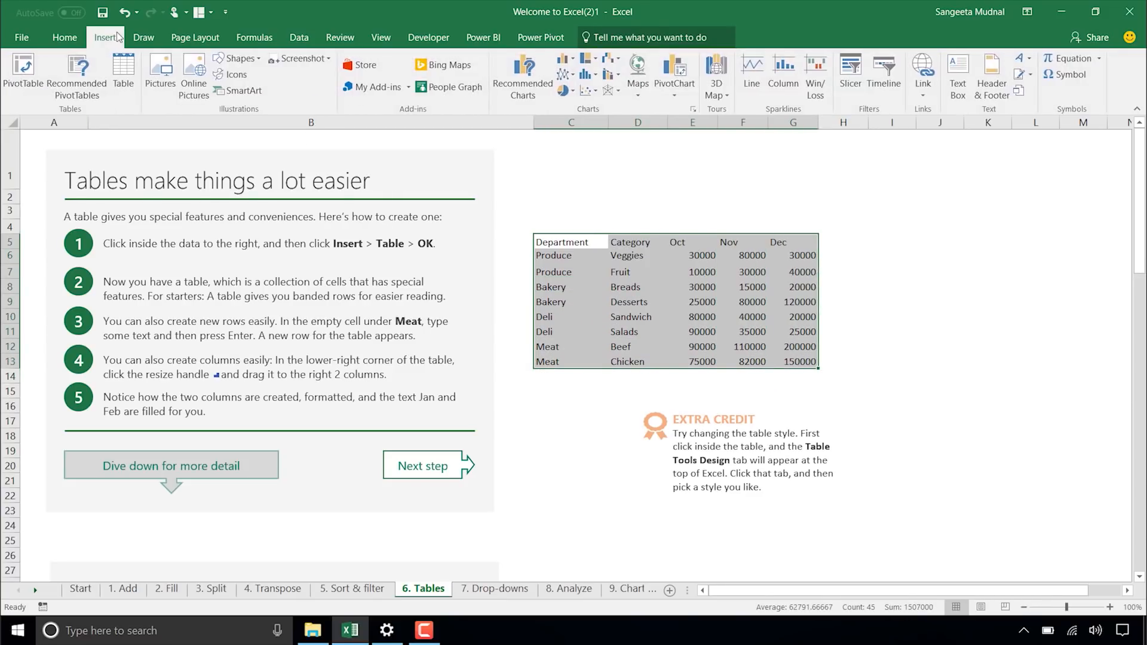
{"action": "left_click", "coordinate": [123, 75]}
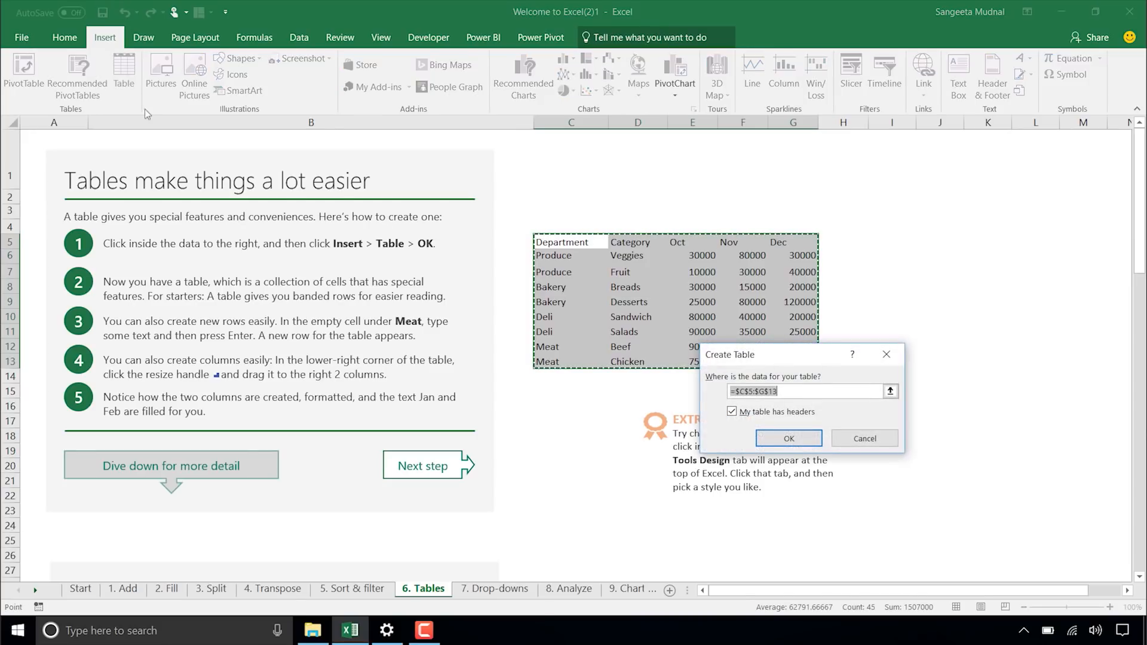
{"action": "left_click", "coordinate": [788, 439]}
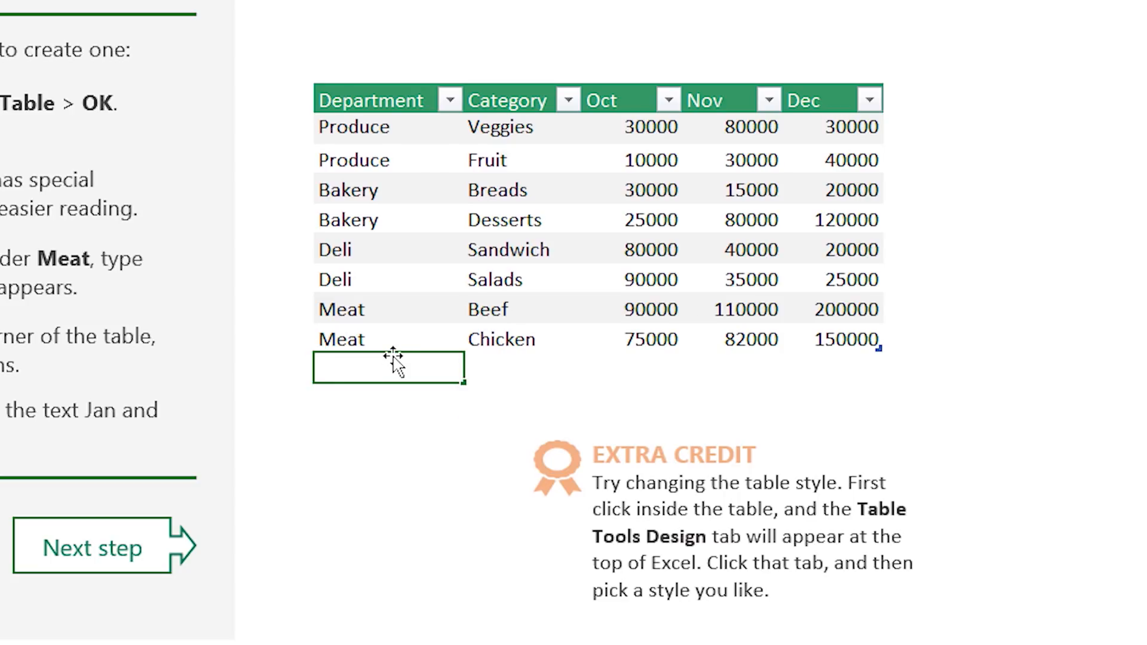
- Enter Food in the row under Meat so the table extends to include it
{"action": "type", "text": "Food"}
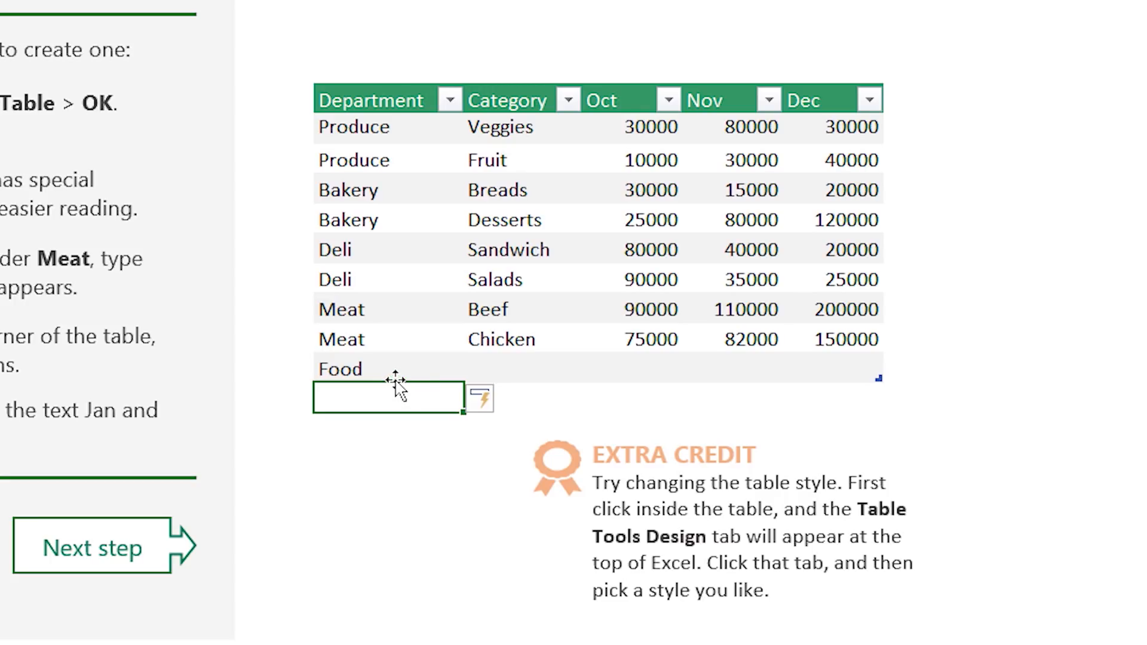
{"action": "mouse_move", "coordinate": [884, 396]}
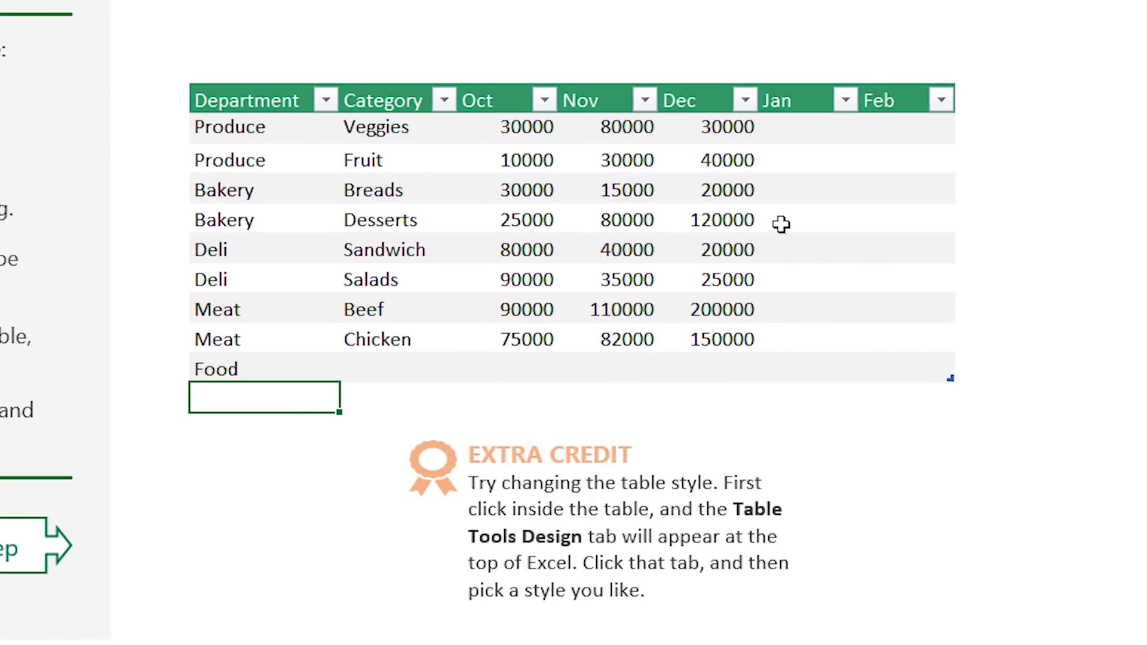
{"action": "mouse_move", "coordinate": [857, 260]}
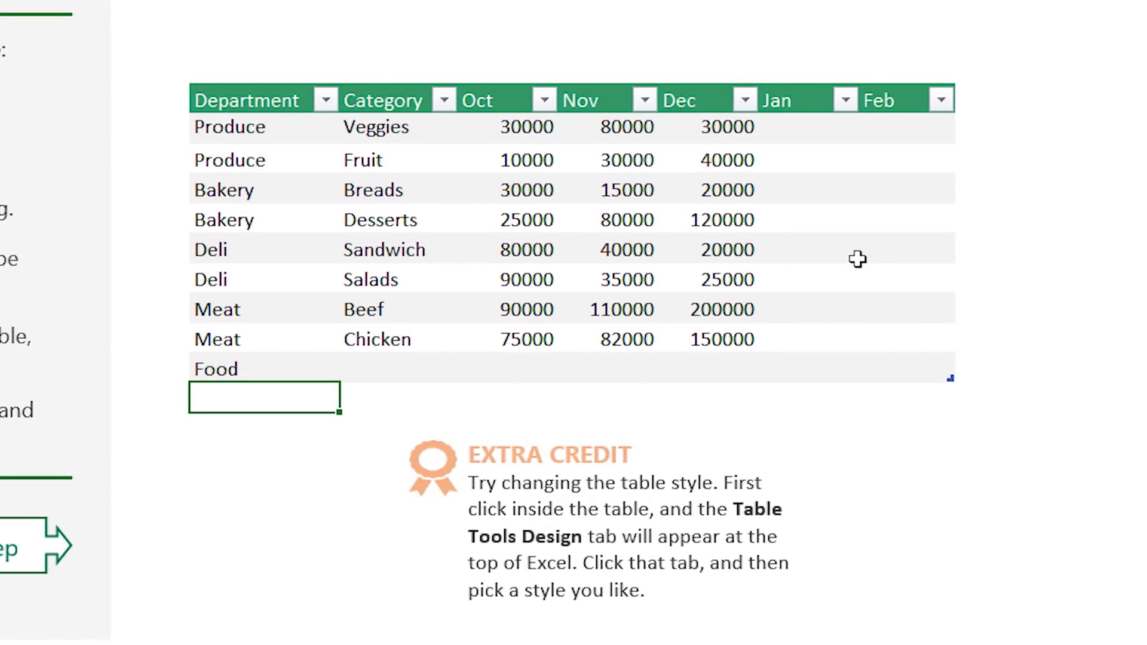
{"action": "mouse_move", "coordinate": [916, 113]}
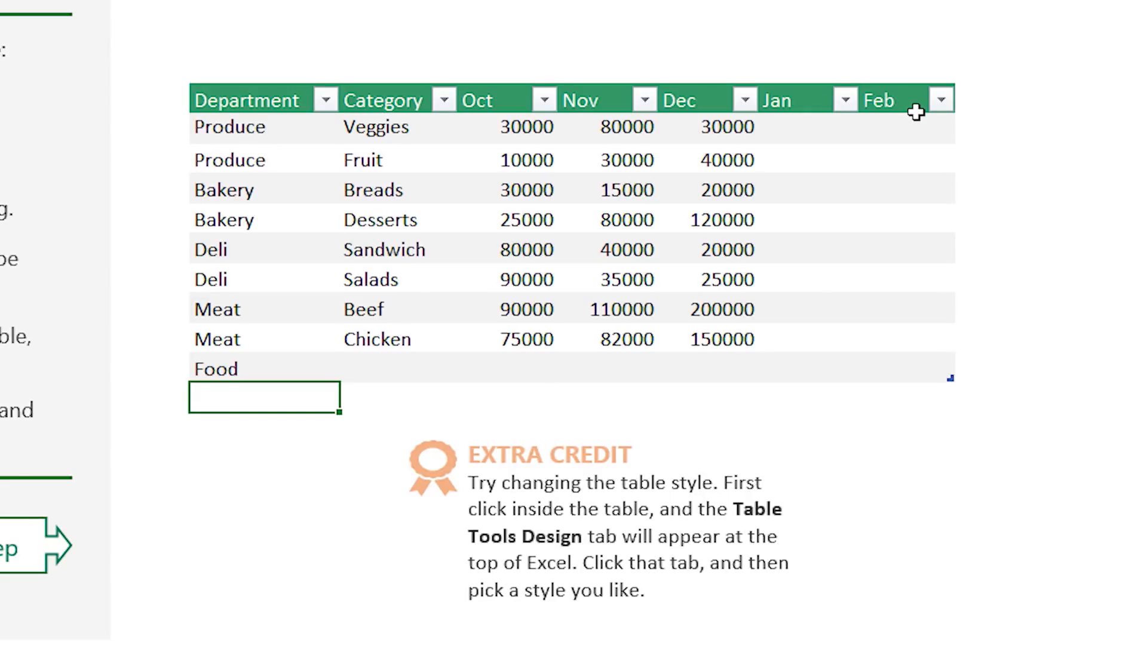
{"action": "mouse_move", "coordinate": [841, 276]}
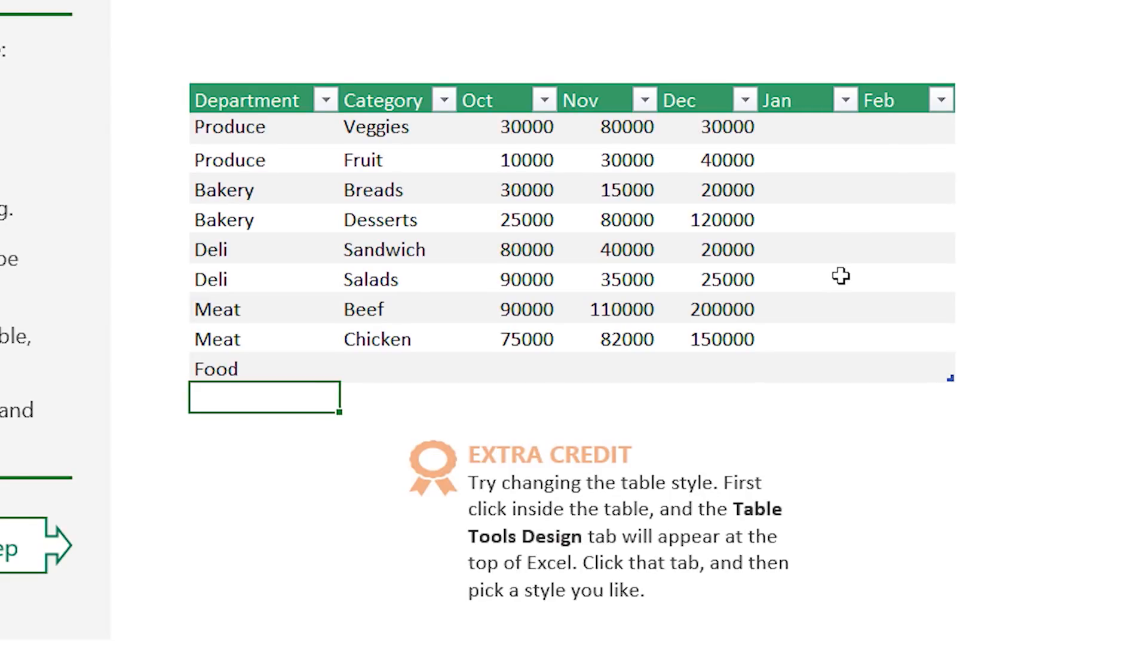
{"action": "scroll", "scroll_direction": "down", "scroll_amount": 3}
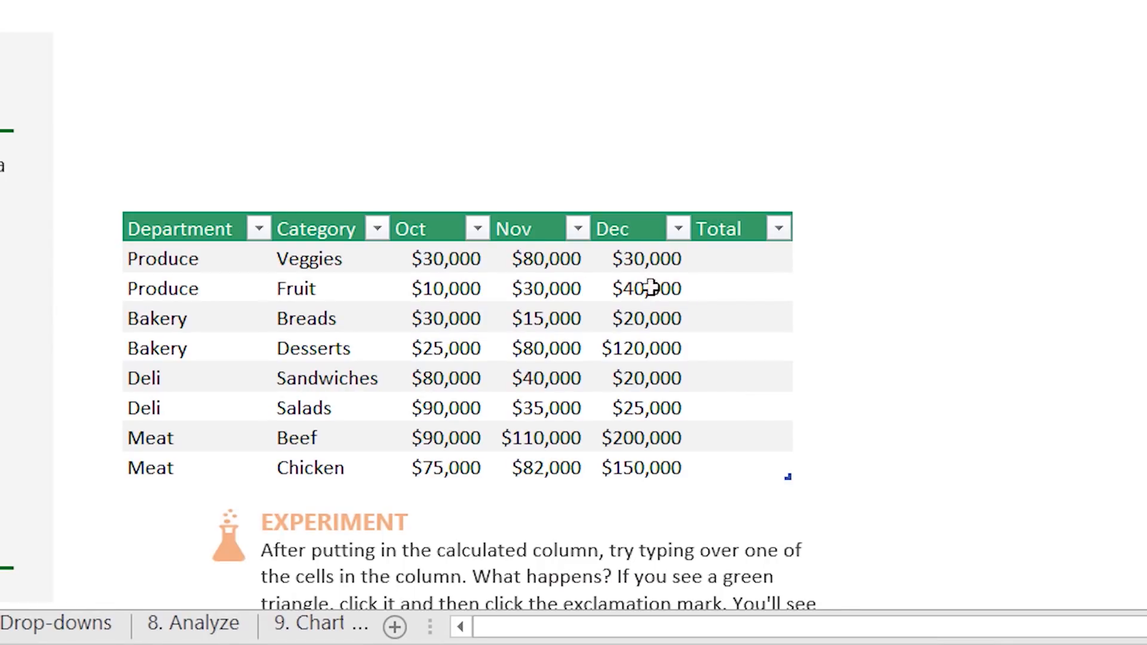
{"action": "mouse_move", "coordinate": [558, 348]}
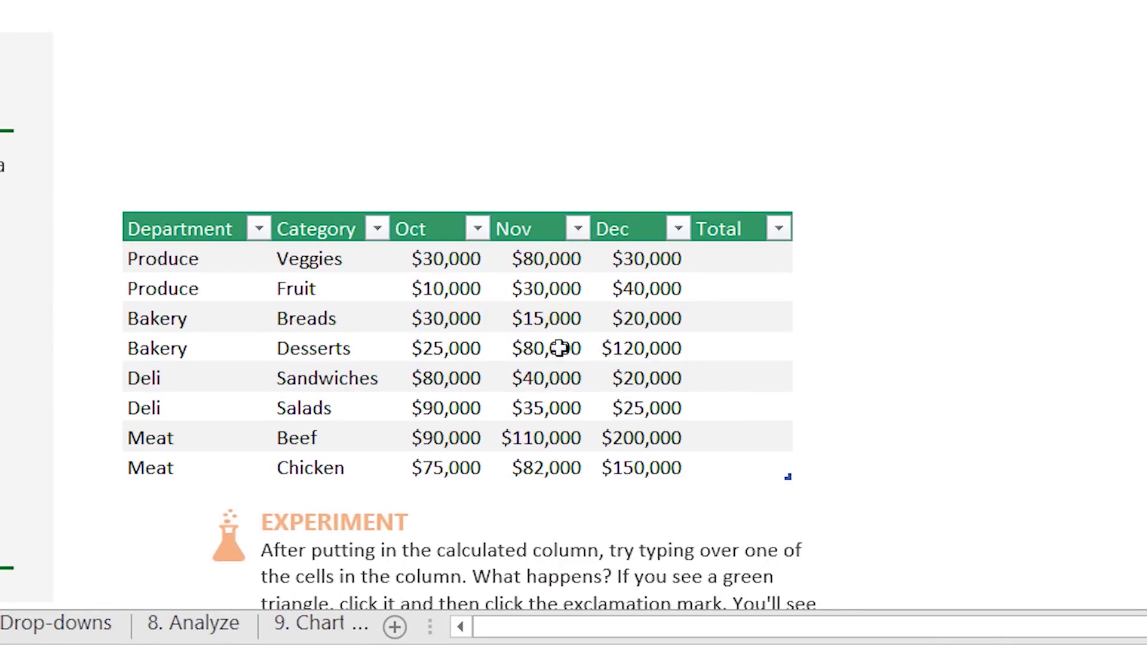
- AutoSum the first Total cell so the SUM formula fills down the whole column
{"action": "left_click", "coordinate": [741, 258]}
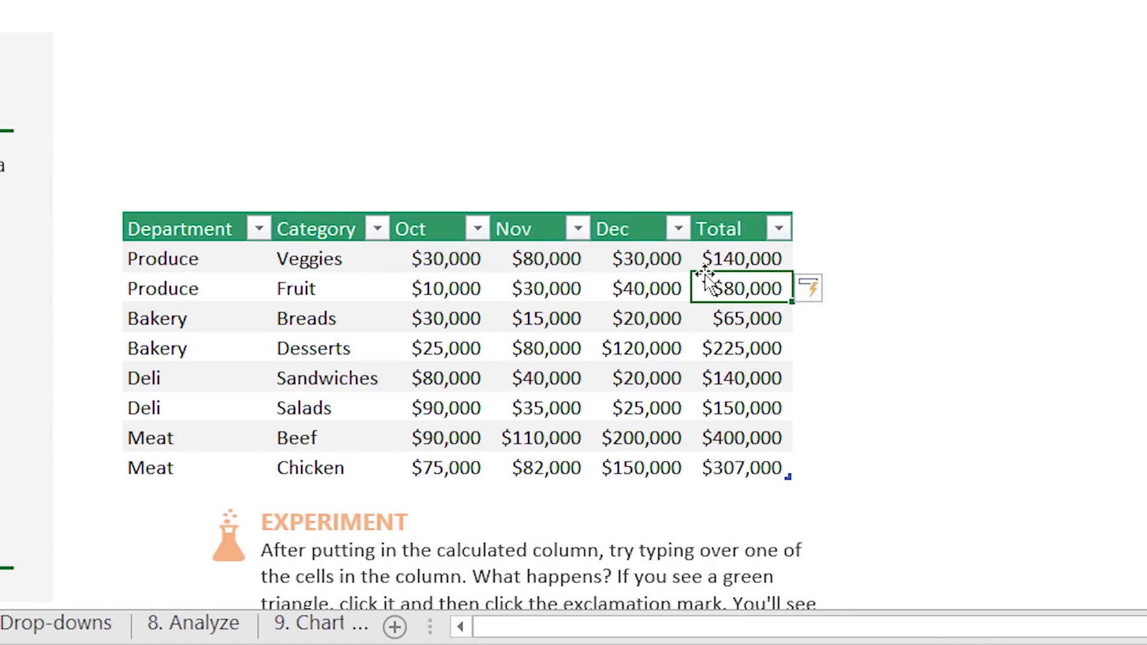
{"action": "mouse_move", "coordinate": [764, 258]}
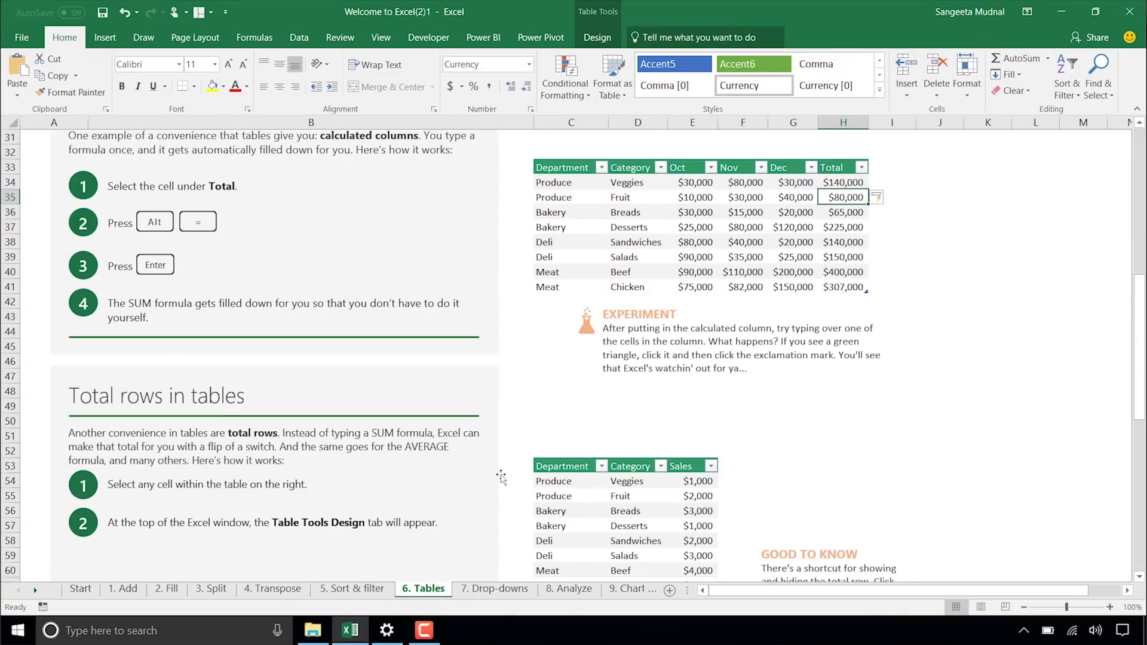
{"action": "scroll", "scroll_direction": "down", "scroll_amount": 3}
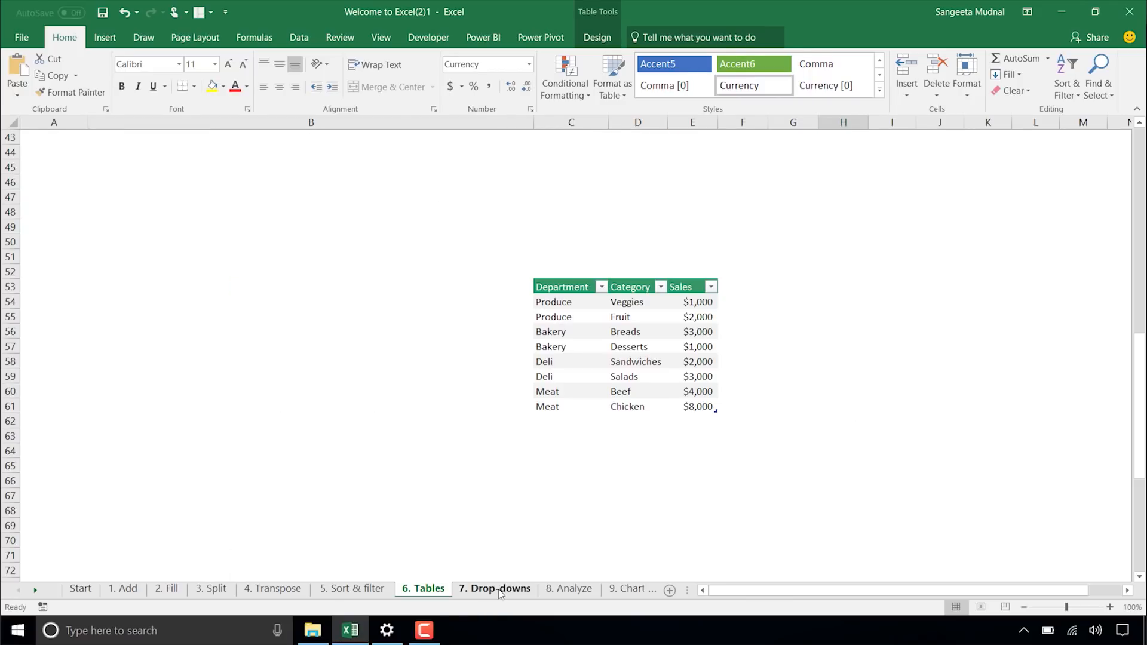
- On the 7. Drop-downs sheet, validate the yellow Department cells as a list with source 'Meat, Bakery'
{"action": "left_click", "coordinate": [495, 588]}
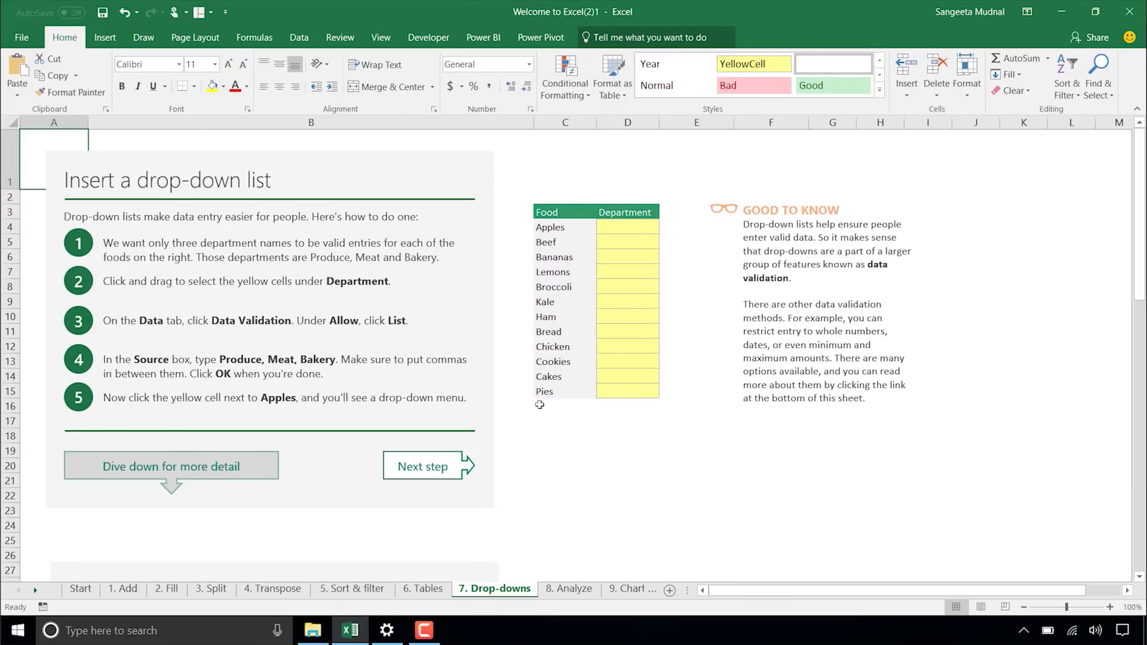
{"action": "left_click", "coordinate": [564, 213]}
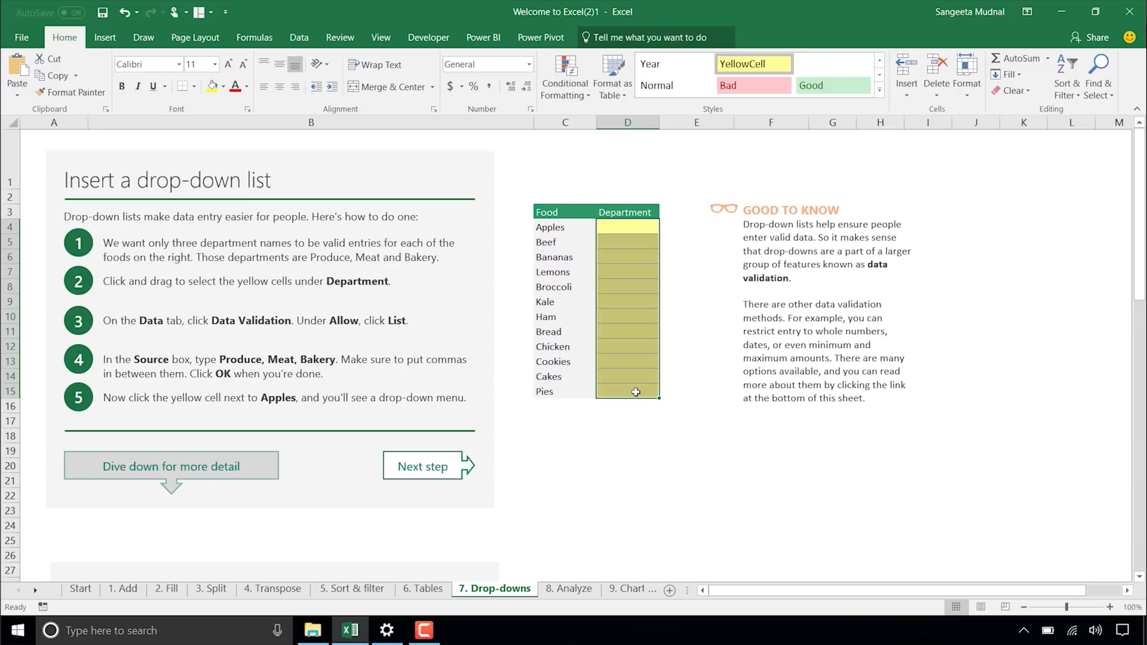
{"action": "left_click", "coordinate": [299, 38]}
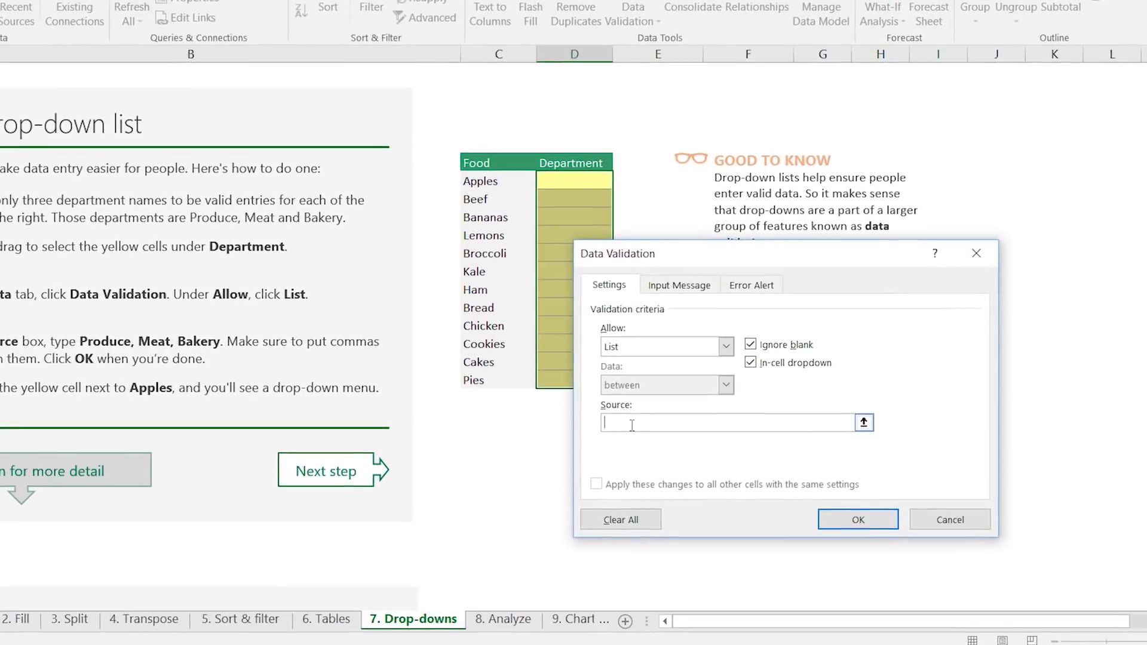
{"action": "type", "text": "M"}
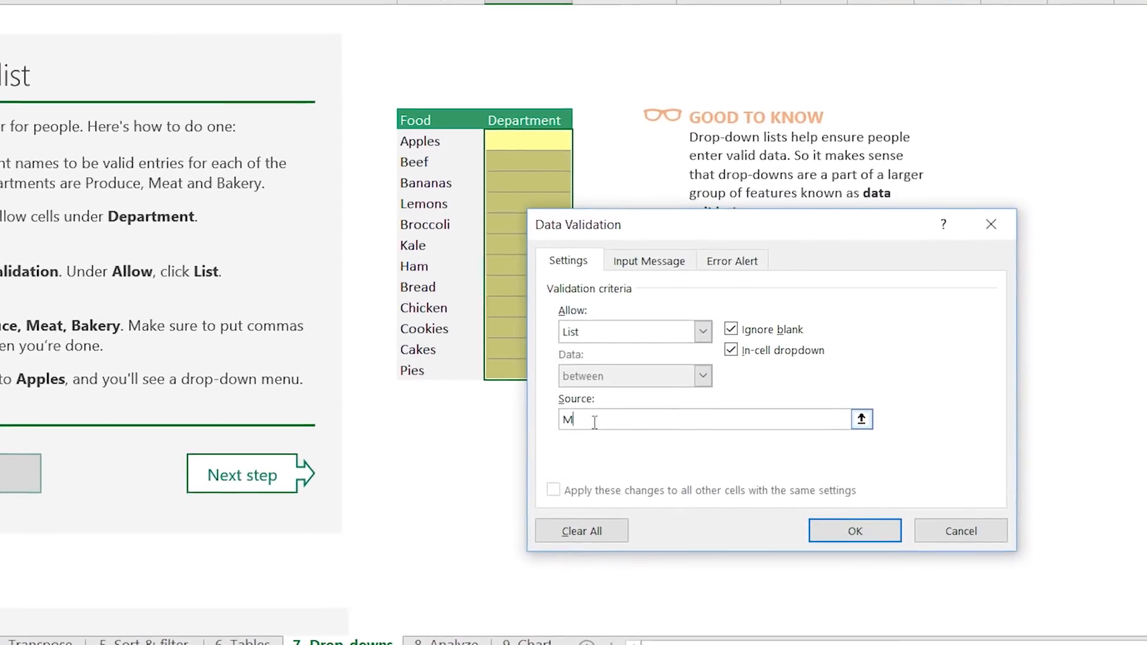
{"action": "type", "text": "eat,"}
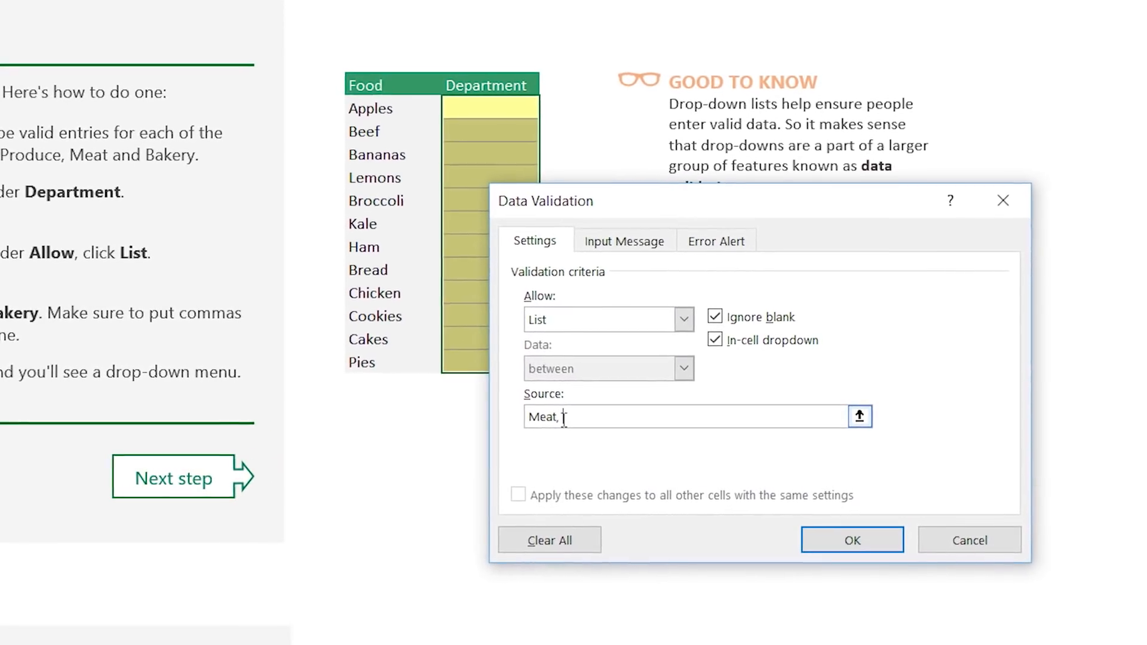
{"action": "type", "text": "Bakery"}
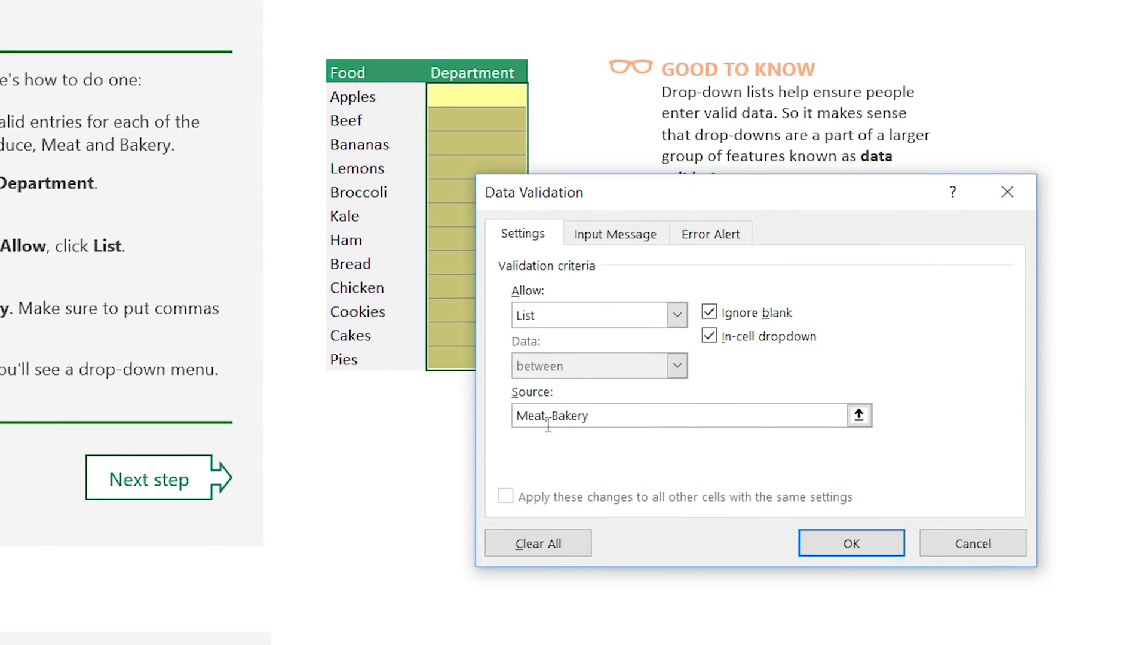
{"action": "left_click", "coordinate": [851, 542]}
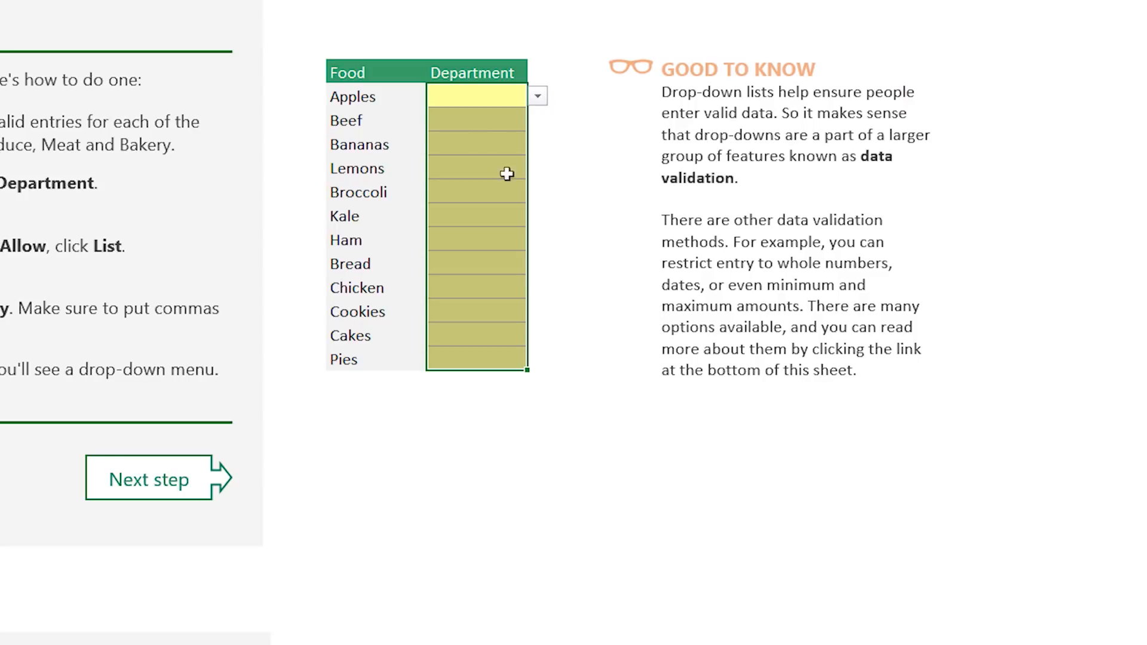
- Test the new drop-down by assigning Bakery to the Bananas row
{"action": "left_click", "coordinate": [537, 142]}
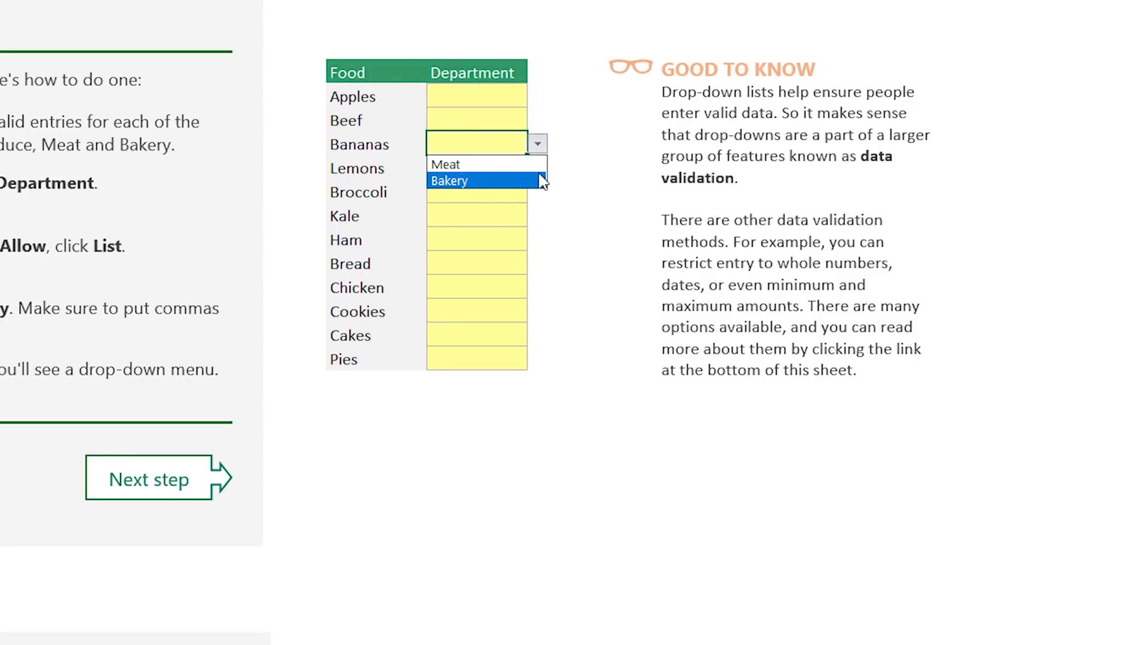
{"action": "left_click", "coordinate": [568, 587]}
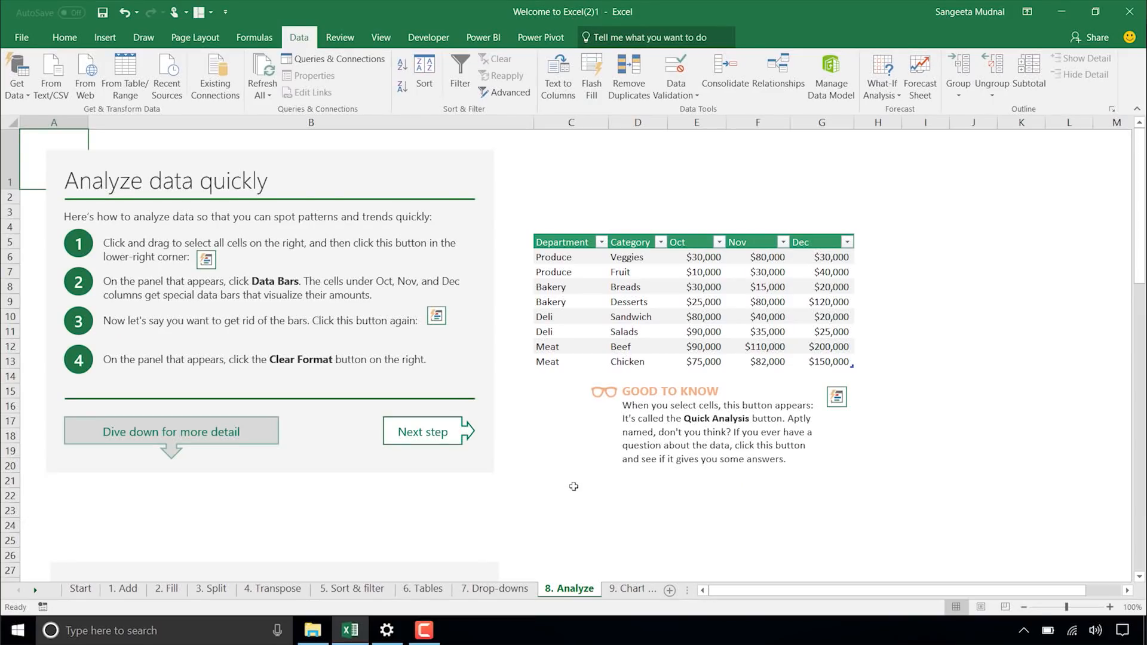
{"action": "mouse_move", "coordinate": [572, 456]}
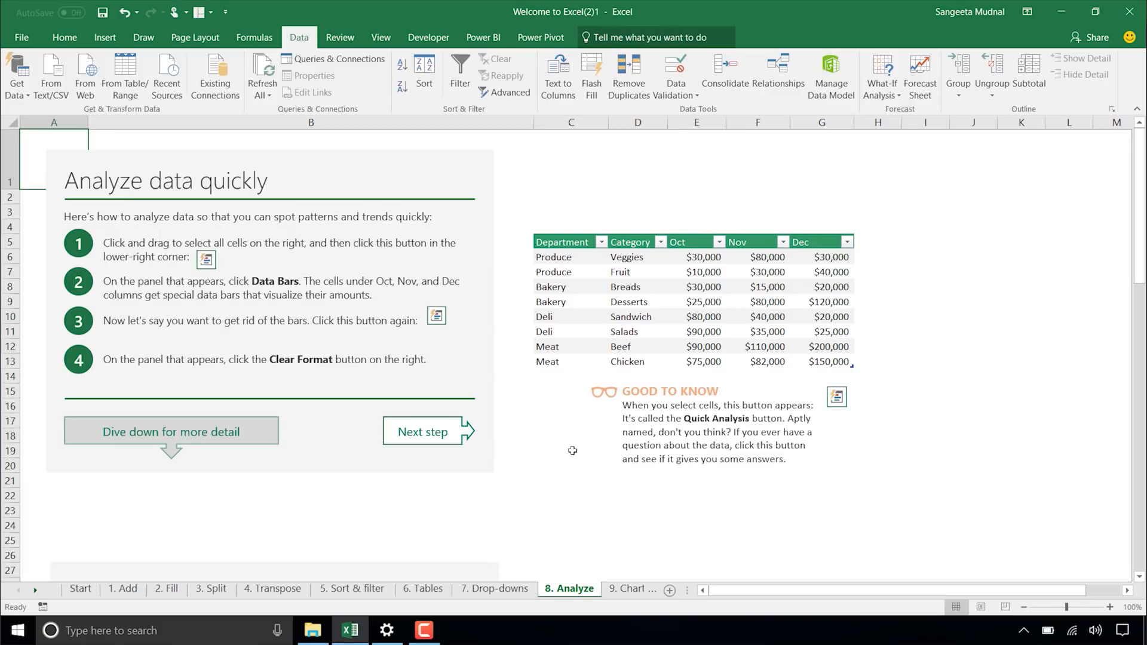
{"action": "mouse_move", "coordinate": [561, 464]}
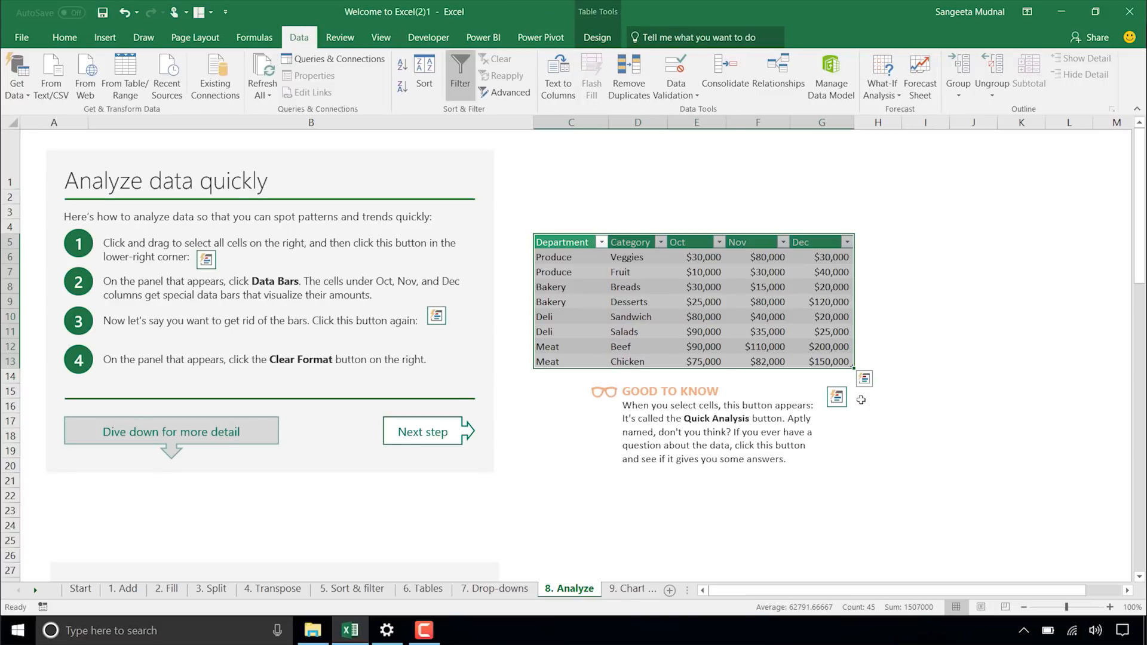
{"action": "mouse_move", "coordinate": [864, 379]}
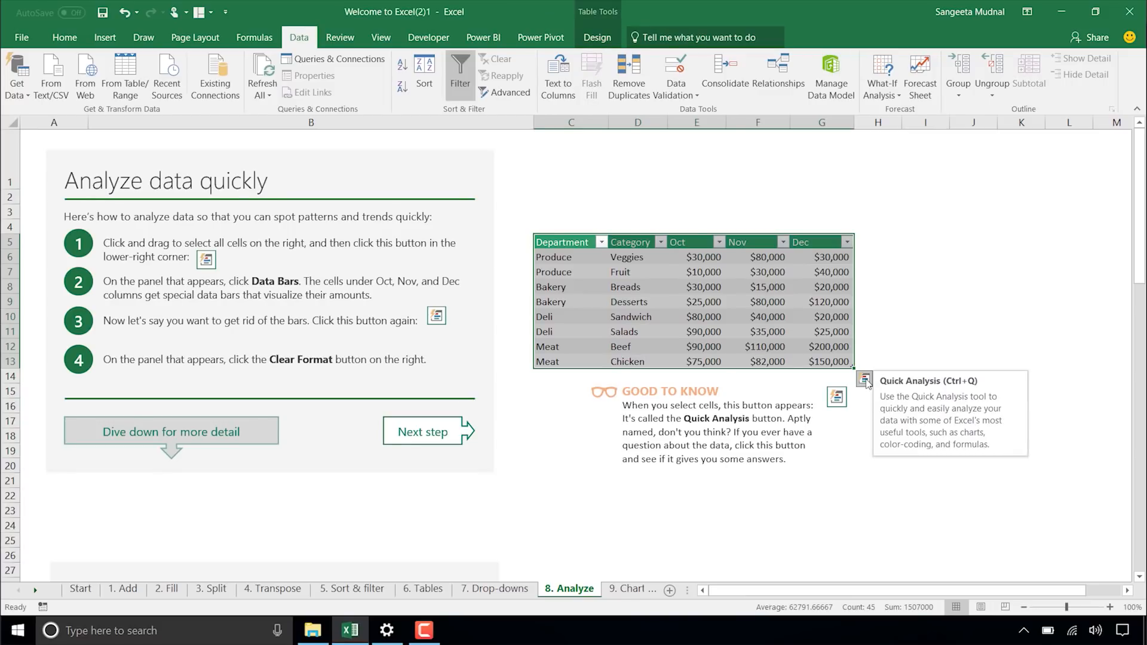
- Preview Data Bars, Color Scale and Icon Set formatting on the month amounts via Quick Analysis
{"action": "left_click", "coordinate": [836, 397]}
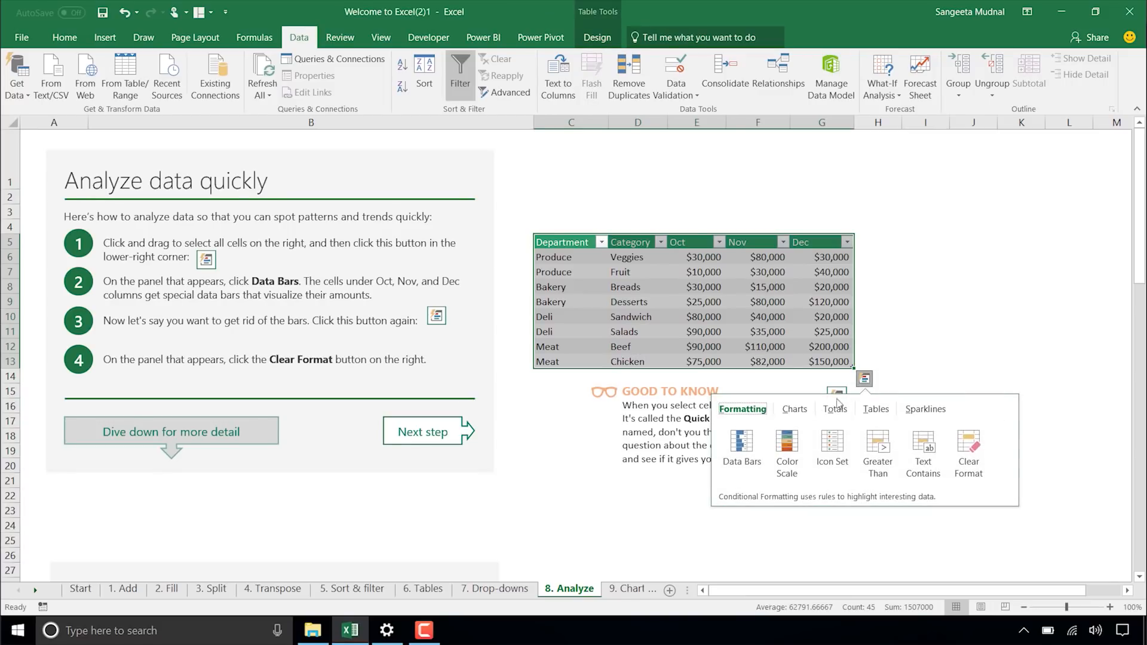
{"action": "left_click", "coordinate": [741, 446]}
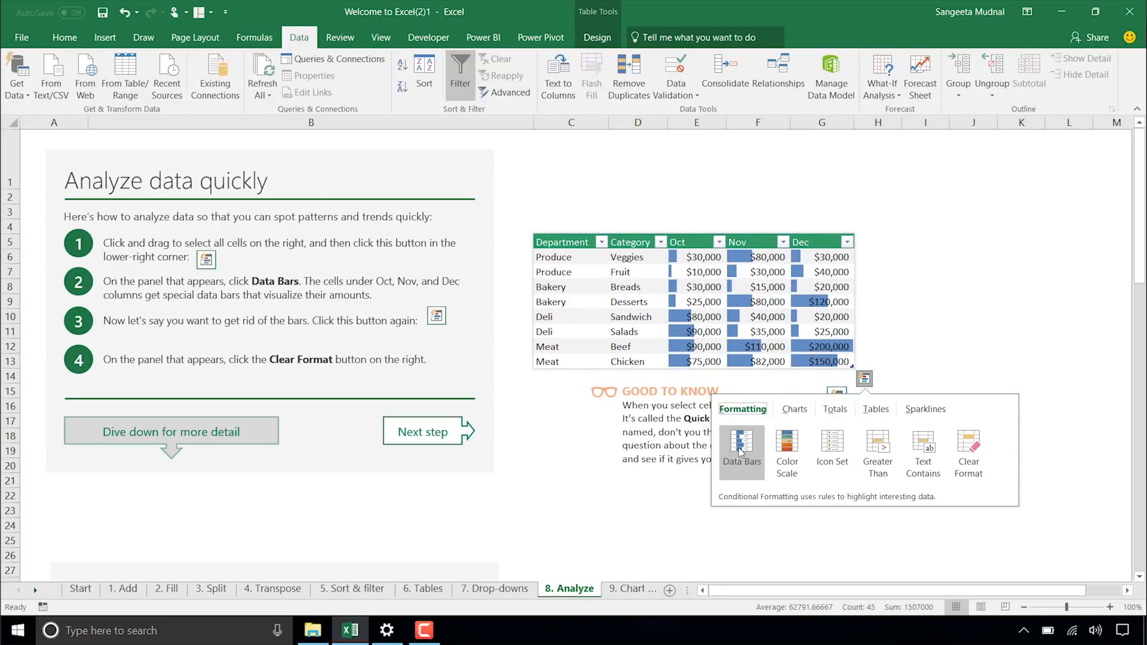
{"action": "left_click", "coordinate": [787, 452]}
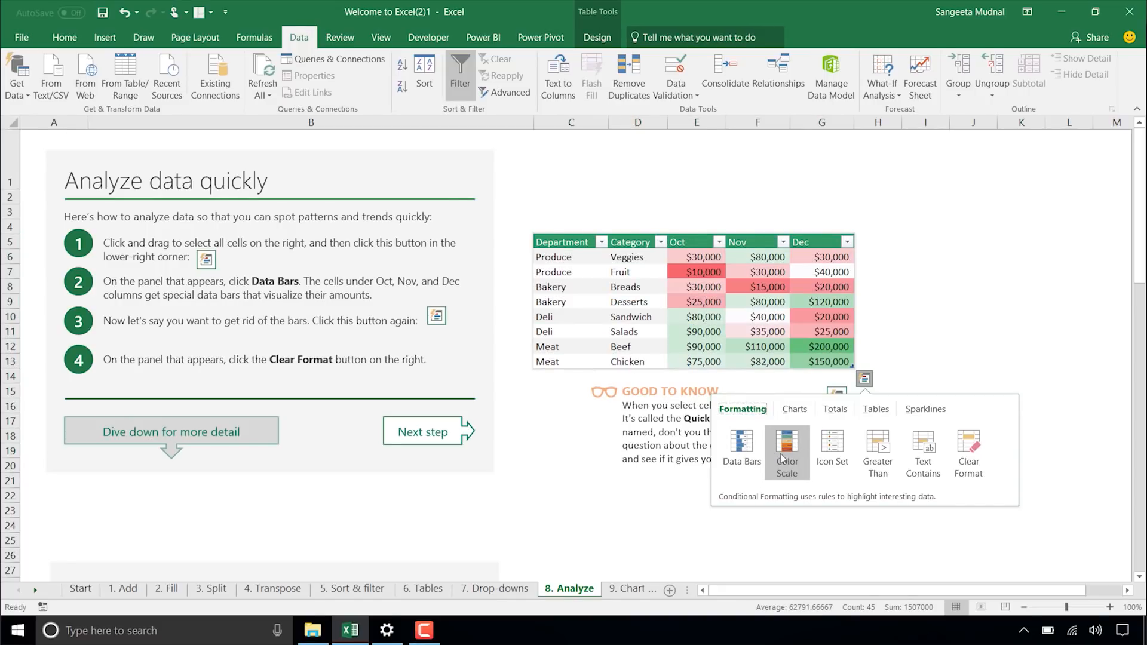
{"action": "left_click", "coordinate": [832, 452]}
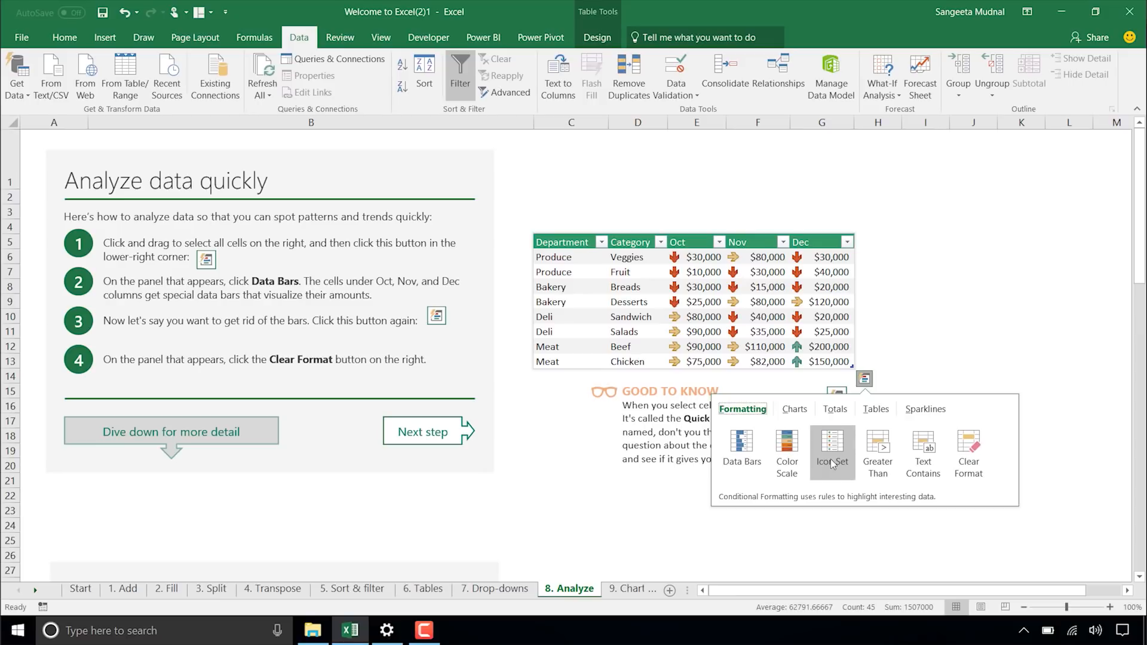
- Preview Count and Sum total rows under the table from the Totals options
{"action": "left_click", "coordinate": [835, 408]}
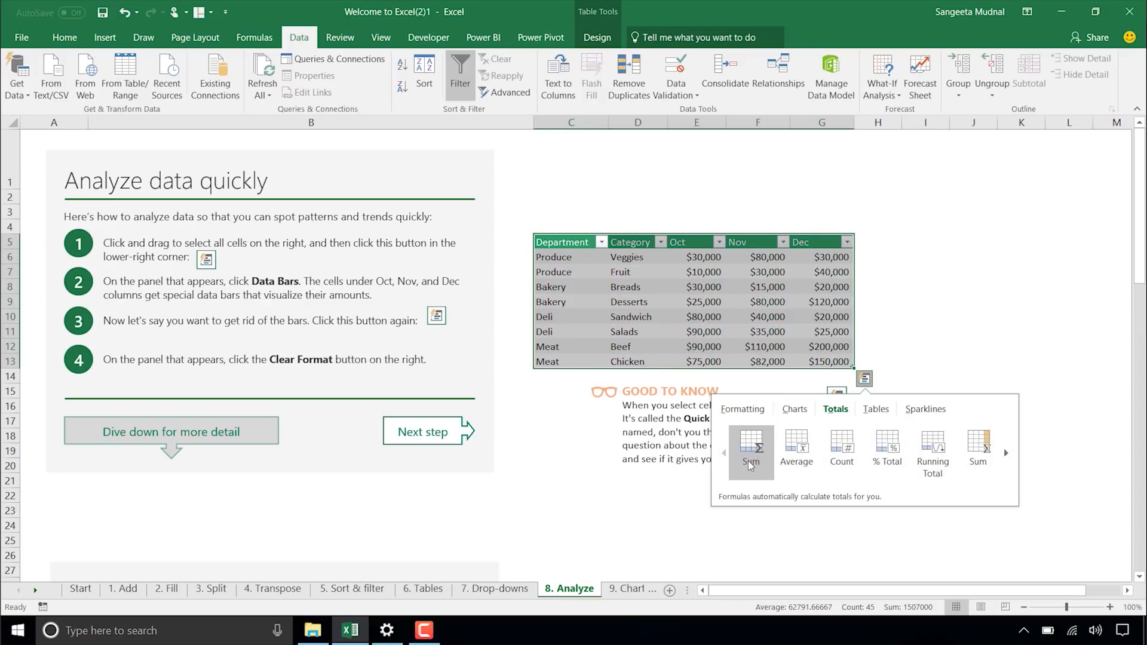
{"action": "left_click", "coordinate": [841, 452]}
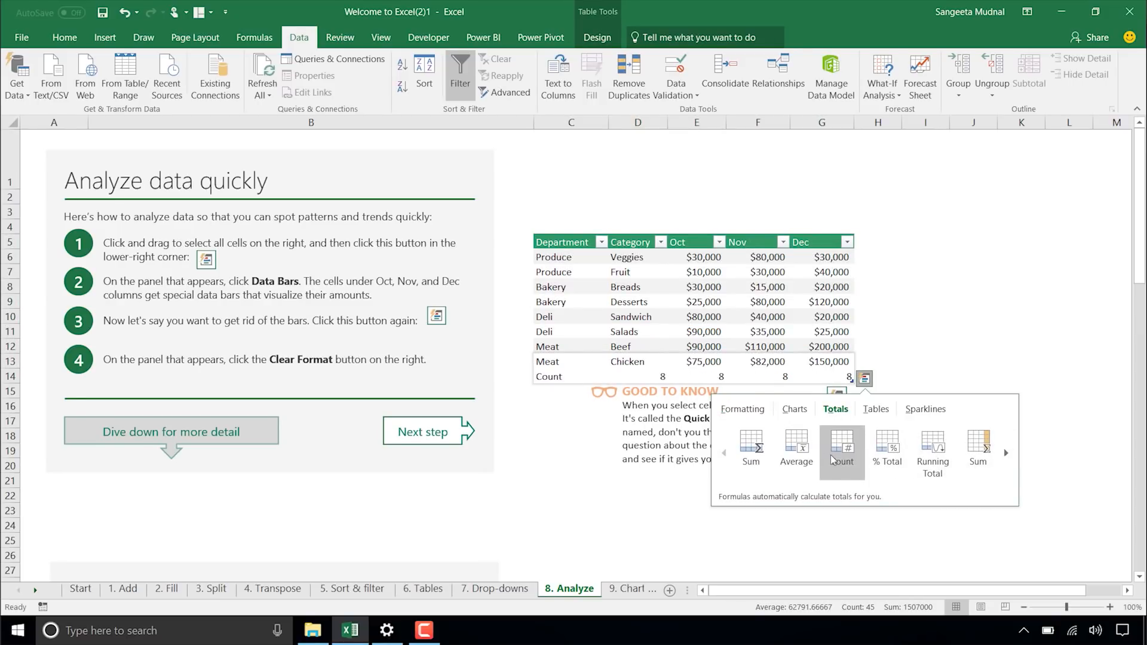
{"action": "left_click", "coordinate": [750, 446]}
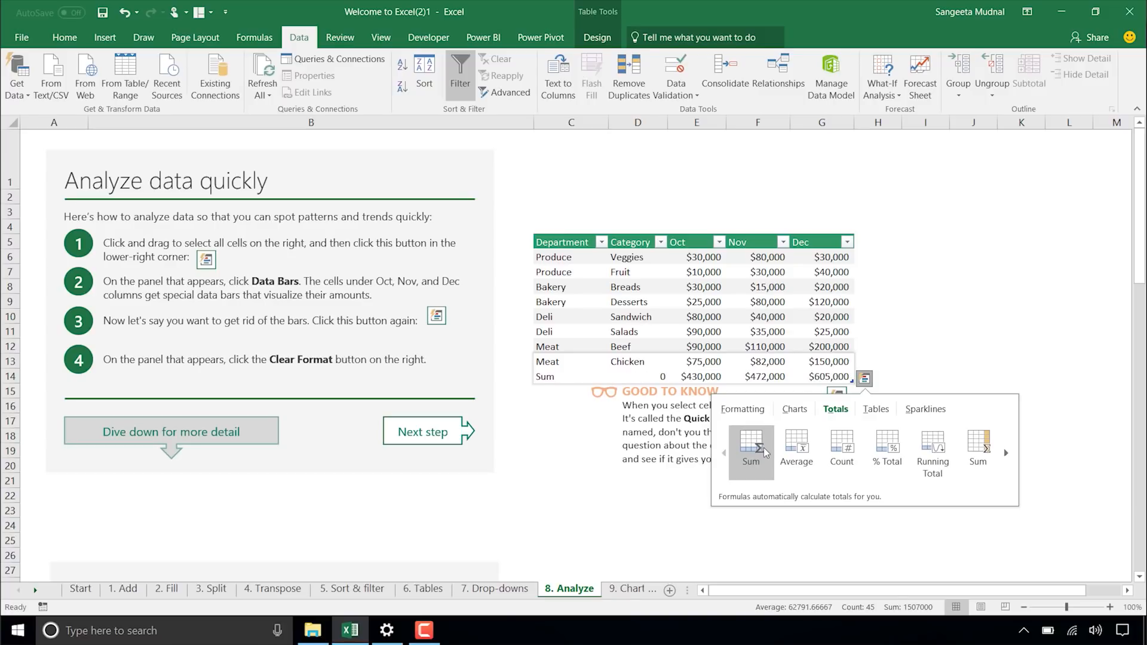
{"action": "left_click", "coordinate": [794, 408]}
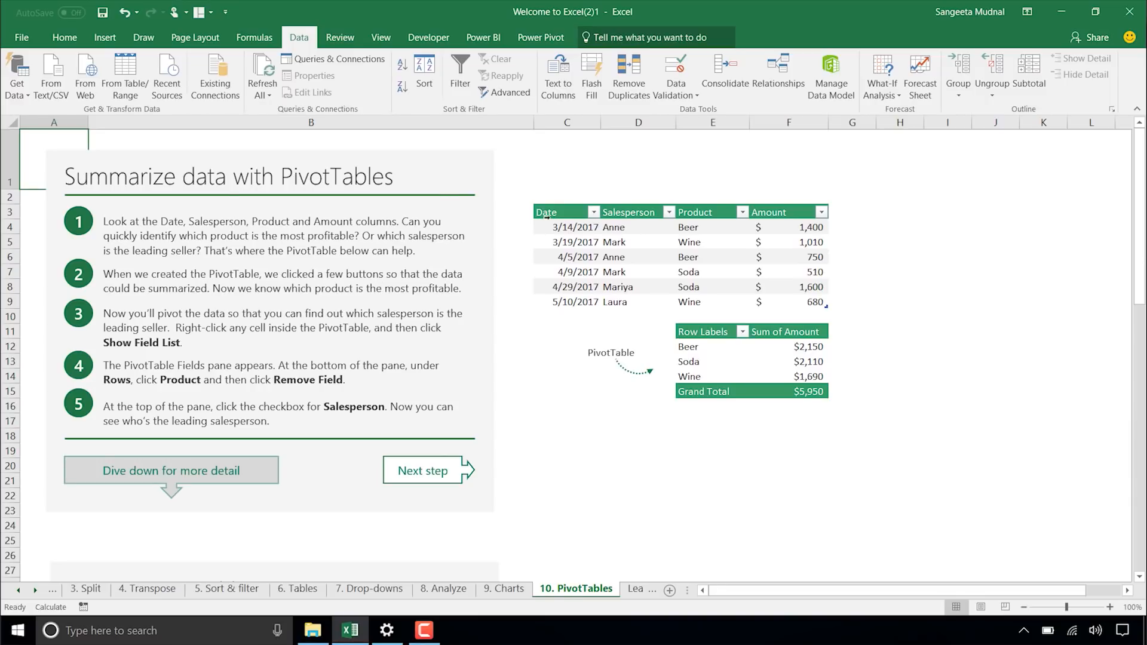
- Select a date cell in the sales data and bring the Create a PivotTable section into view
{"action": "left_click", "coordinate": [546, 212]}
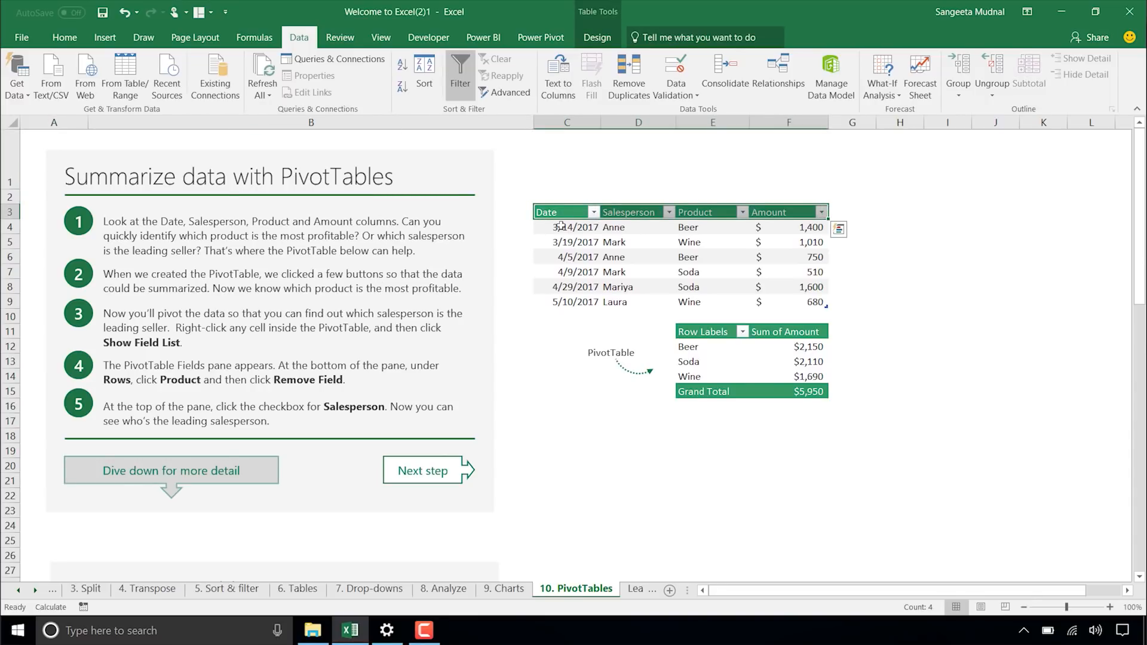
{"action": "left_click", "coordinate": [571, 242]}
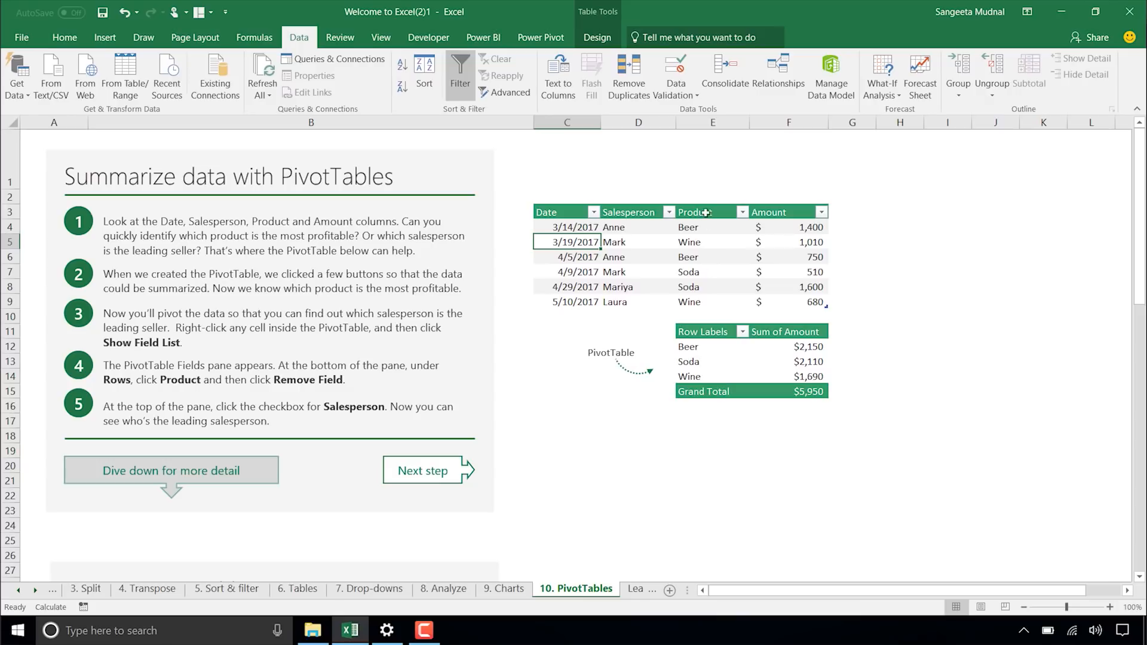
{"action": "mouse_move", "coordinate": [806, 269]}
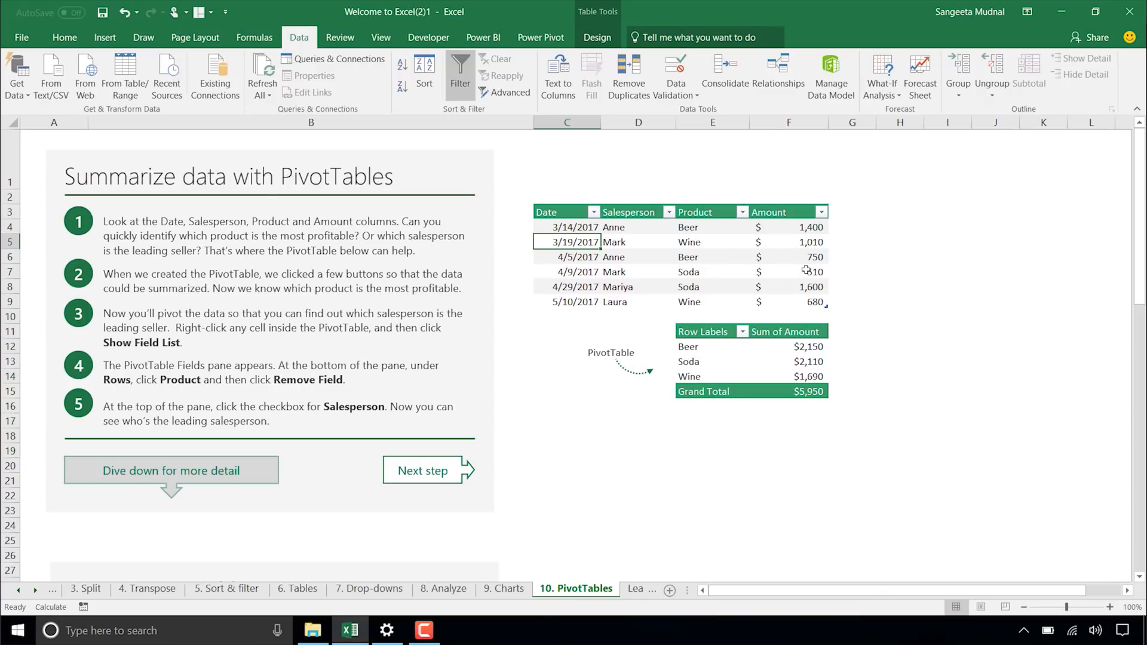
{"action": "scroll", "scroll_direction": "down", "scroll_amount": 3}
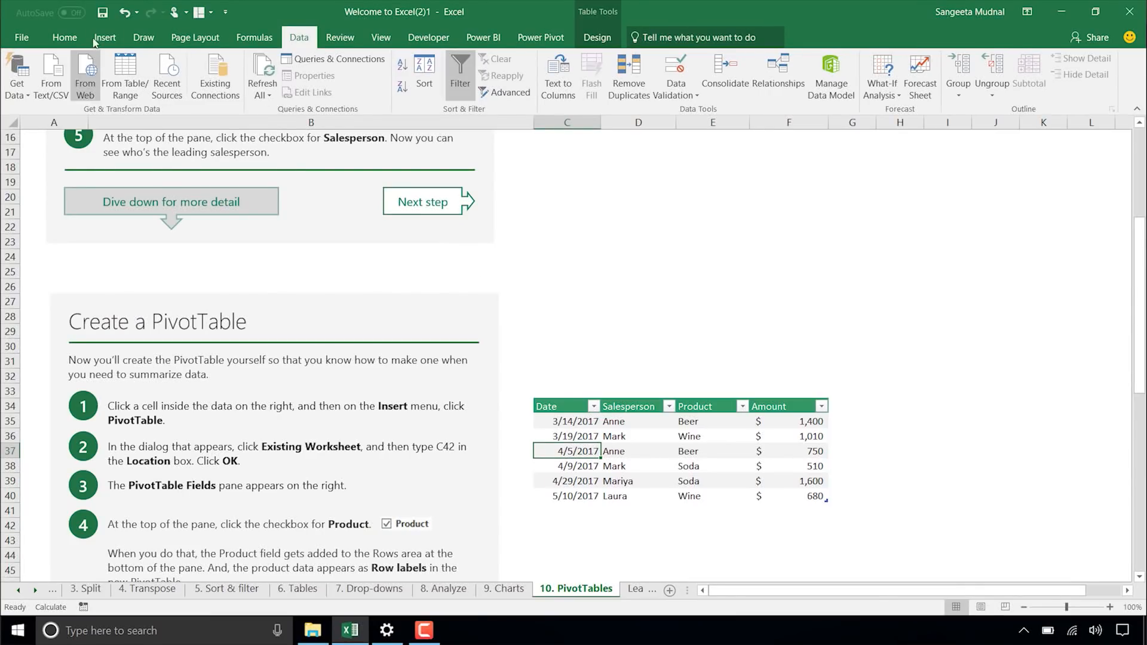
- Insert a PivotTable from the sales data onto the existing worksheet at C42
{"action": "left_click", "coordinate": [22, 73]}
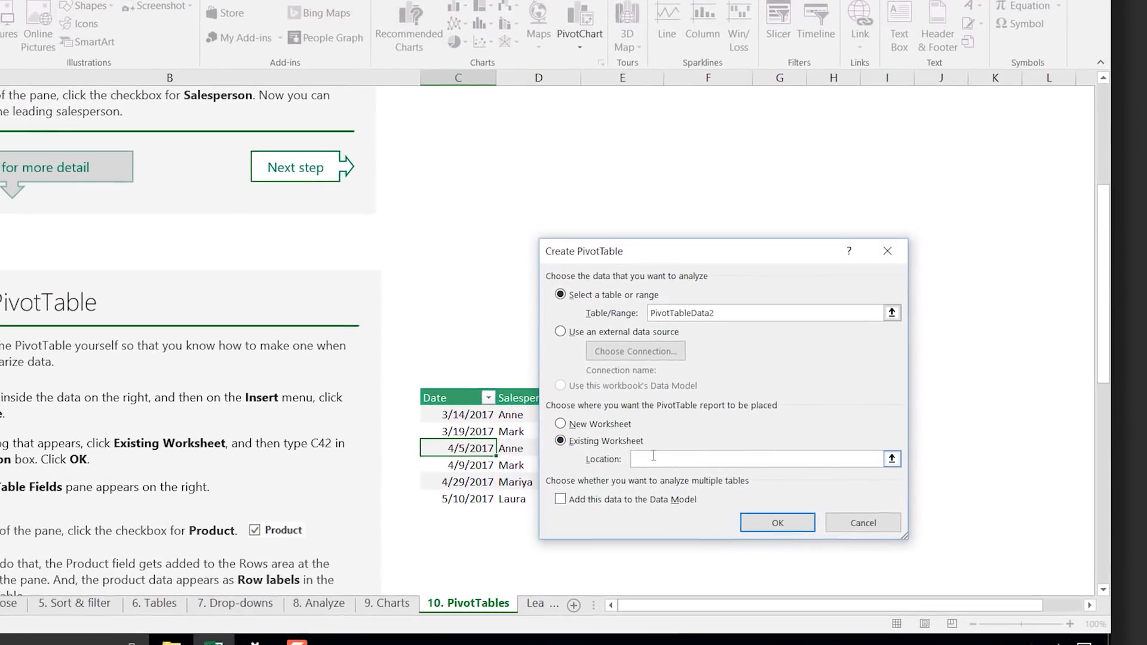
{"action": "type", "text": "C42"}
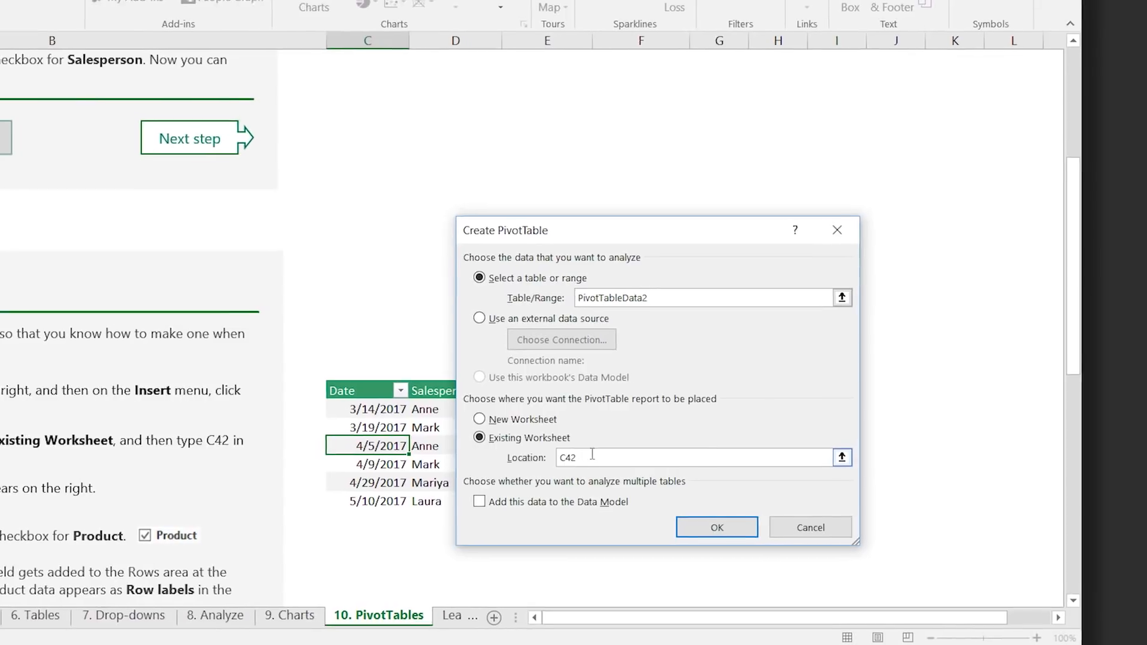
{"action": "left_click", "coordinate": [716, 527]}
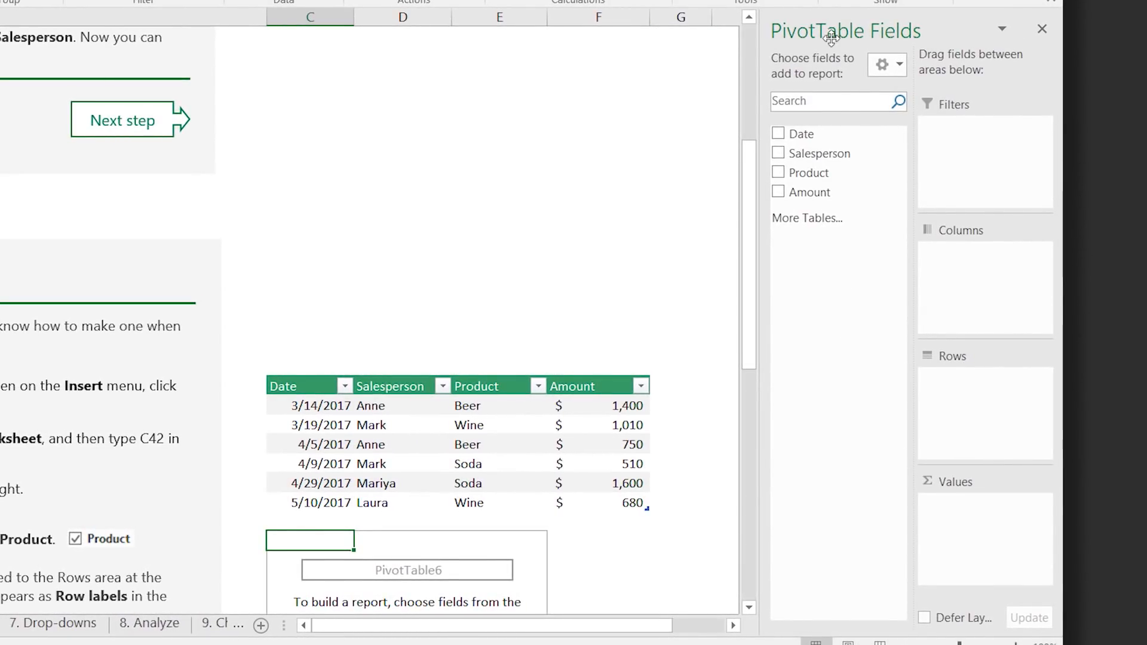
{"action": "mouse_move", "coordinate": [927, 224]}
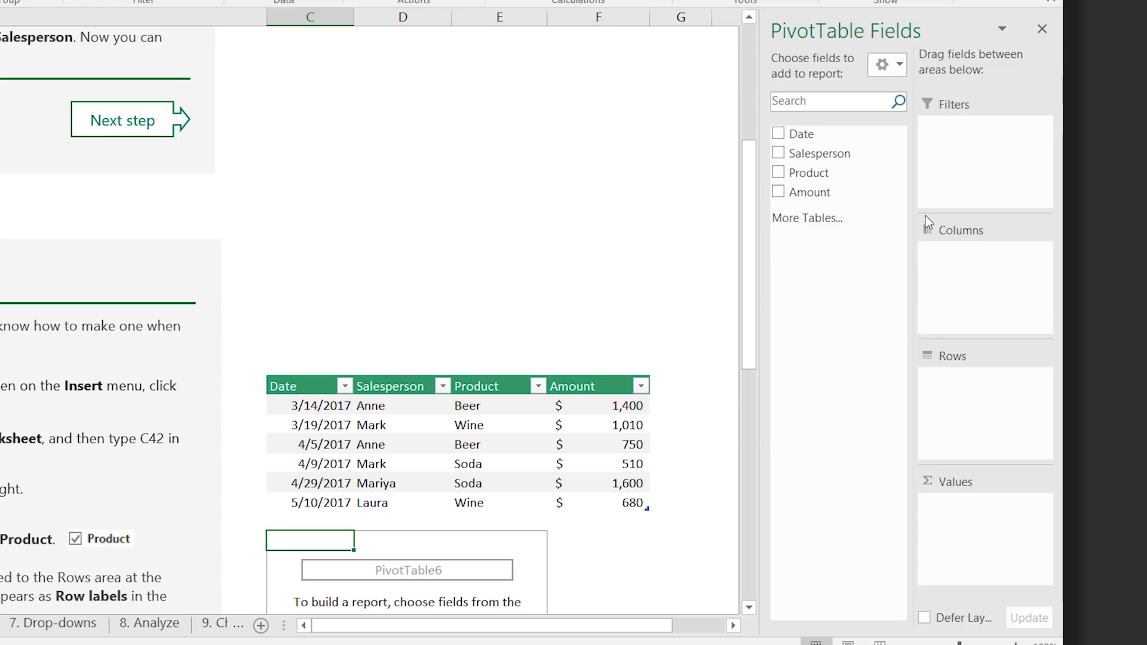
- Add Product as row labels and Sum of Amount, giving Beer 2150, Soda 2110, Wine 1690
{"action": "scroll", "scroll_direction": "down", "scroll_amount": 3}
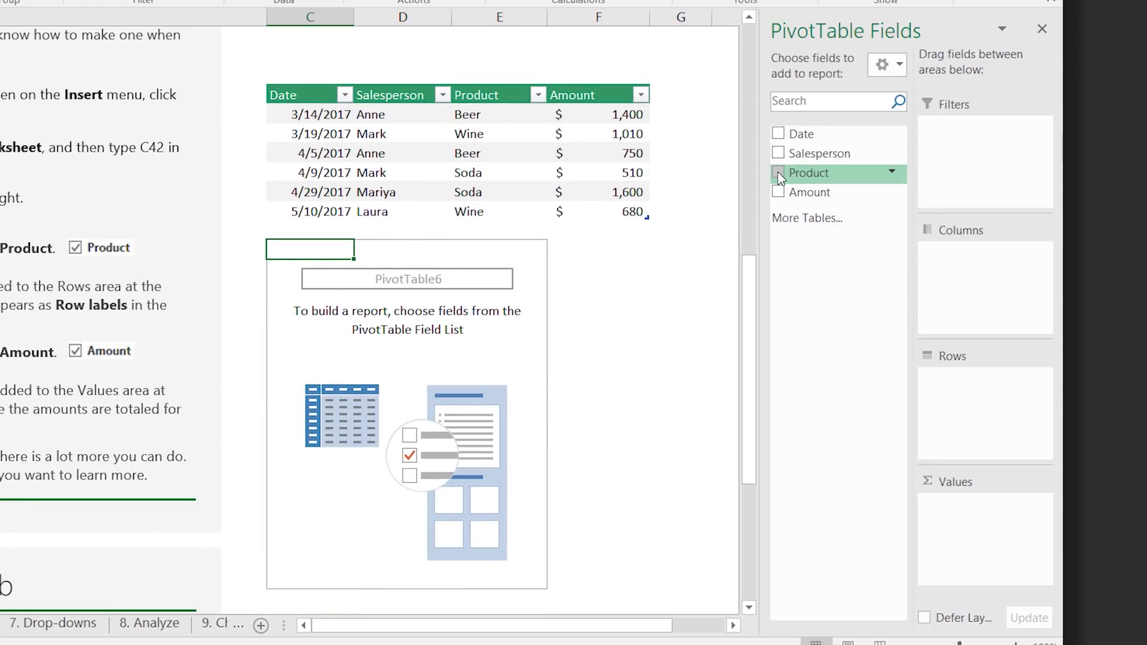
{"action": "left_click", "coordinate": [778, 172]}
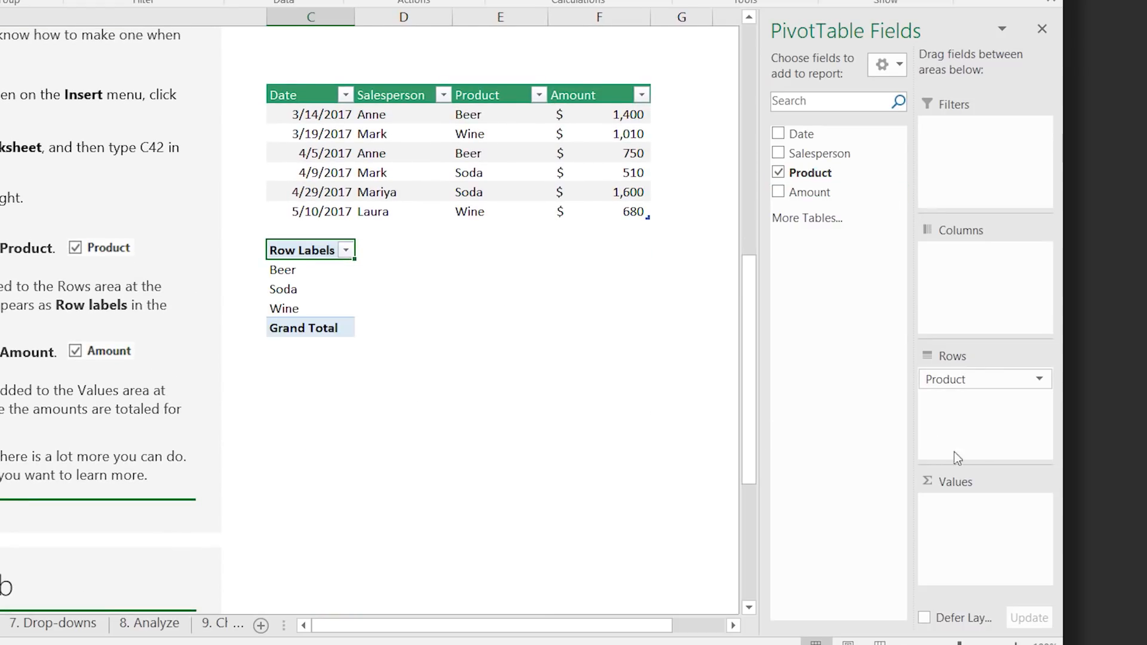
{"action": "mouse_move", "coordinate": [338, 318]}
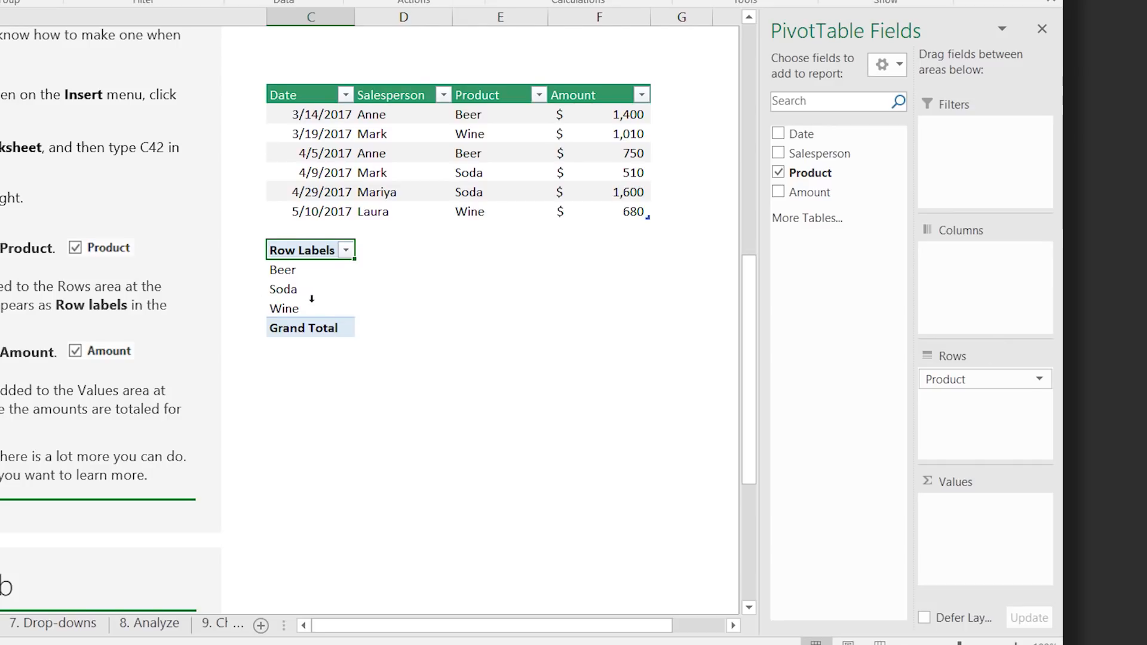
{"action": "left_click", "coordinate": [778, 191]}
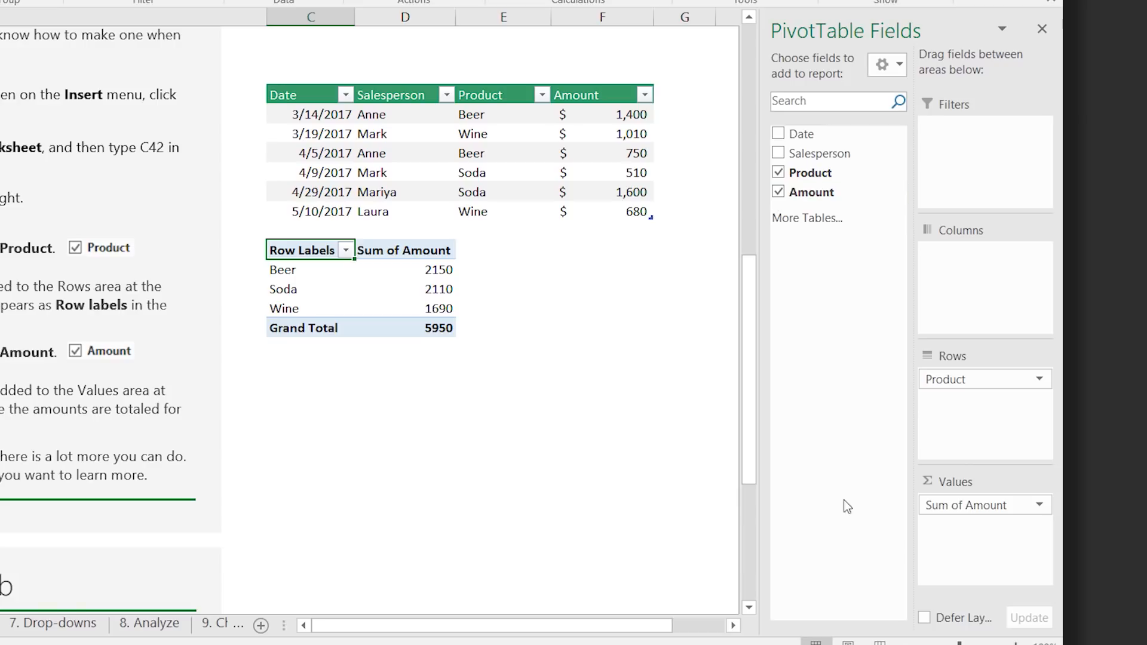
{"action": "mouse_move", "coordinate": [963, 552]}
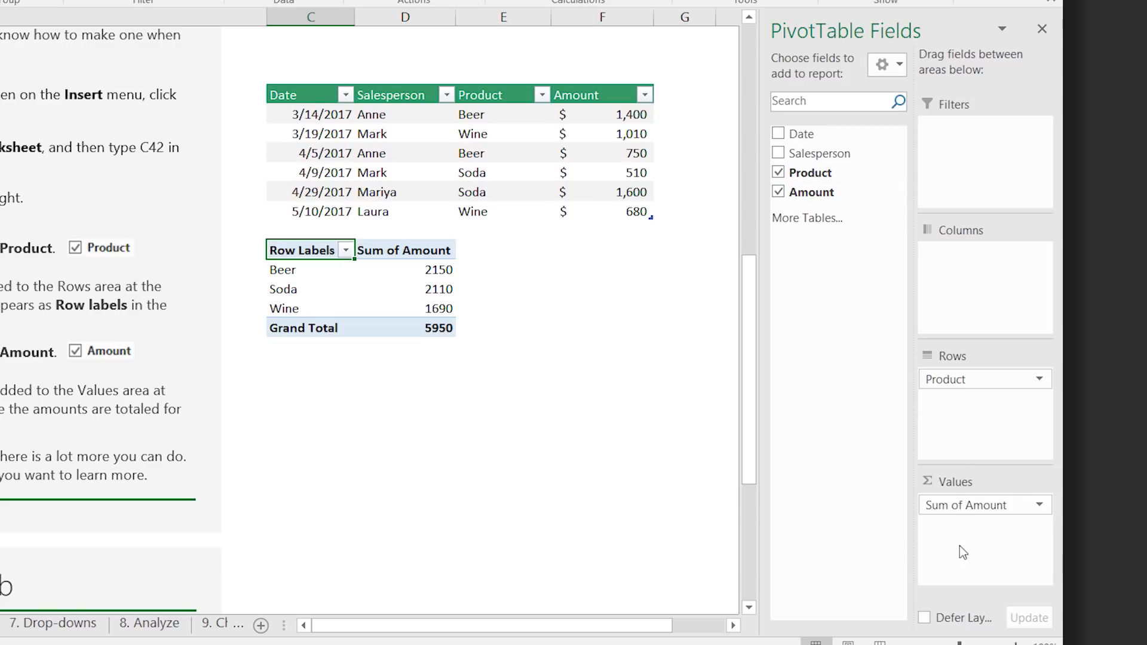
{"action": "mouse_move", "coordinate": [386, 318]}
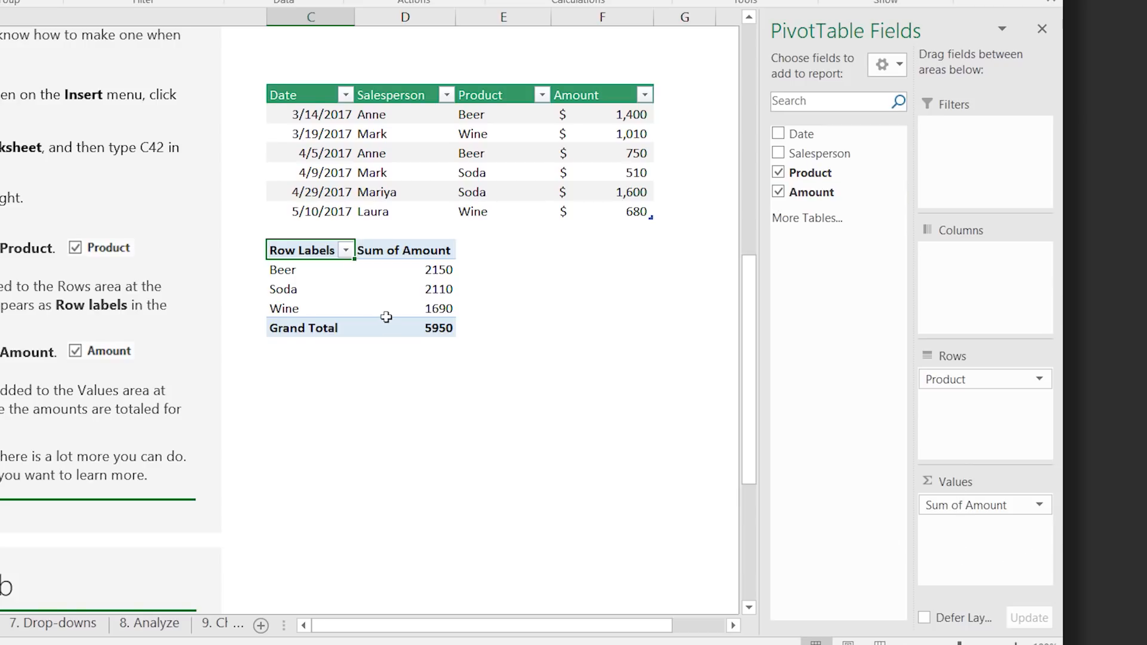
{"action": "mouse_move", "coordinate": [309, 325]}
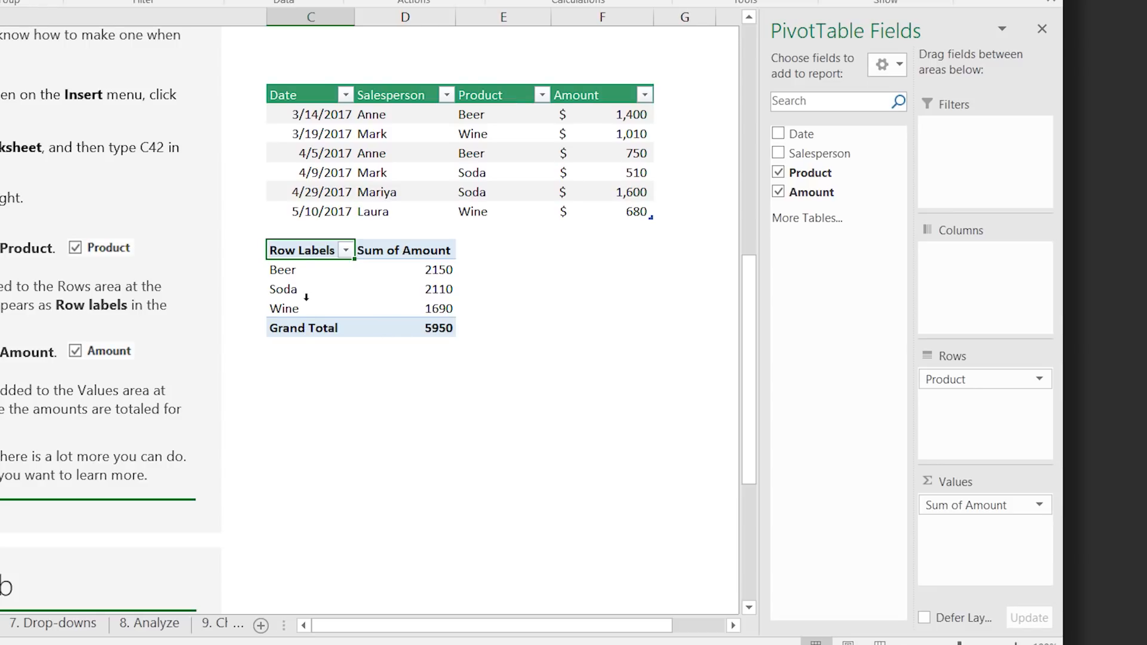
{"action": "mouse_move", "coordinate": [435, 289]}
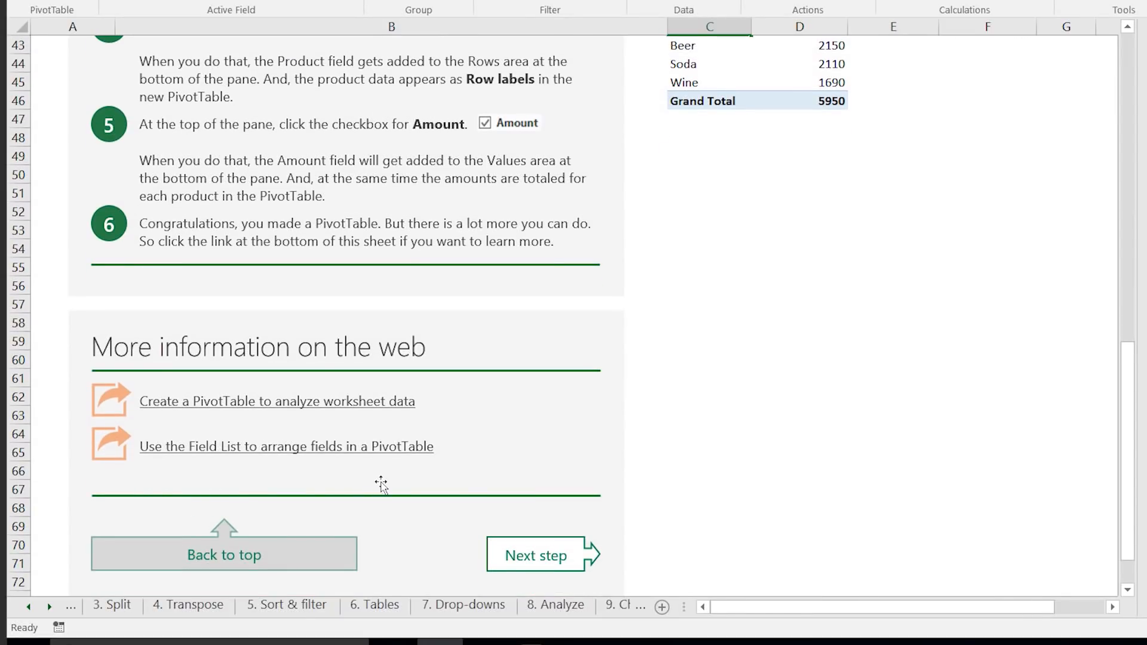
{"action": "mouse_move", "coordinate": [522, 438]}
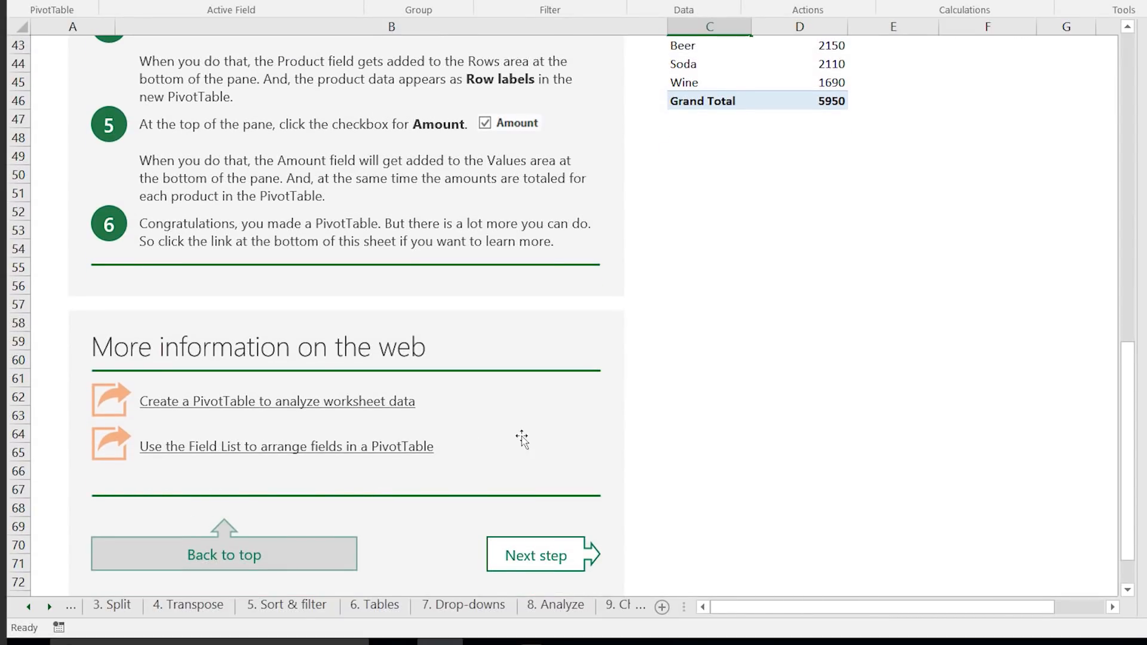
{"action": "mouse_move", "coordinate": [589, 456]}
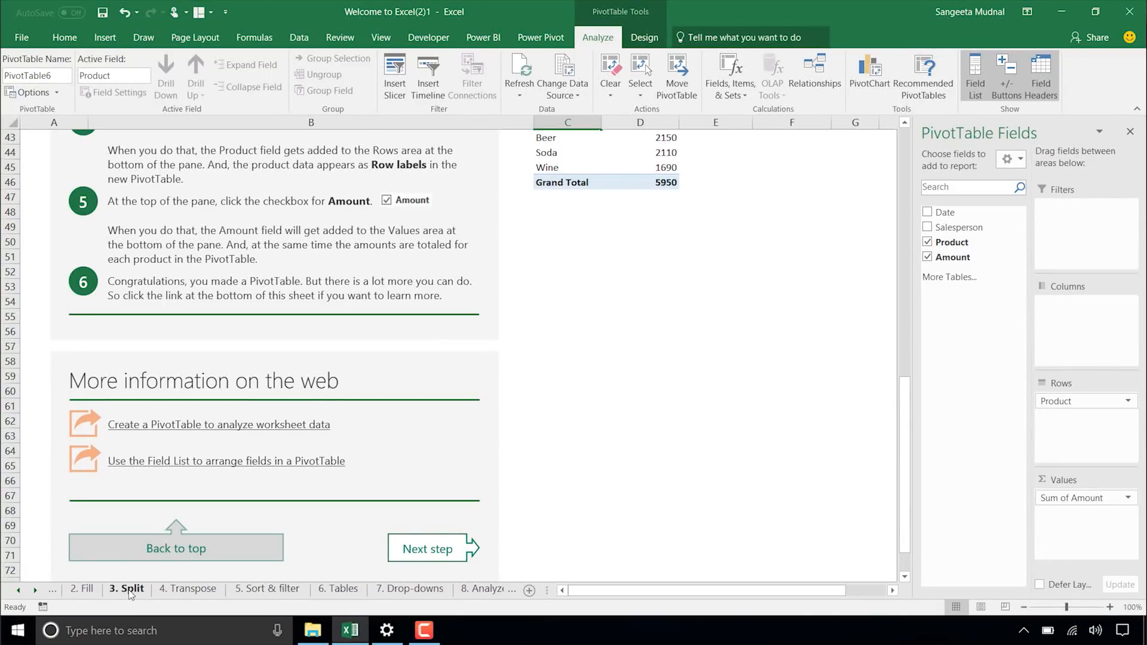
- On the Split sheet, accept Flash Fill's suggested first names Nancy to Yvonne
{"action": "left_click", "coordinate": [127, 589]}
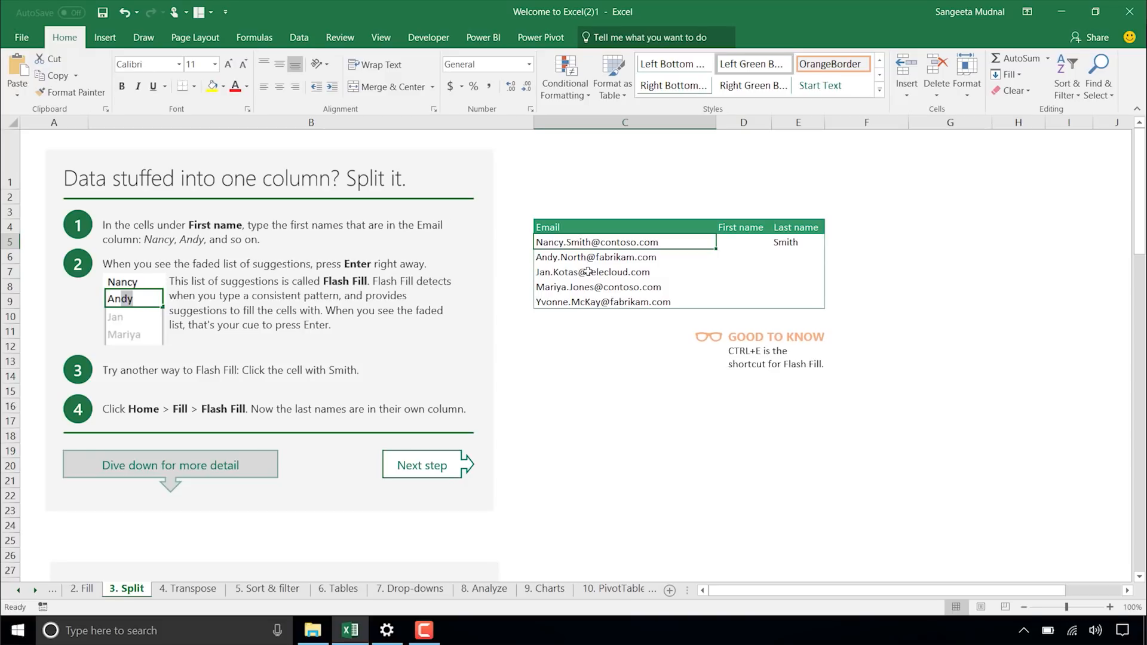
{"action": "mouse_move", "coordinate": [737, 240]}
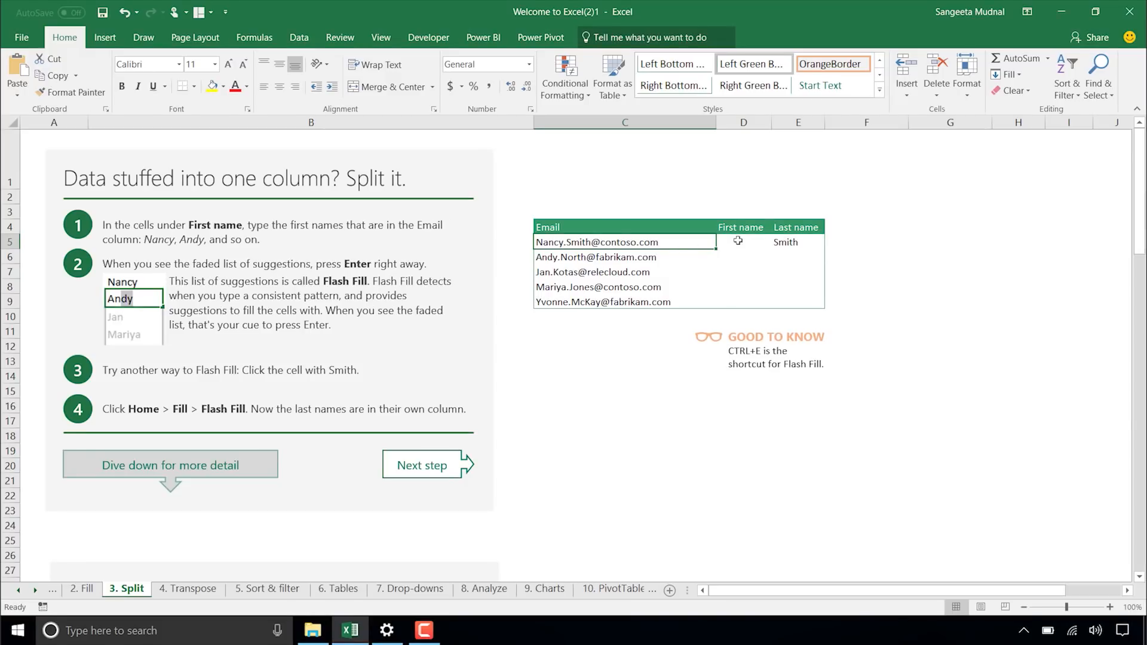
{"action": "key", "text": "Enter"}
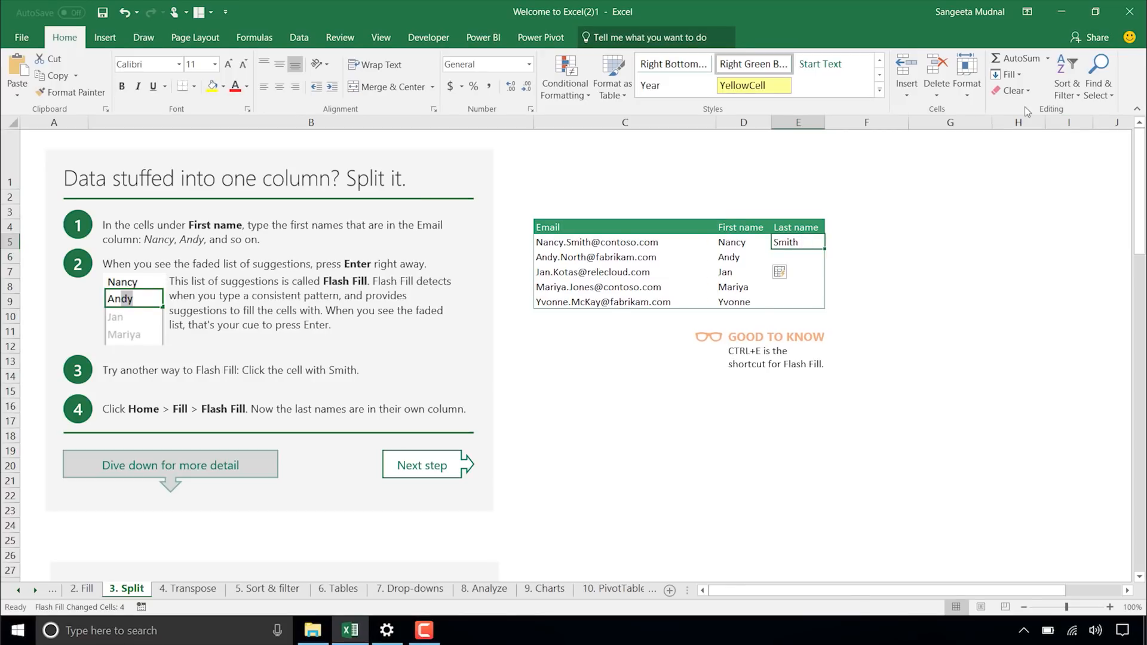
- Flash Fill the Last name column (Smith to McKay) from Home > Fill
{"action": "left_click", "coordinate": [1009, 74]}
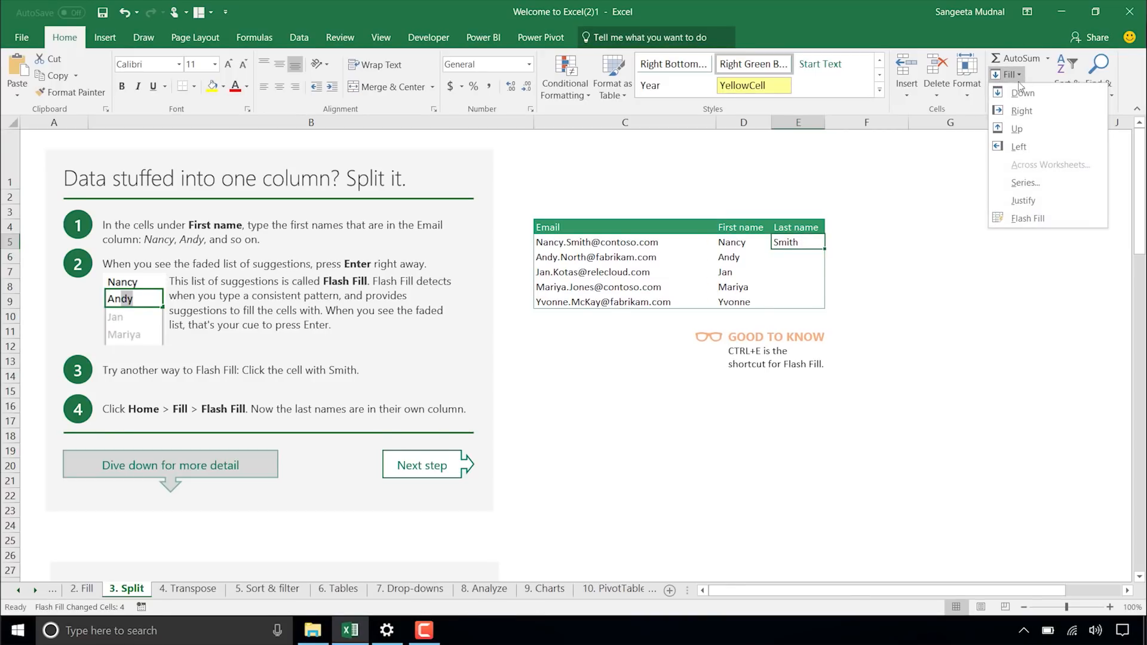
{"action": "left_click", "coordinate": [1028, 218]}
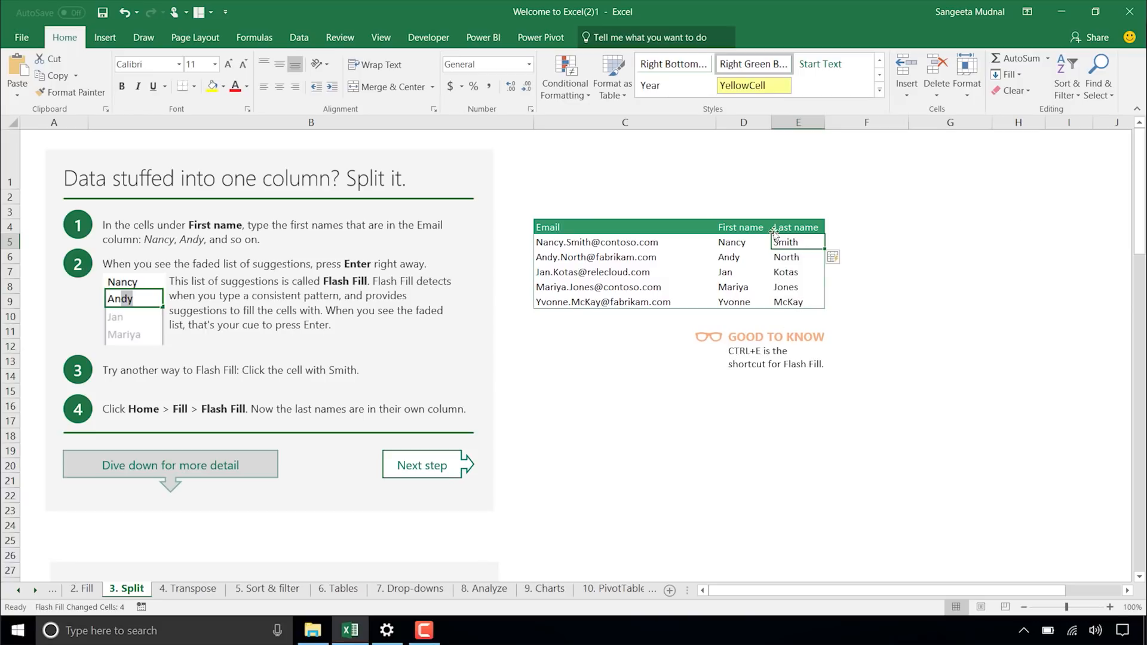